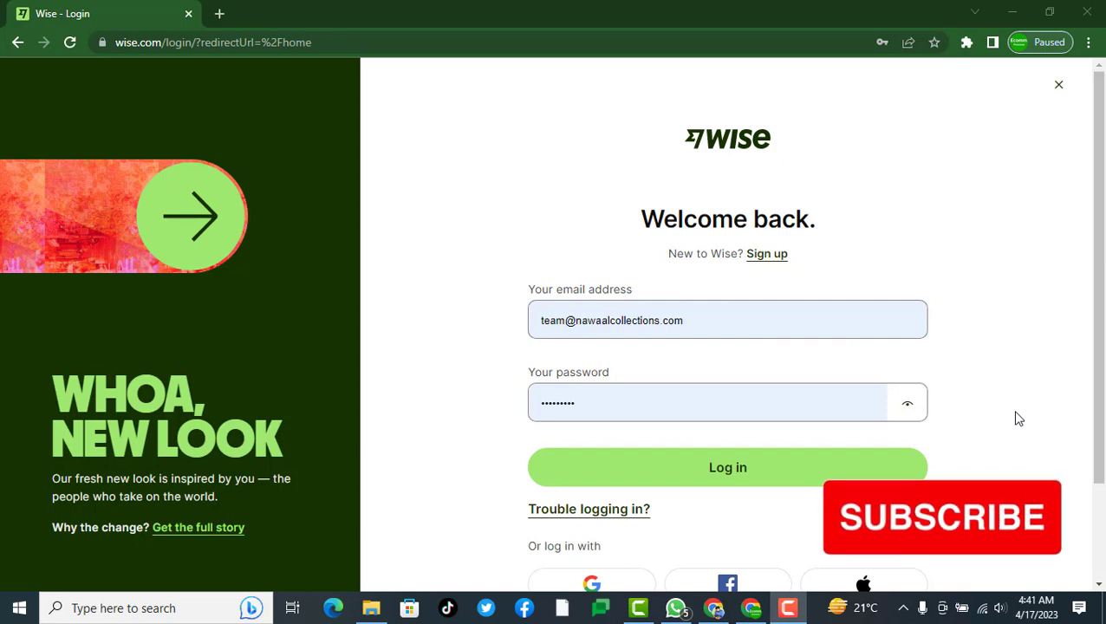
Step: Log in with saved details, view the GBP and USD balances, check the profile menu and start a new tab
{"action": "left_click", "coordinate": [729, 467]}
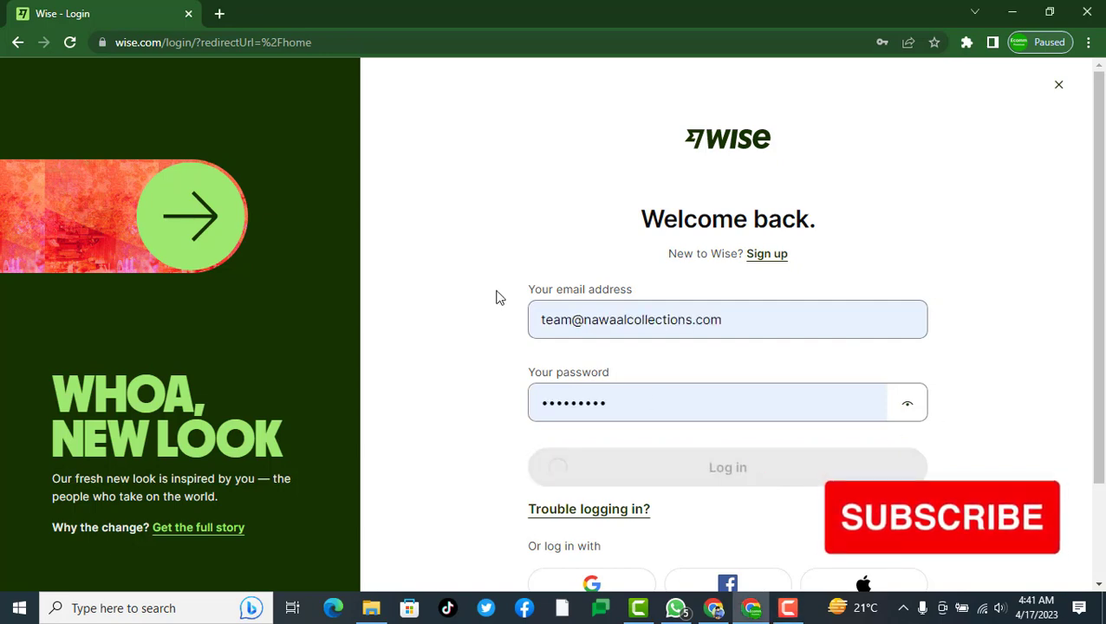
{"action": "left_click", "coordinate": [729, 469]}
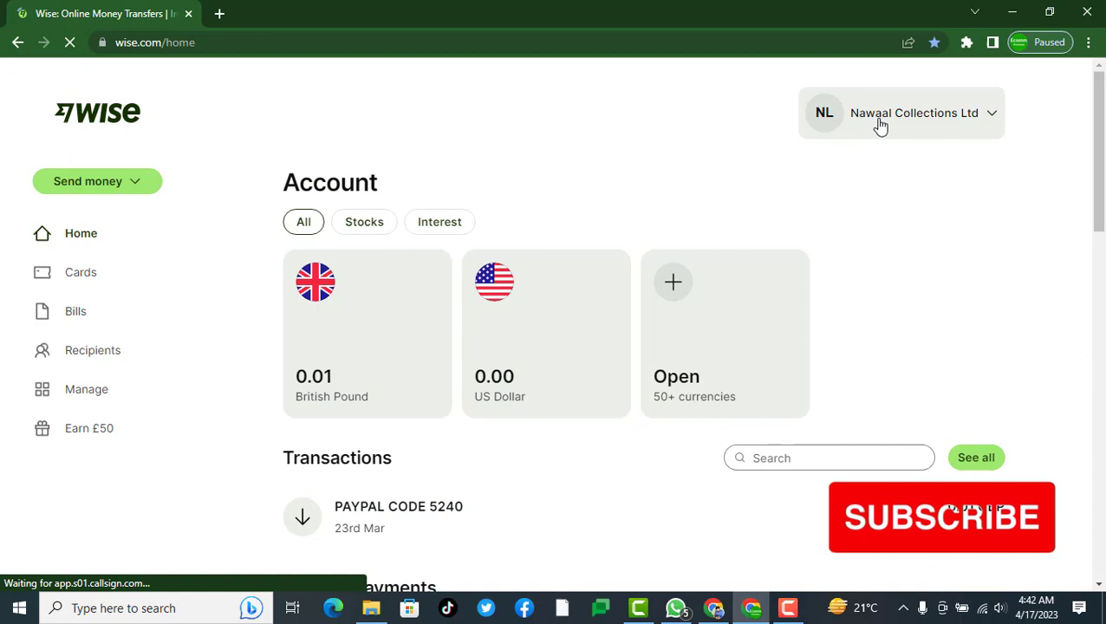
{"action": "left_click", "coordinate": [914, 112]}
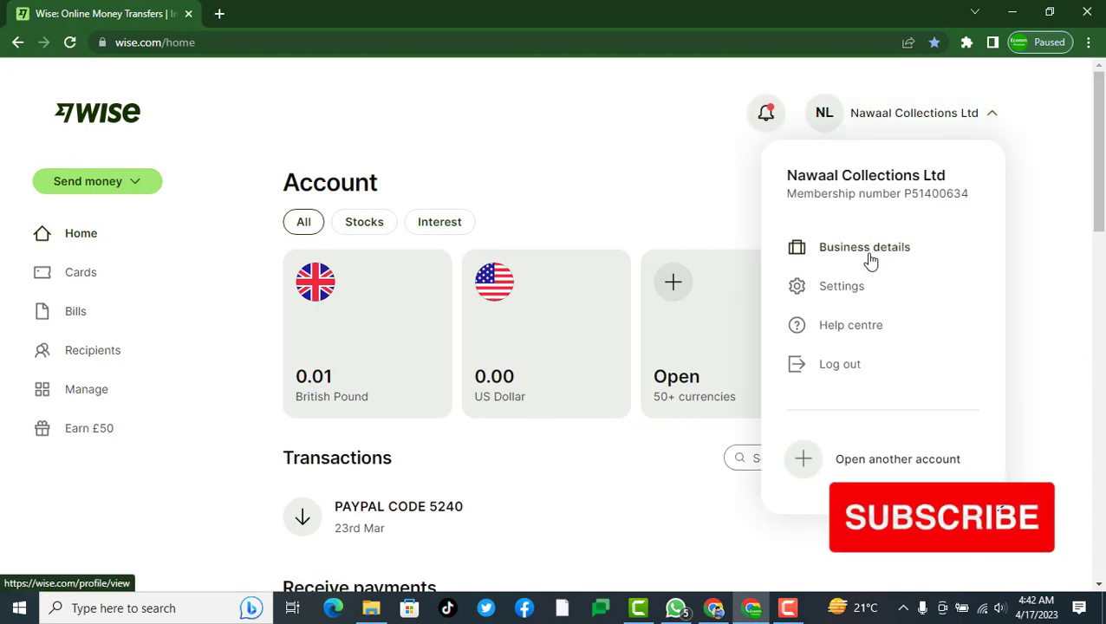
{"action": "left_click", "coordinate": [865, 246]}
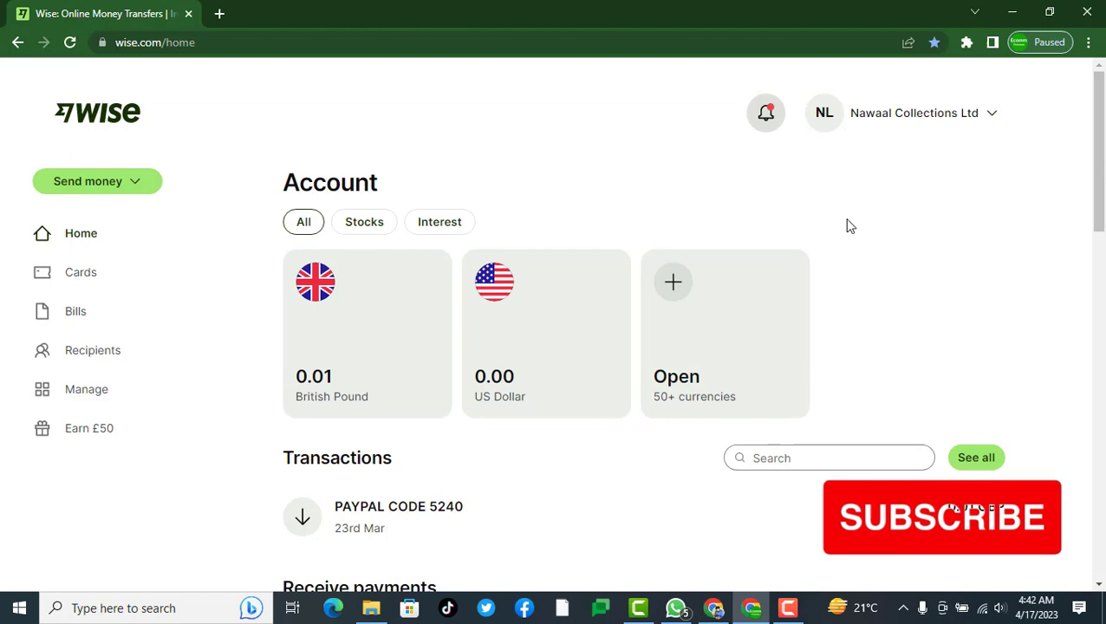
{"action": "left_click", "coordinate": [219, 14]}
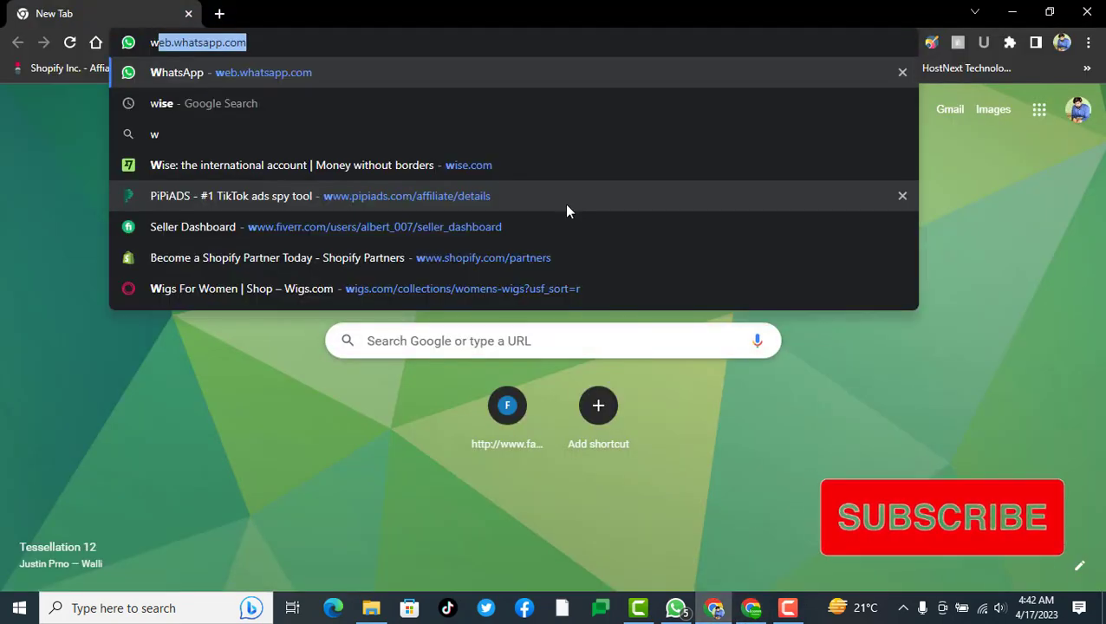
Step: Go to wise.com, choose Open an account, enter a different email address and continue
{"action": "type", "text": "wissss"}
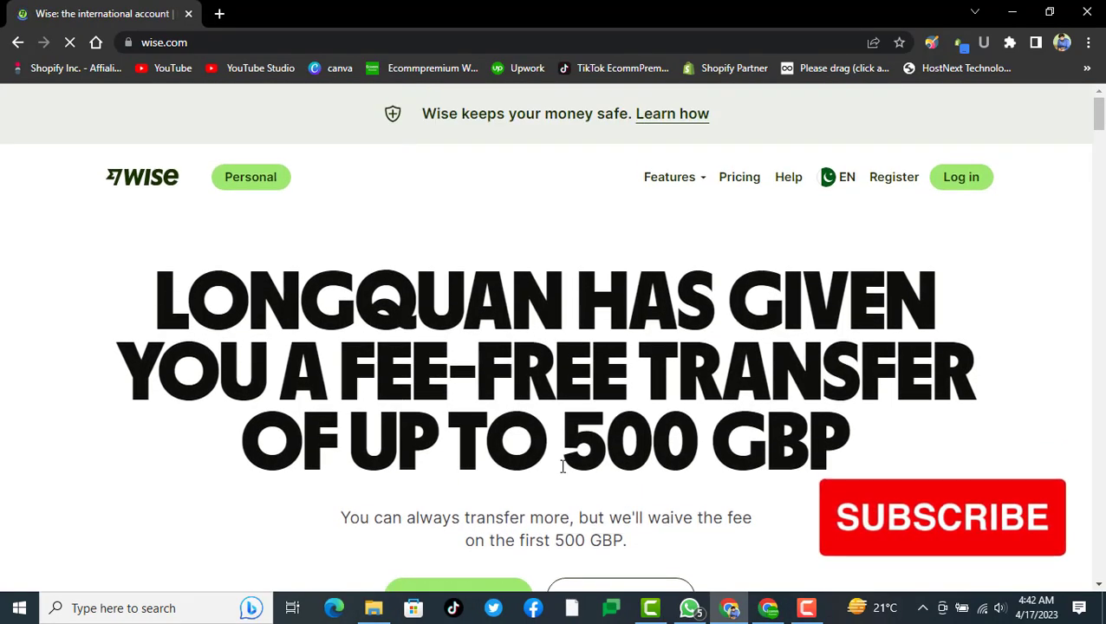
{"action": "scroll", "scroll_direction": "down", "scroll_amount": 3}
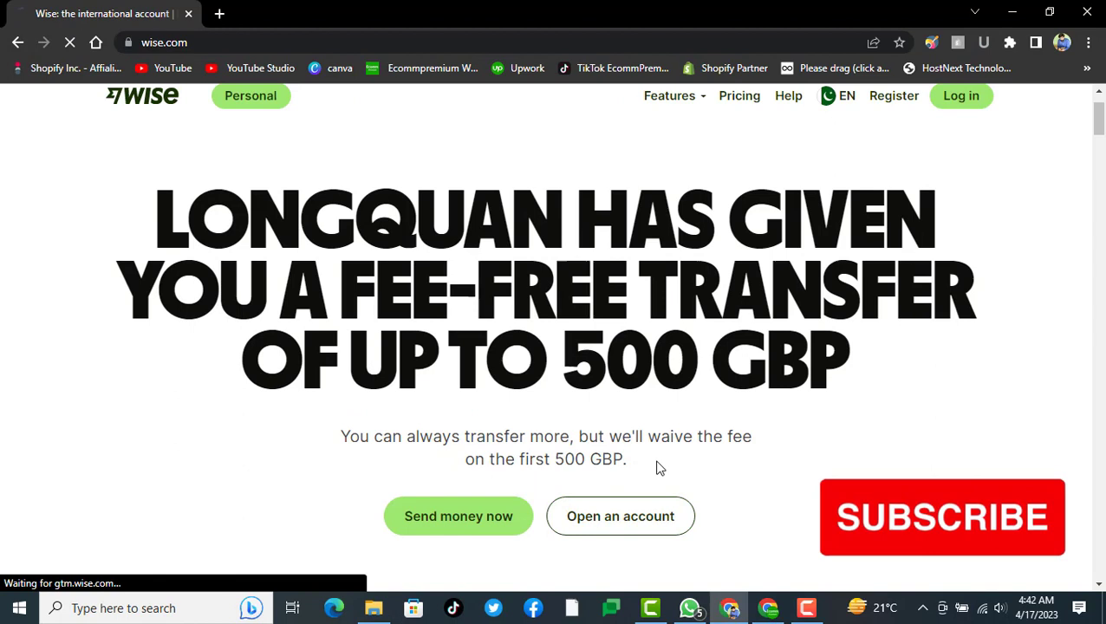
{"action": "left_click", "coordinate": [619, 516]}
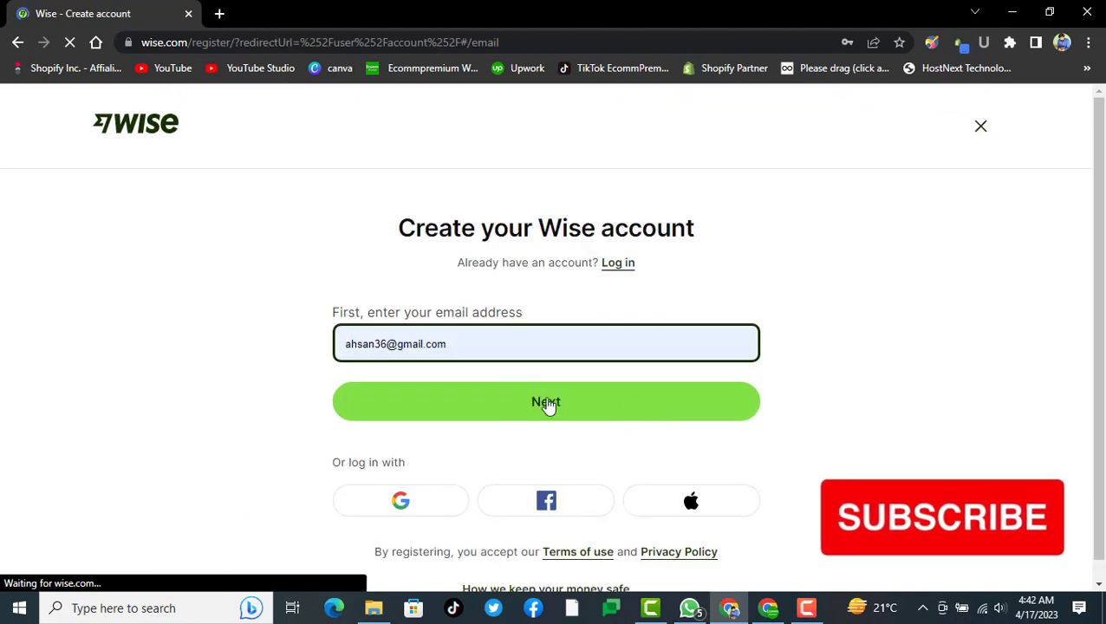
{"action": "left_click", "coordinate": [546, 343]}
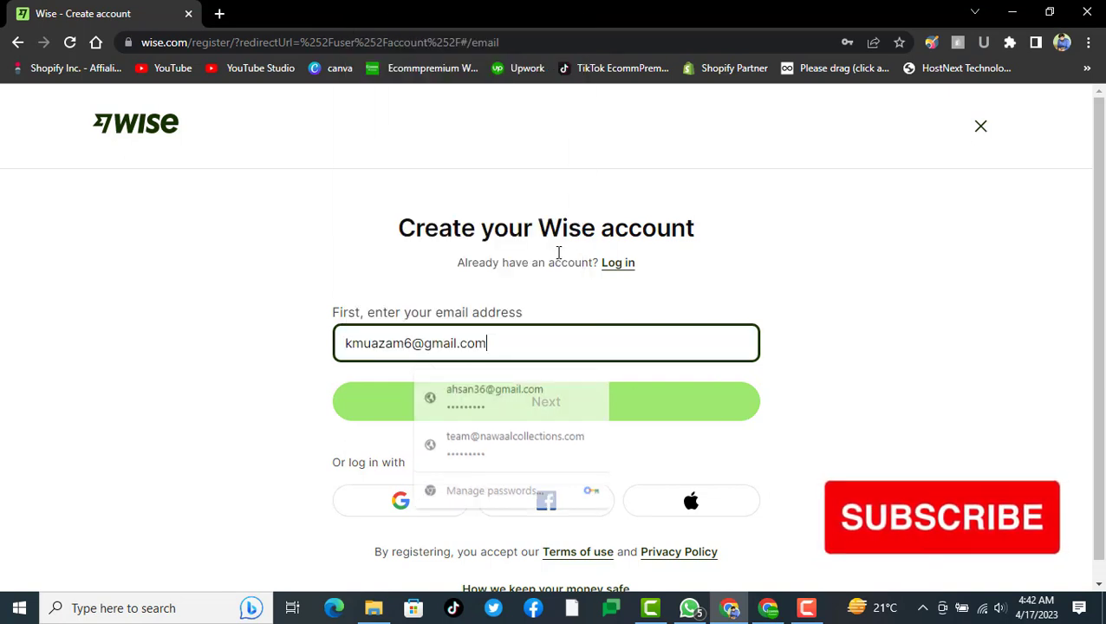
{"action": "left_click", "coordinate": [544, 401]}
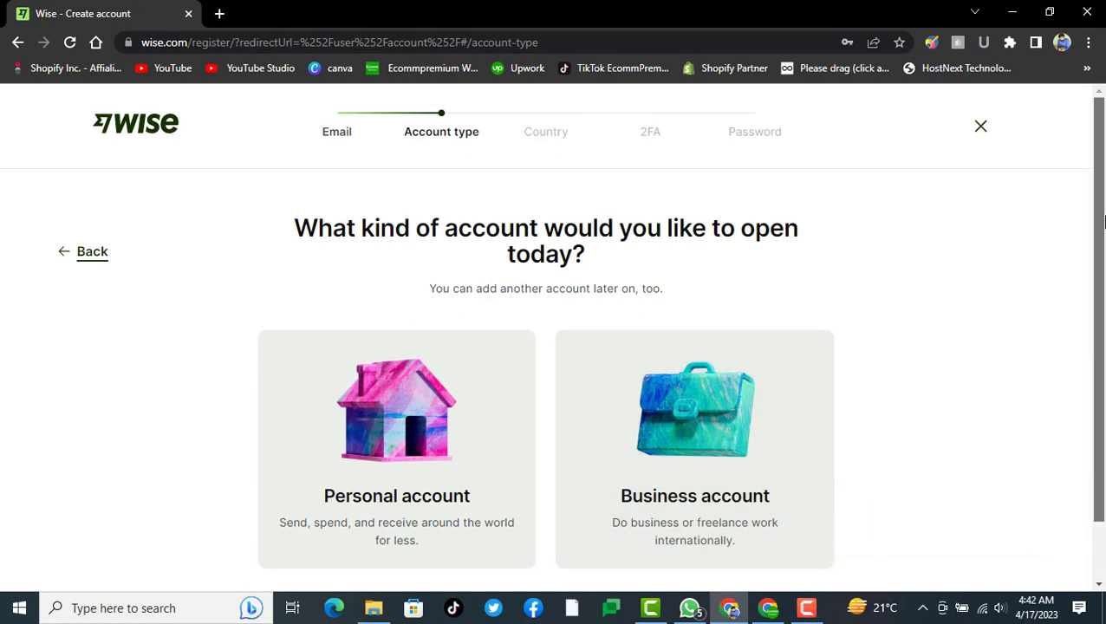
Step: Choose a business account and select United States as the country of registration
{"action": "scroll", "scroll_direction": "down", "scroll_amount": 3}
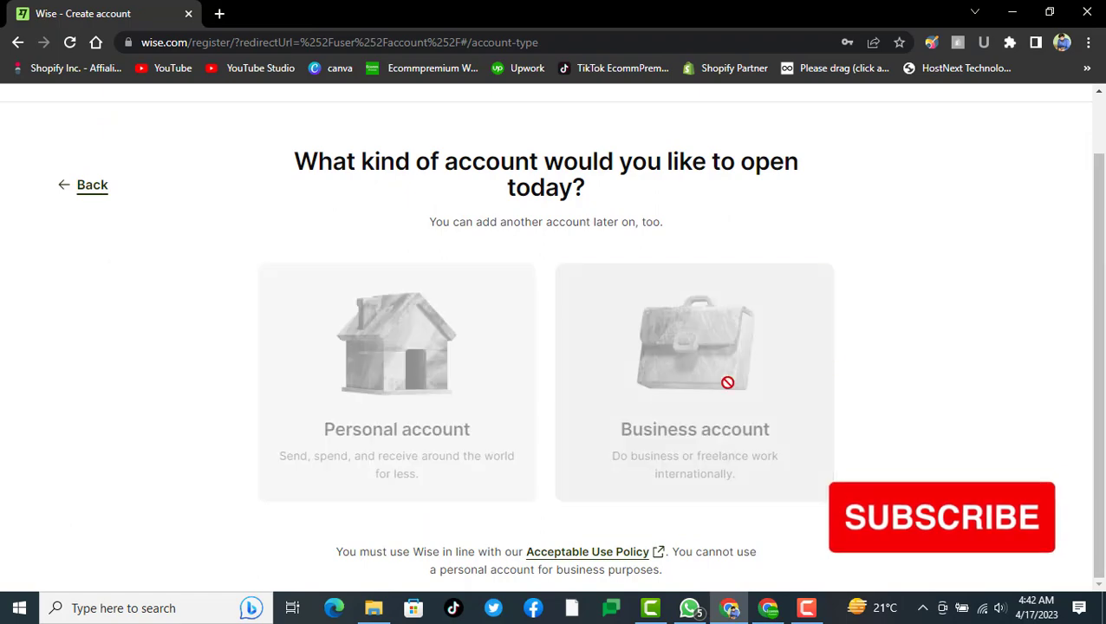
{"action": "left_click", "coordinate": [396, 382]}
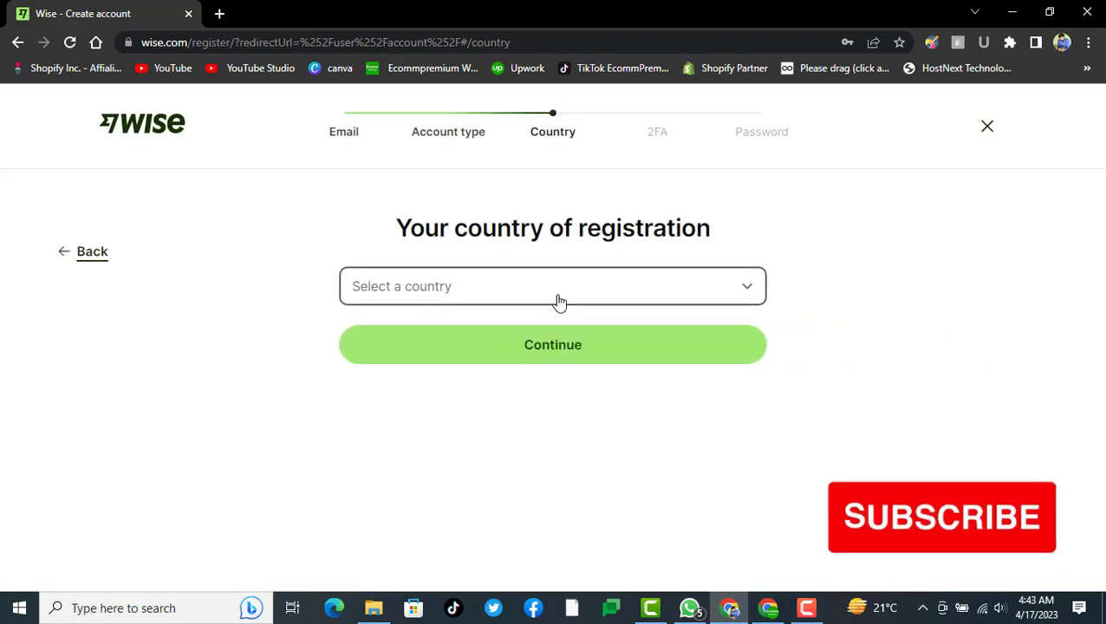
{"action": "left_click", "coordinate": [552, 286]}
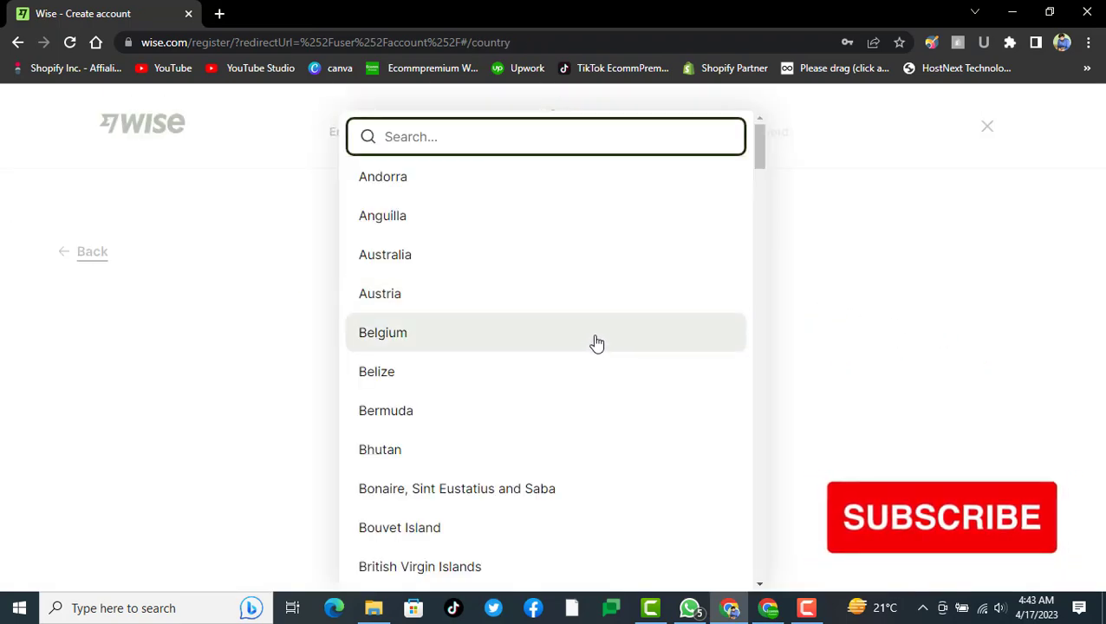
{"action": "type", "text": "un"}
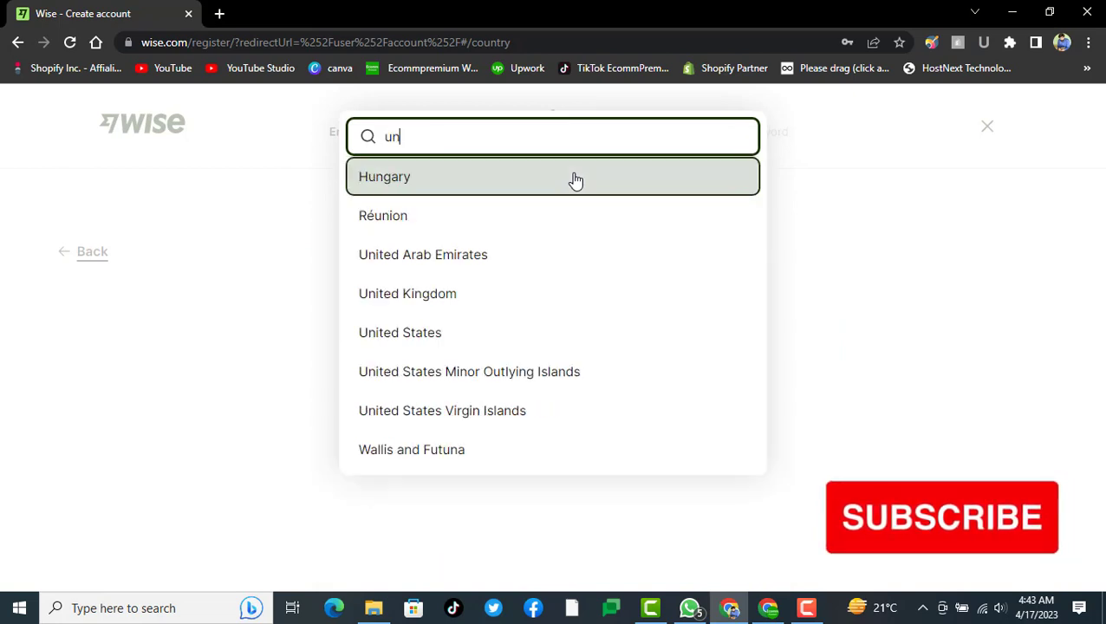
{"action": "mouse_move", "coordinate": [454, 338]}
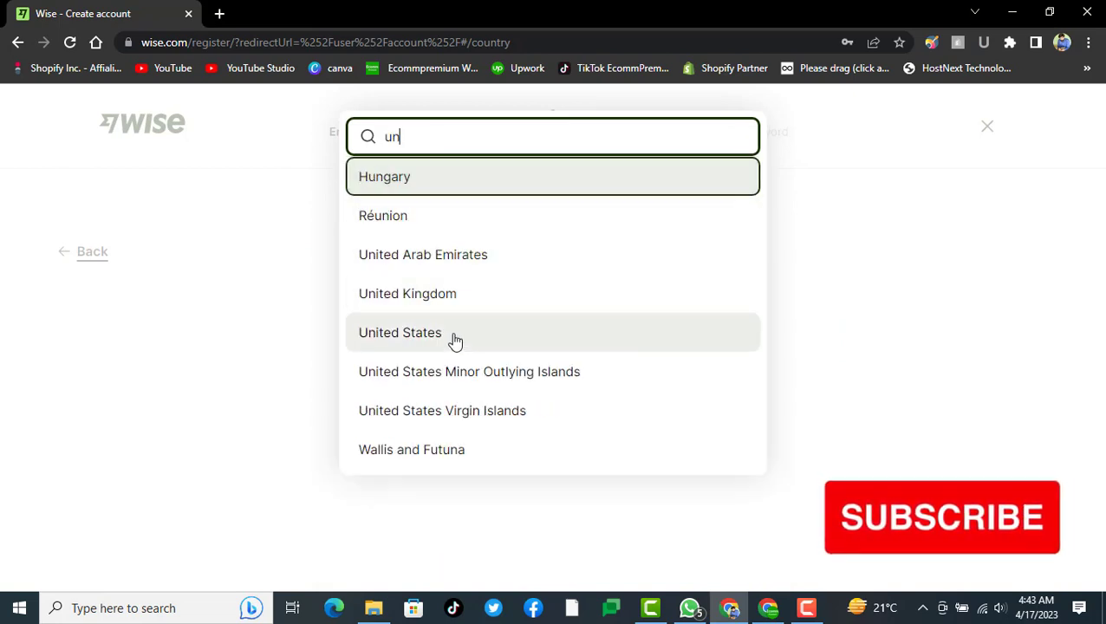
{"action": "left_click", "coordinate": [400, 333]}
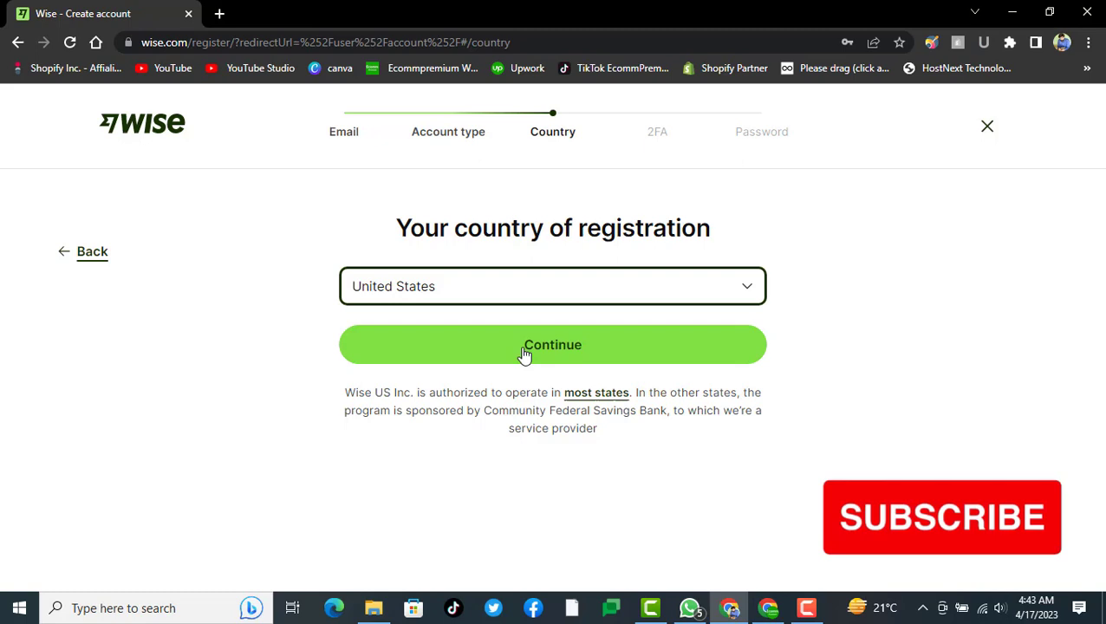
Step: Confirm the country, enter the phone number and request a texted verification code
{"action": "left_click", "coordinate": [551, 343]}
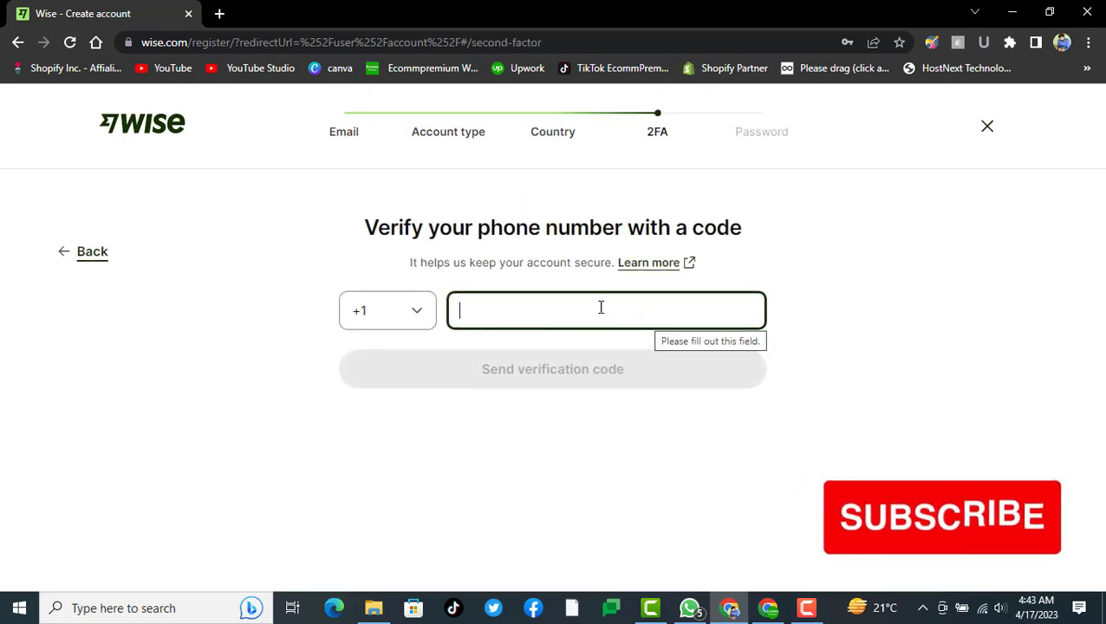
{"action": "left_click", "coordinate": [606, 308]}
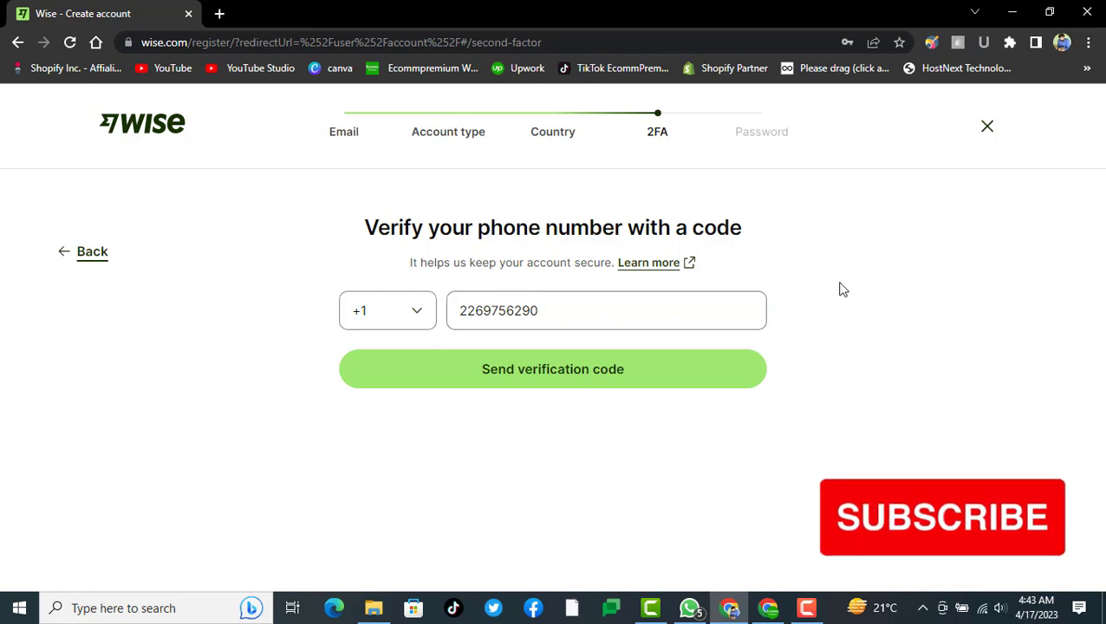
{"action": "mouse_move", "coordinate": [619, 362]}
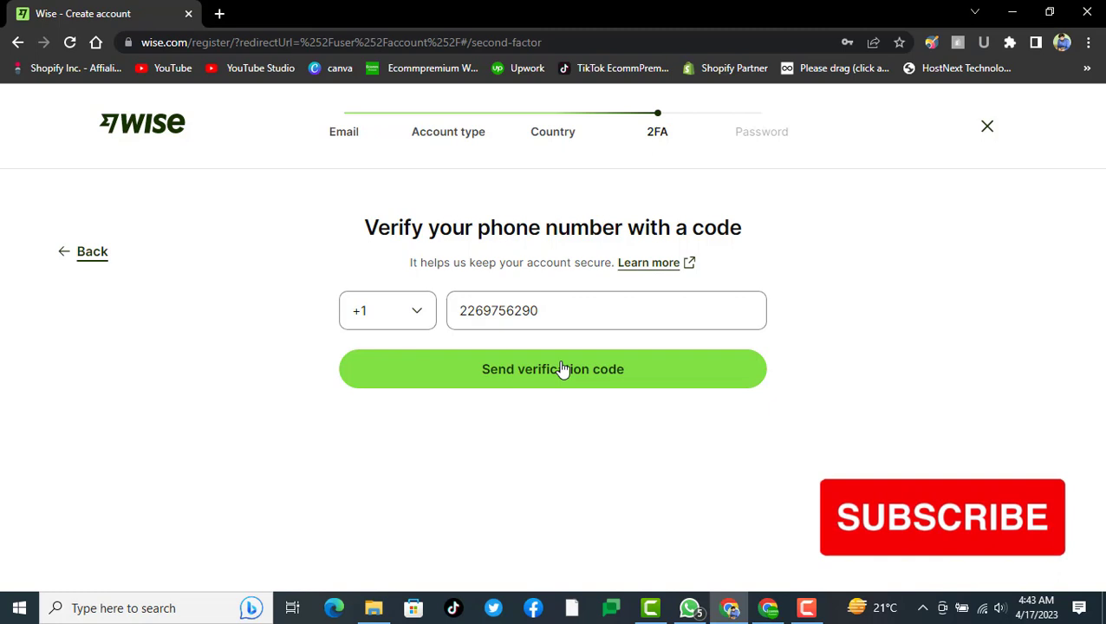
{"action": "left_click", "coordinate": [552, 368]}
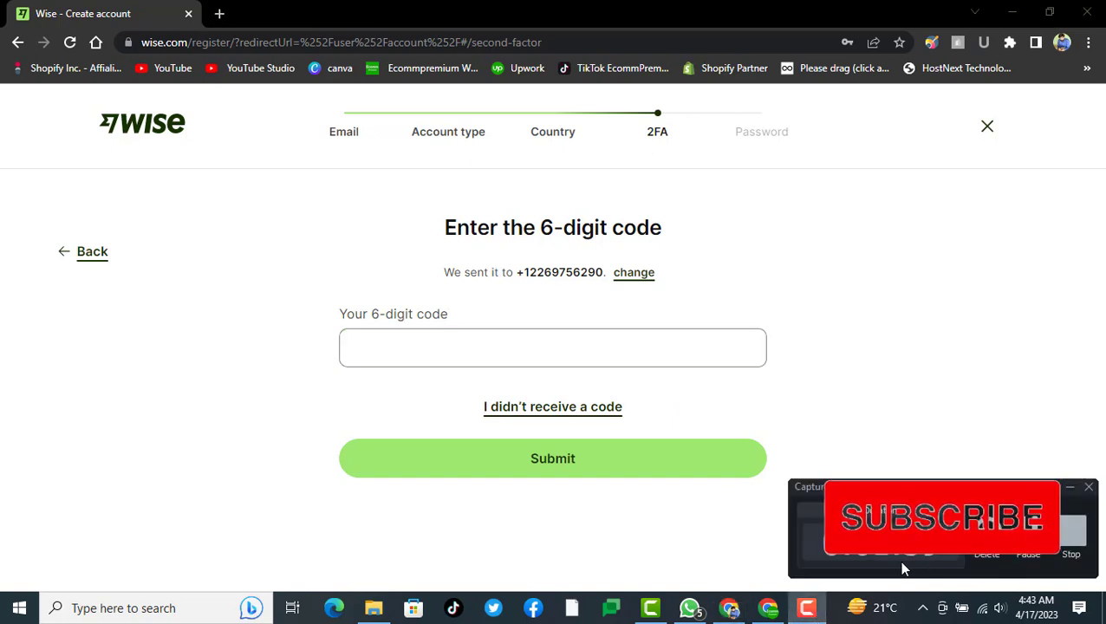
{"action": "left_click", "coordinate": [552, 346]}
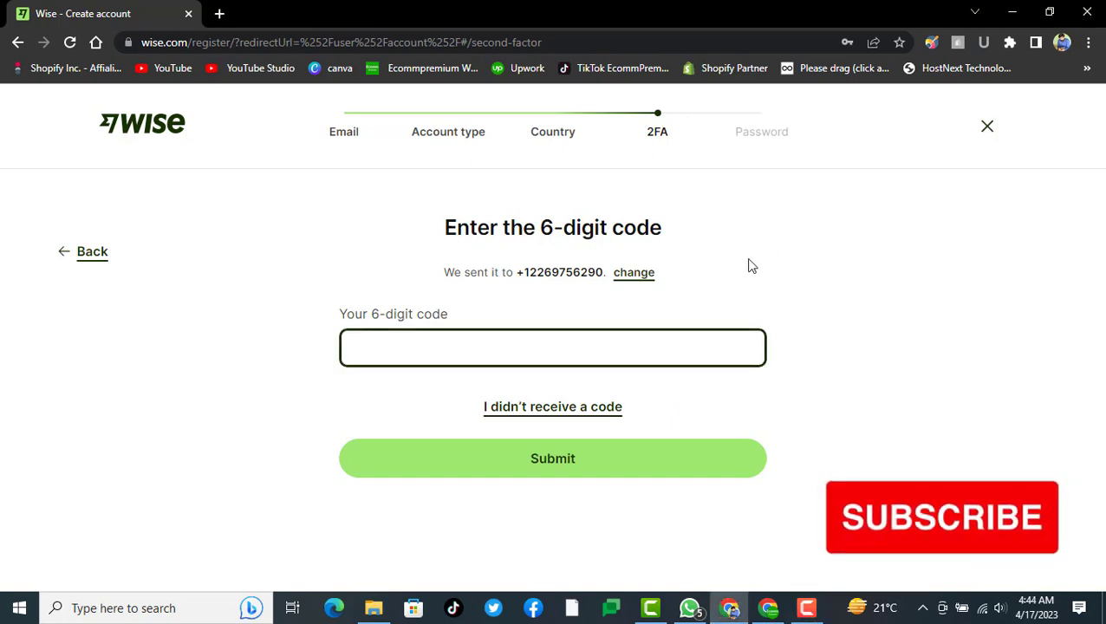
{"action": "left_click", "coordinate": [551, 347]}
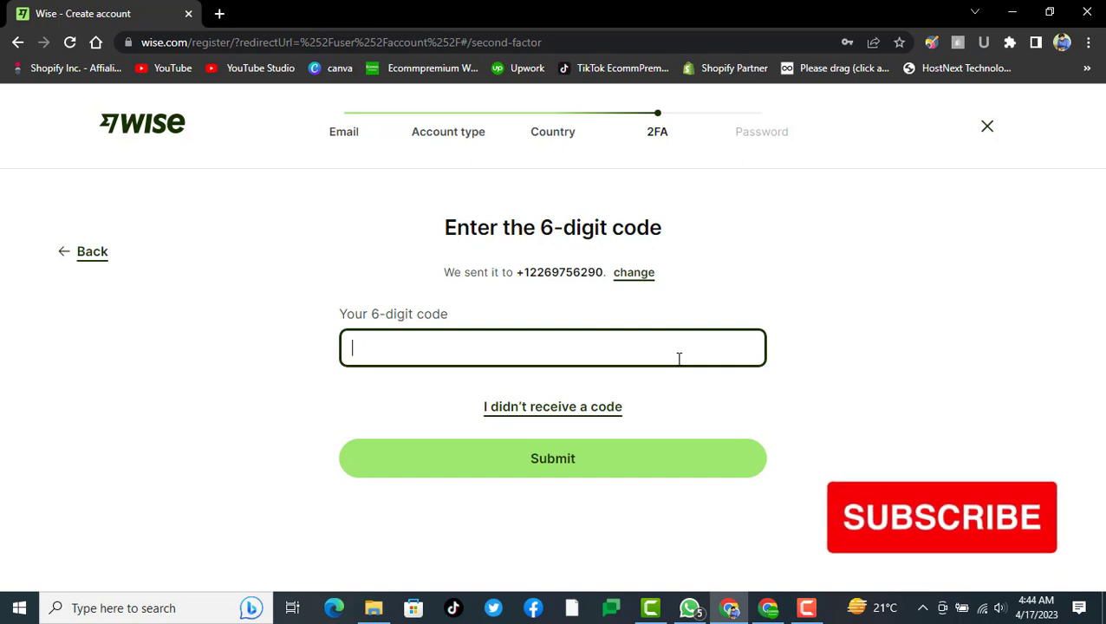
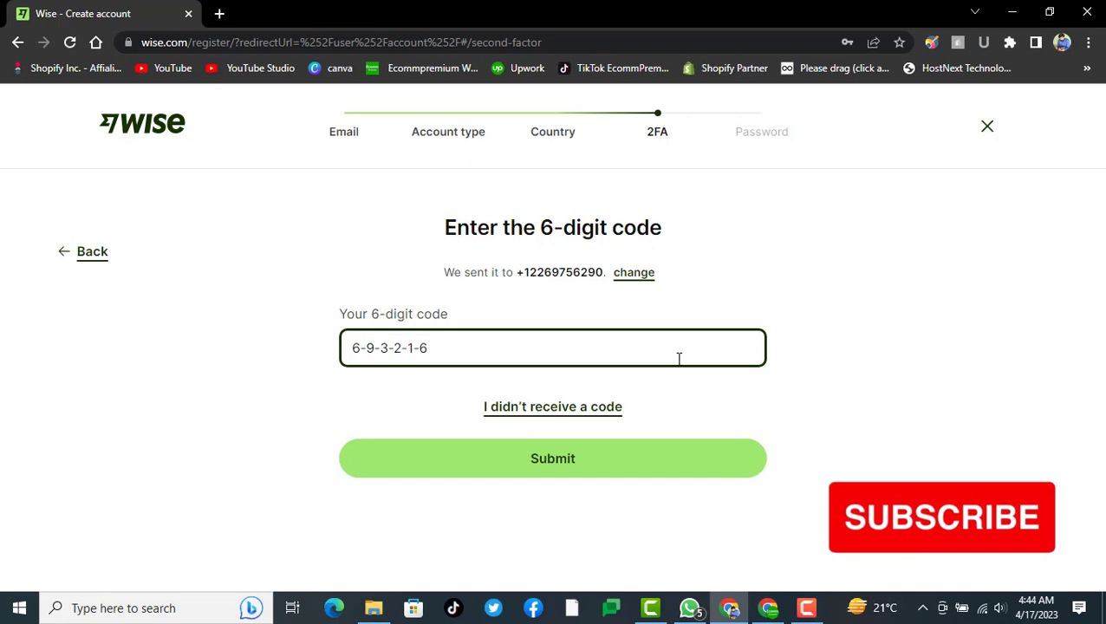
{"action": "mouse_move", "coordinate": [655, 475]}
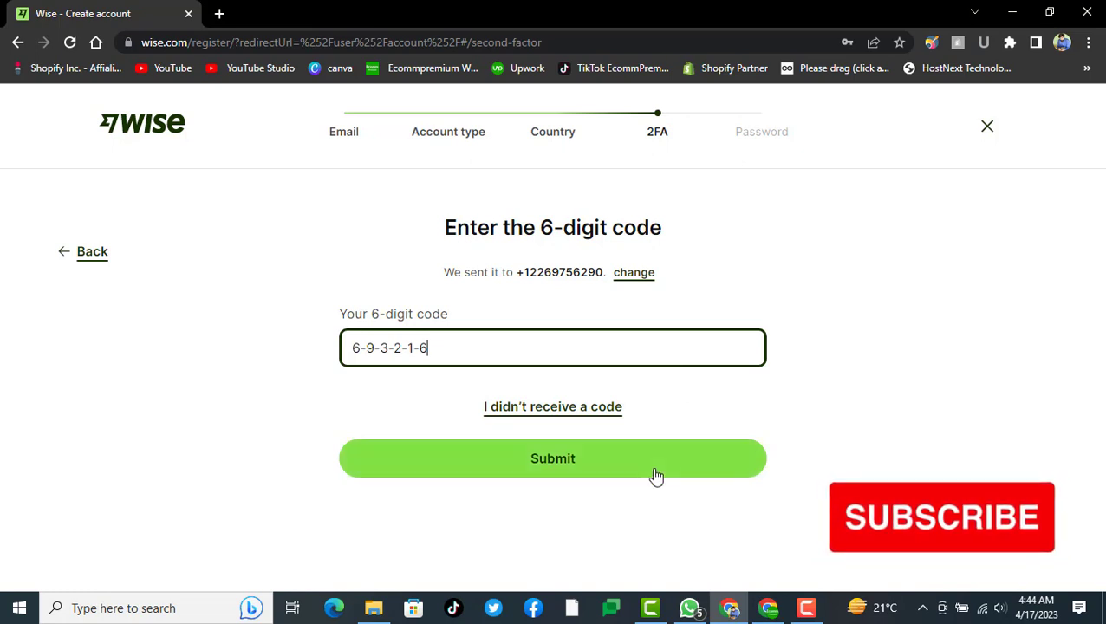
{"action": "left_click", "coordinate": [551, 458]}
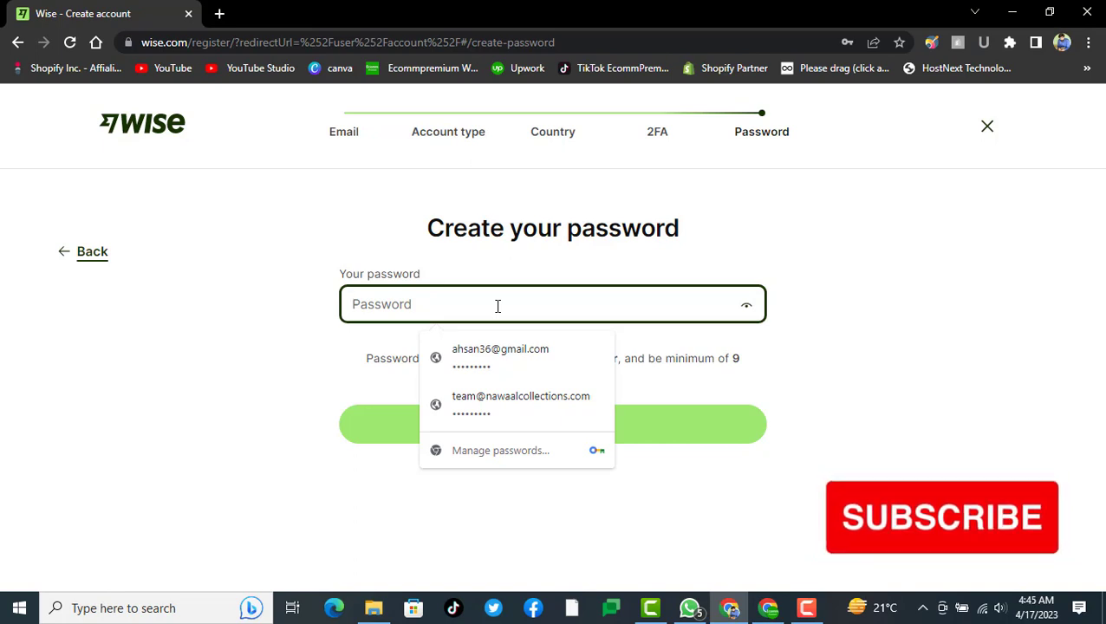
Step: Type a password meeting the requirements and submit it to continue registration
{"action": "type", "text": "••"}
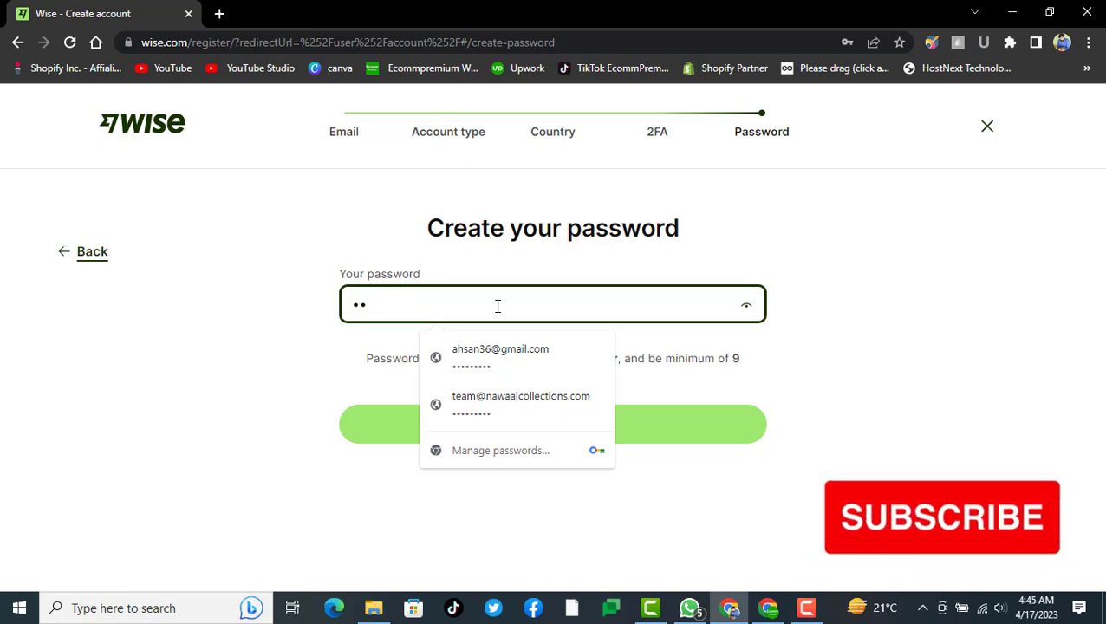
{"action": "key", "text": "Backspace"}
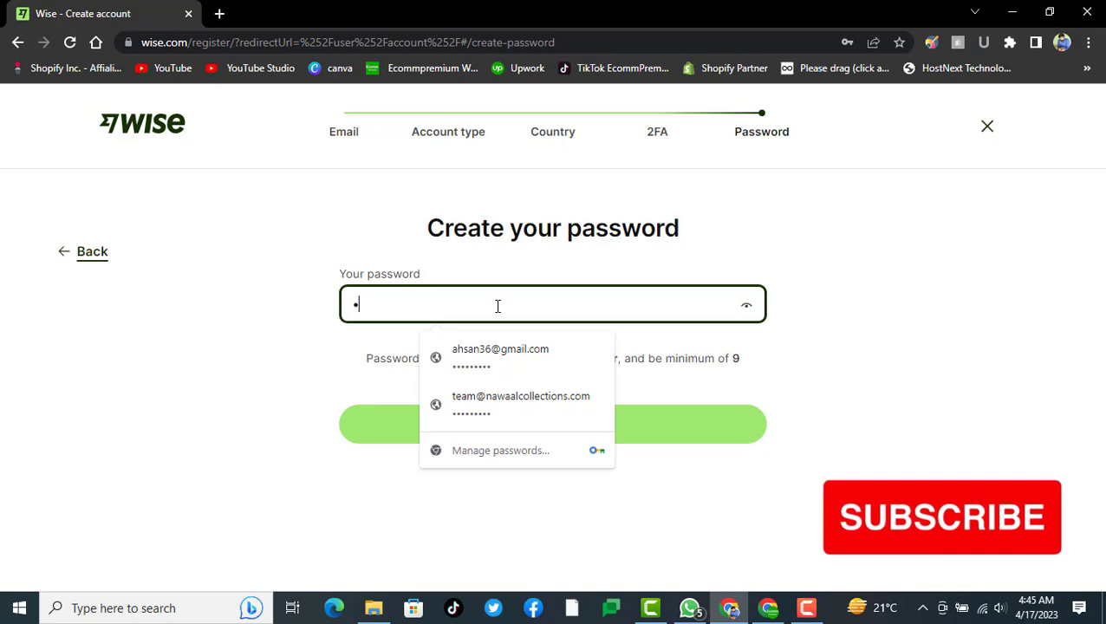
{"action": "type", "text": "•••"}
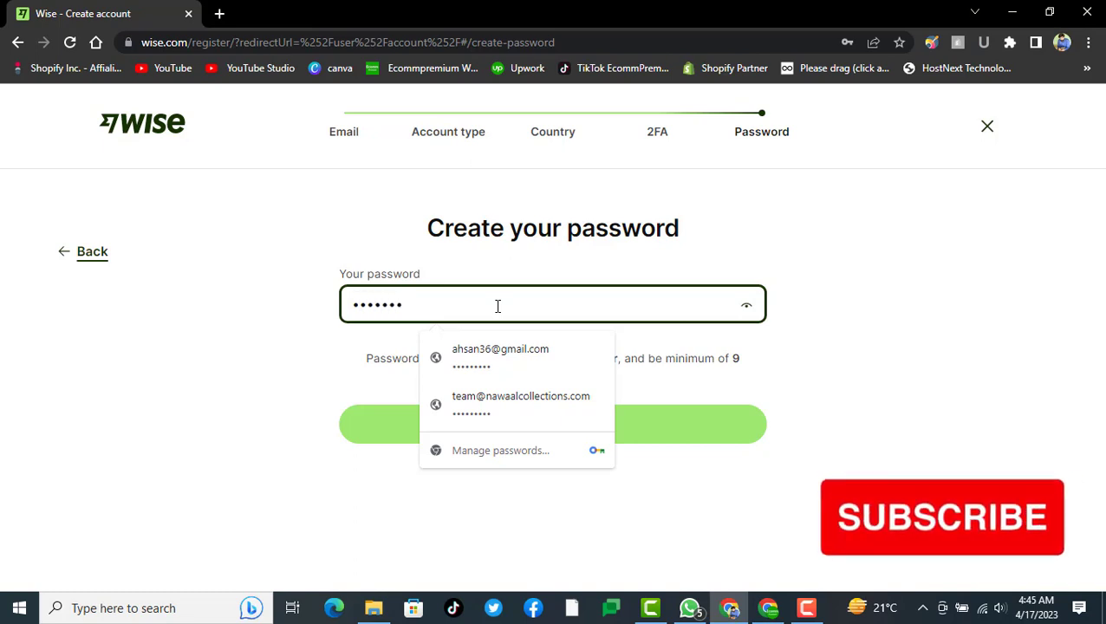
{"action": "type", "text": "•"}
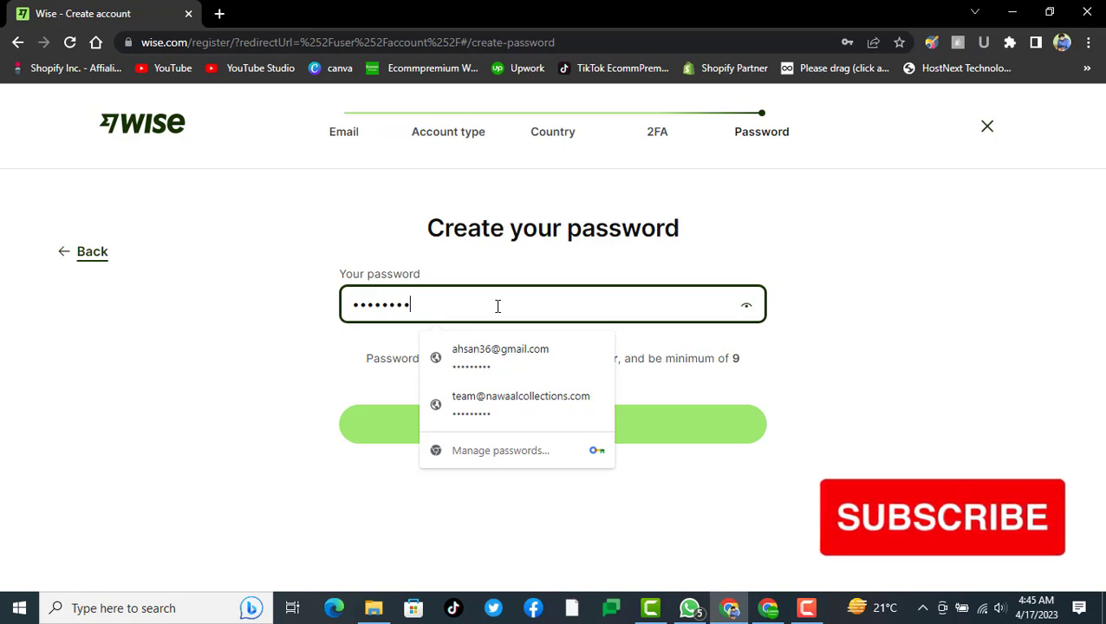
{"action": "type", "text": "x"}
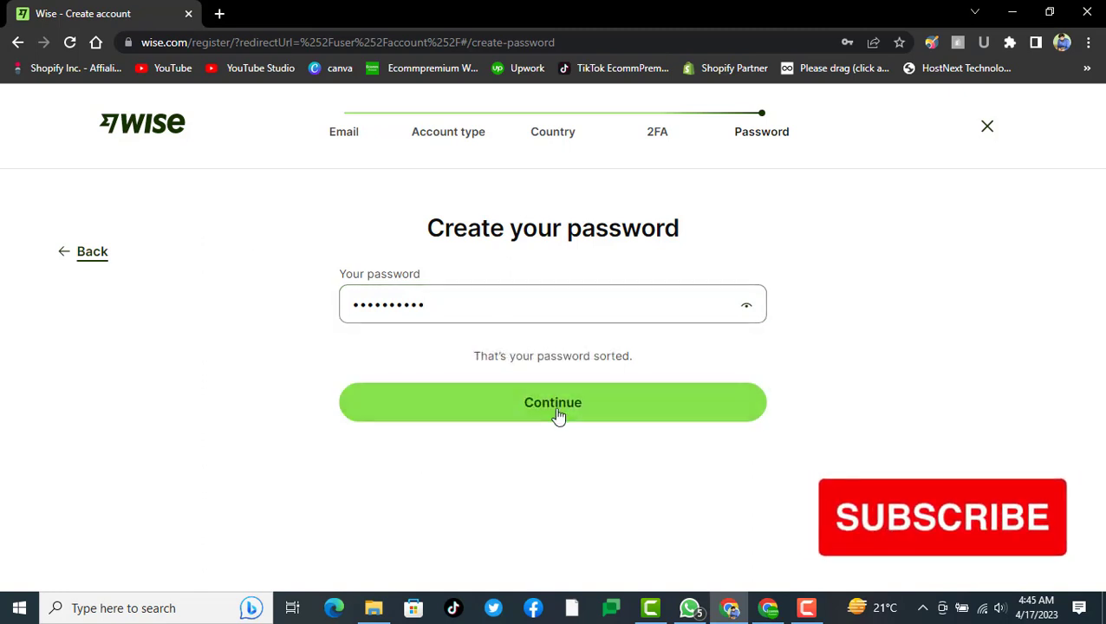
{"action": "left_click", "coordinate": [551, 402]}
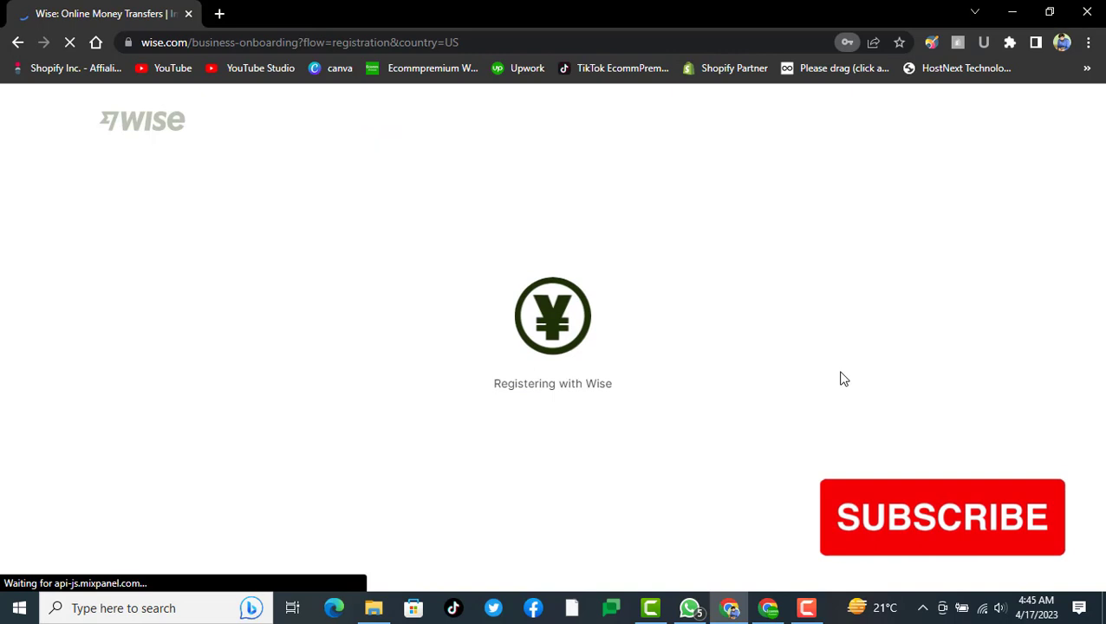
{"action": "mouse_move", "coordinate": [841, 389]}
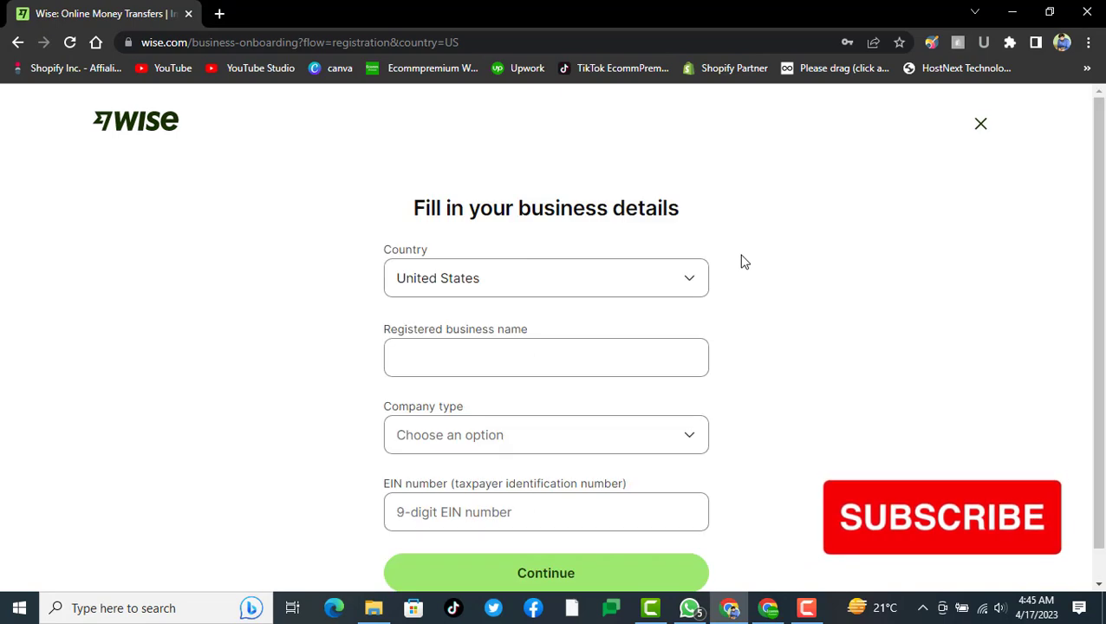
Step: Enter Delancers LLC as a Limited Liability Company with its EIN and submit the business details
{"action": "left_click", "coordinate": [547, 358]}
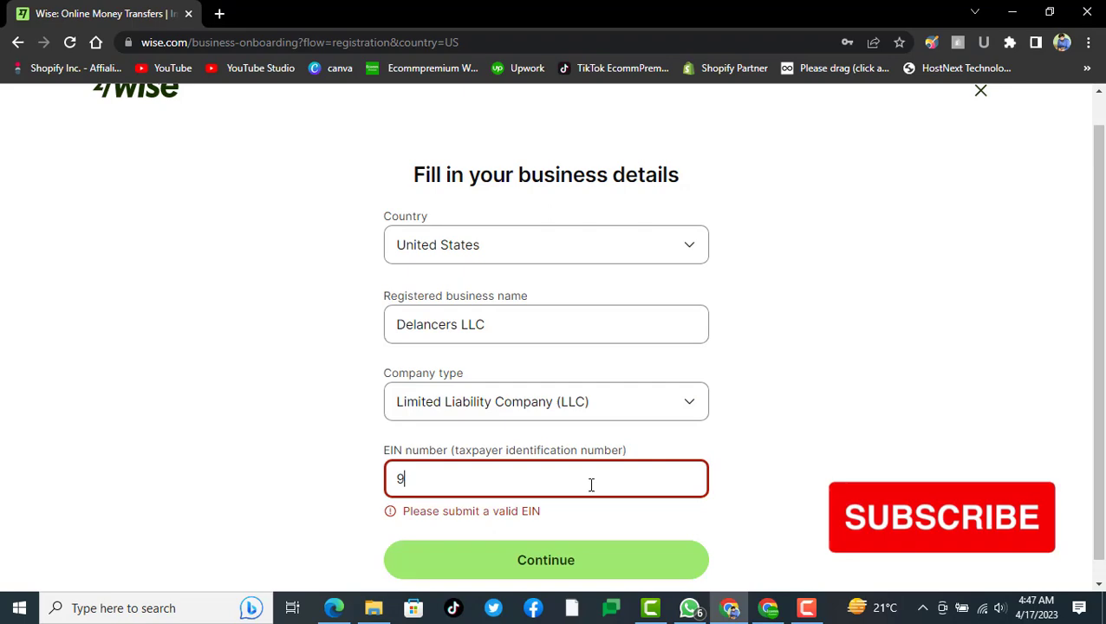
{"action": "type", "text": "235"}
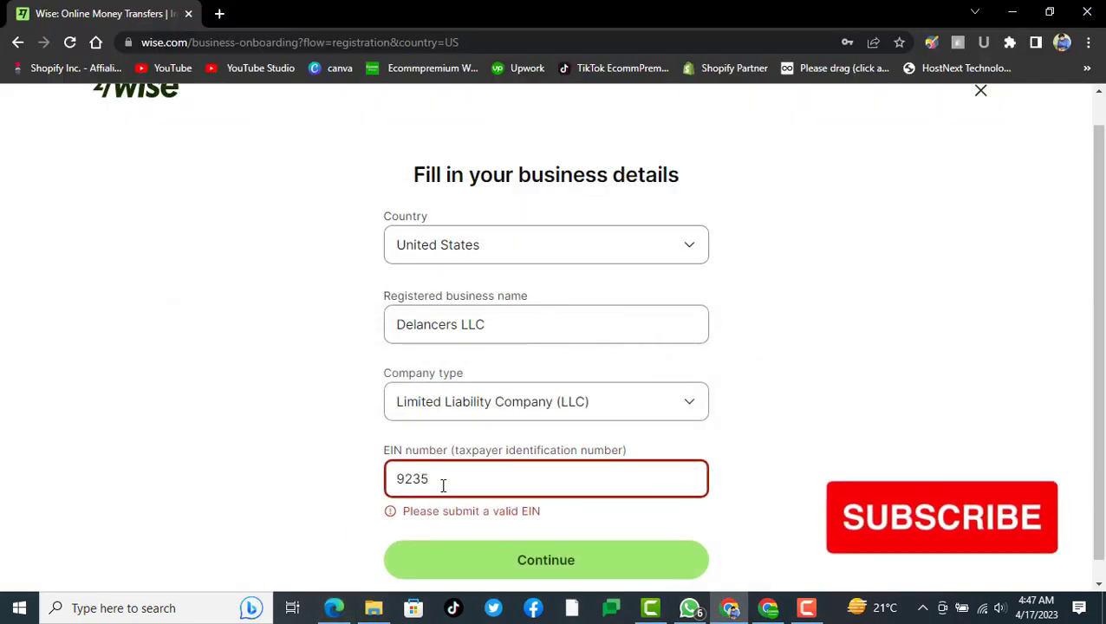
{"action": "key", "text": "BackSpace"}
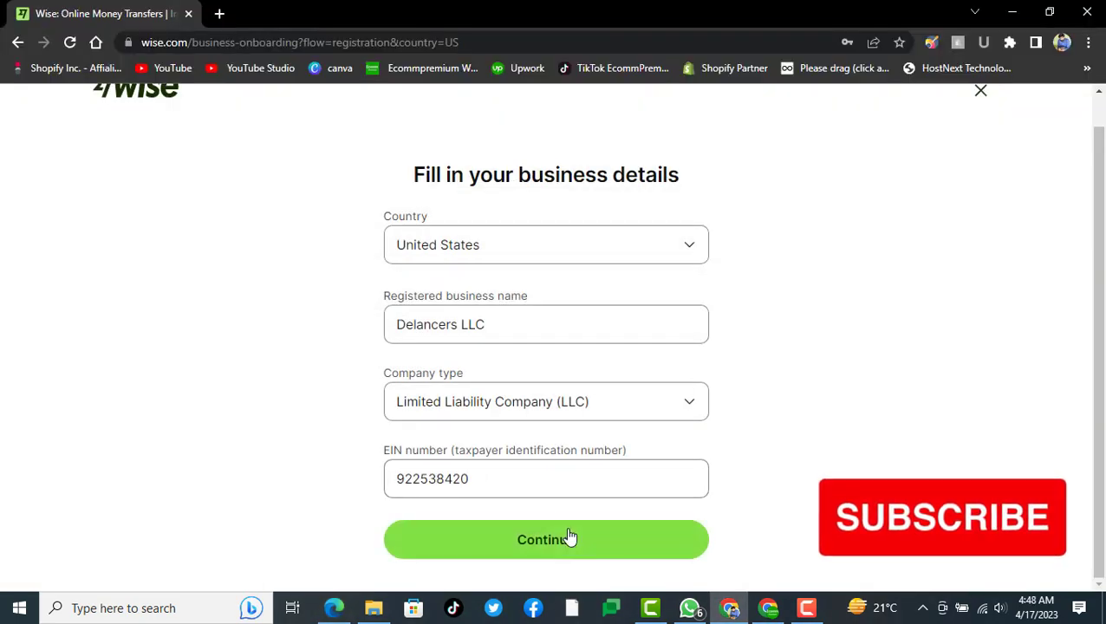
{"action": "left_click", "coordinate": [544, 540]}
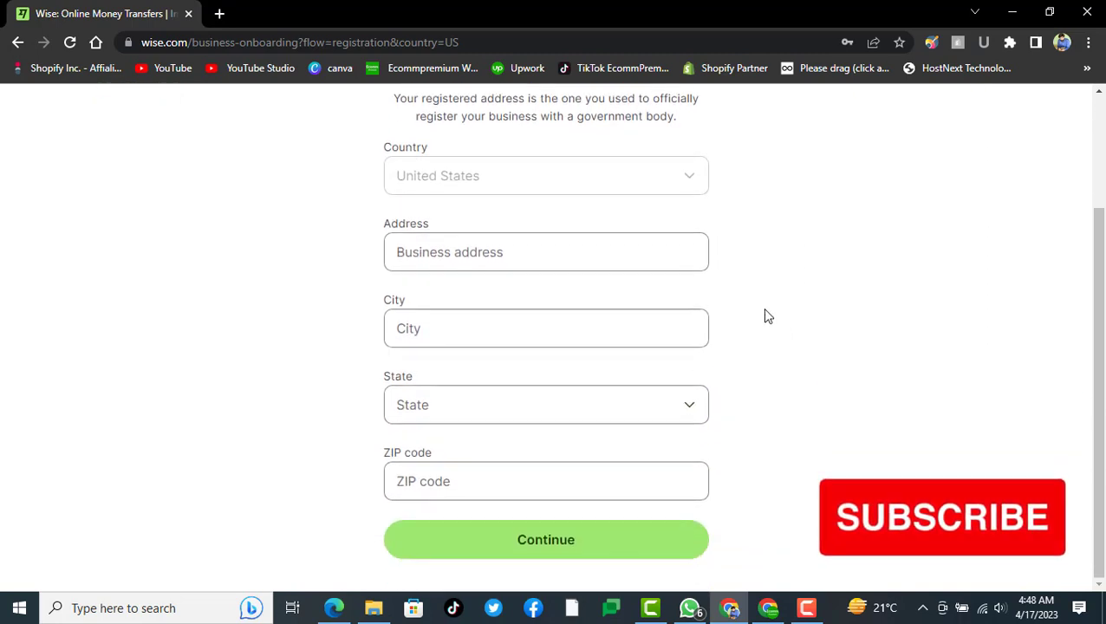
Step: Fill the registered address with 30 N Gould St Ste R and the city, pasting from clipboard history
{"action": "left_click", "coordinate": [534, 254]}
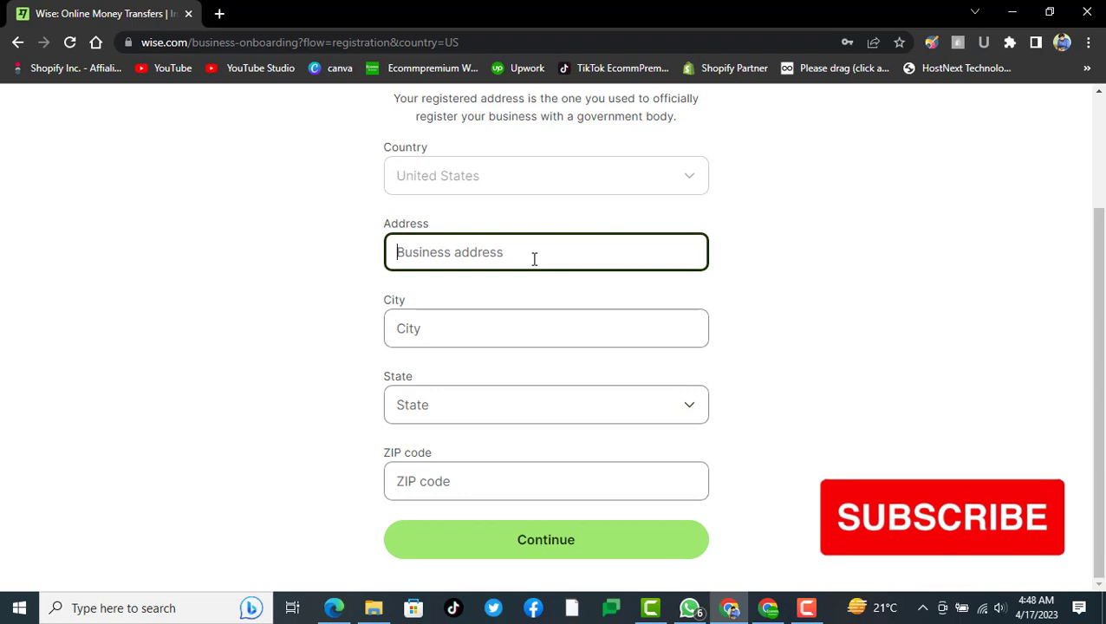
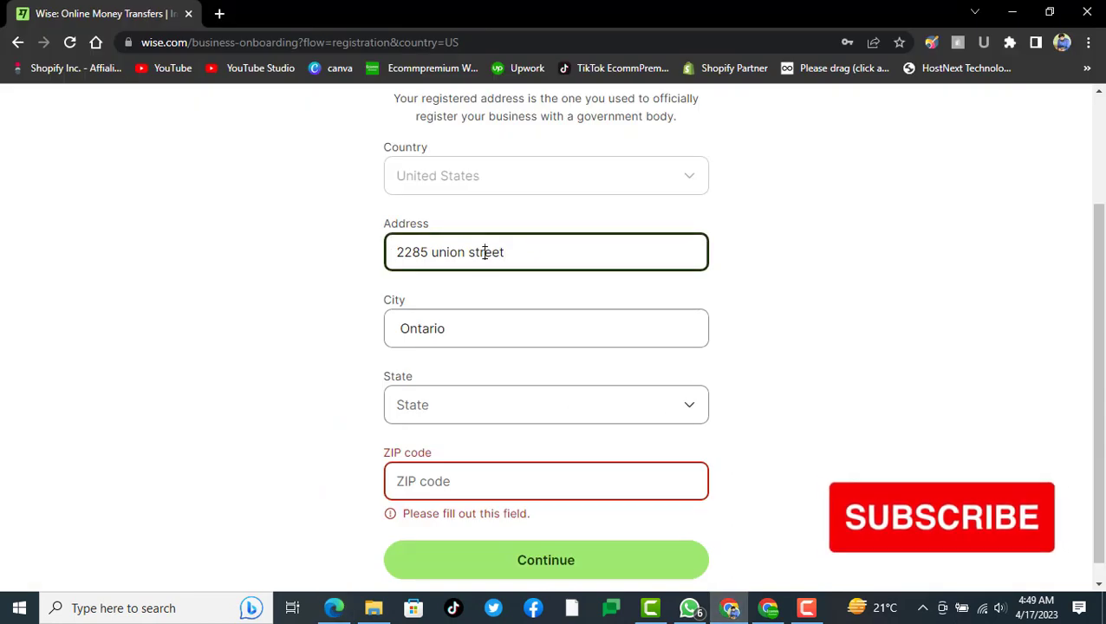
{"action": "type", "text": "30 N Gould St Ste R"}
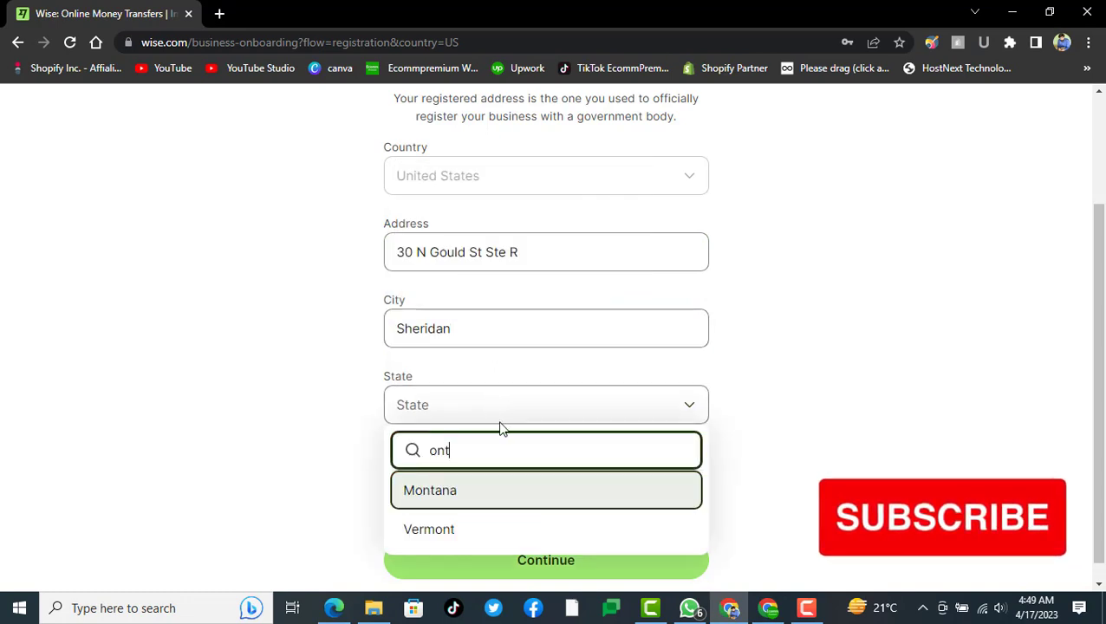
{"action": "type", "text": "w"}
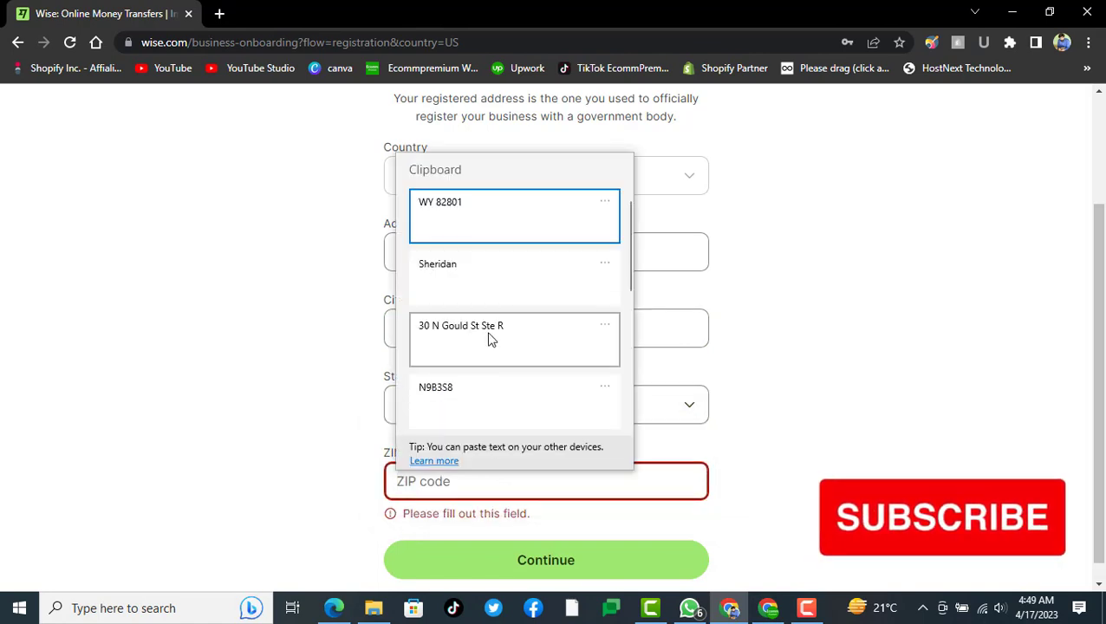
{"action": "left_click", "coordinate": [513, 201]}
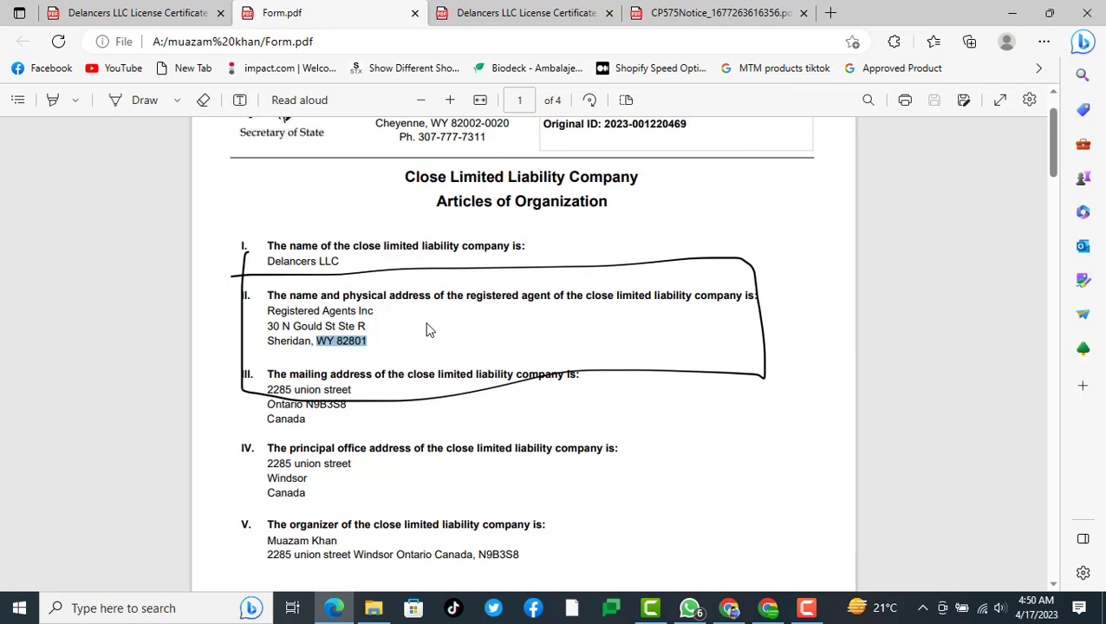
Step: Check the registered agent address in the PDF, set Wyoming and ZIP 82801, and submit the address
{"action": "scroll", "scroll_direction": "down", "scroll_amount": 3}
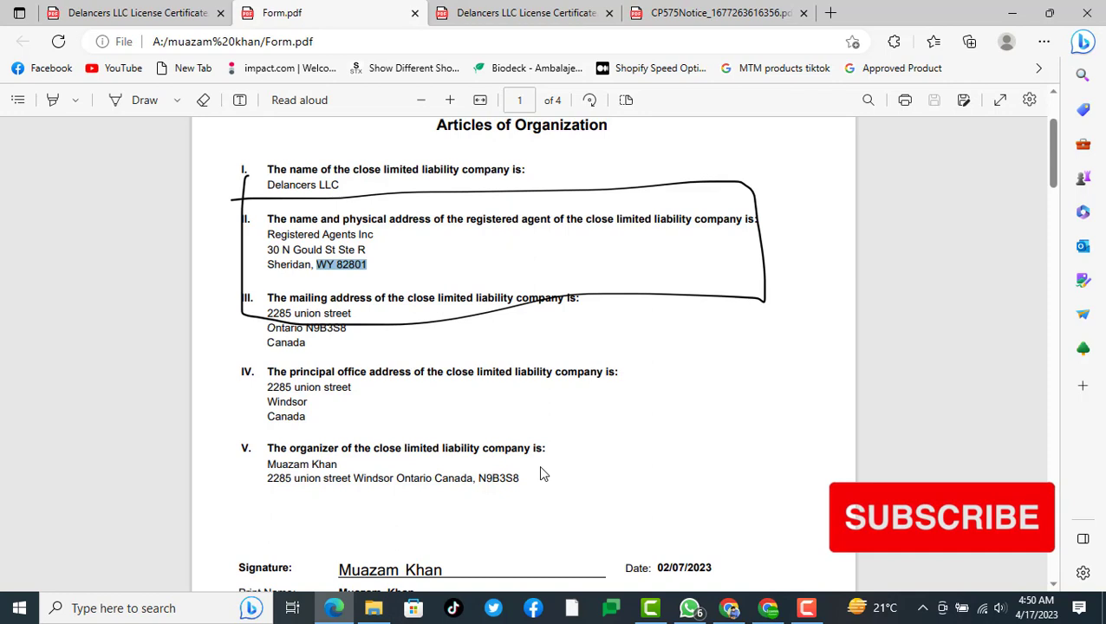
{"action": "mouse_move", "coordinate": [425, 420]}
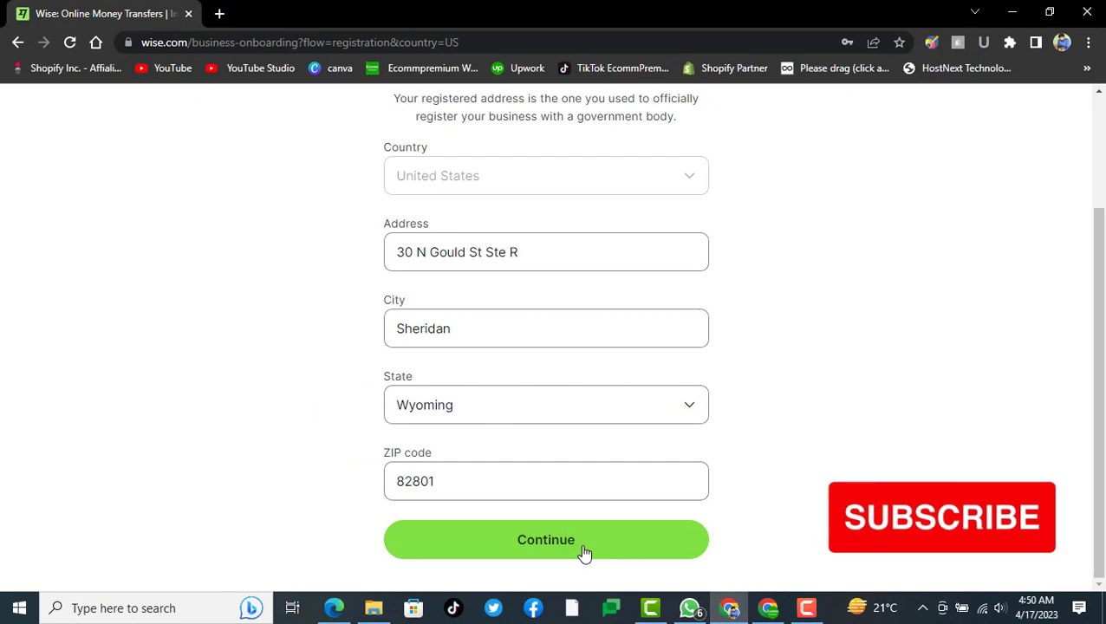
{"action": "left_click", "coordinate": [546, 540]}
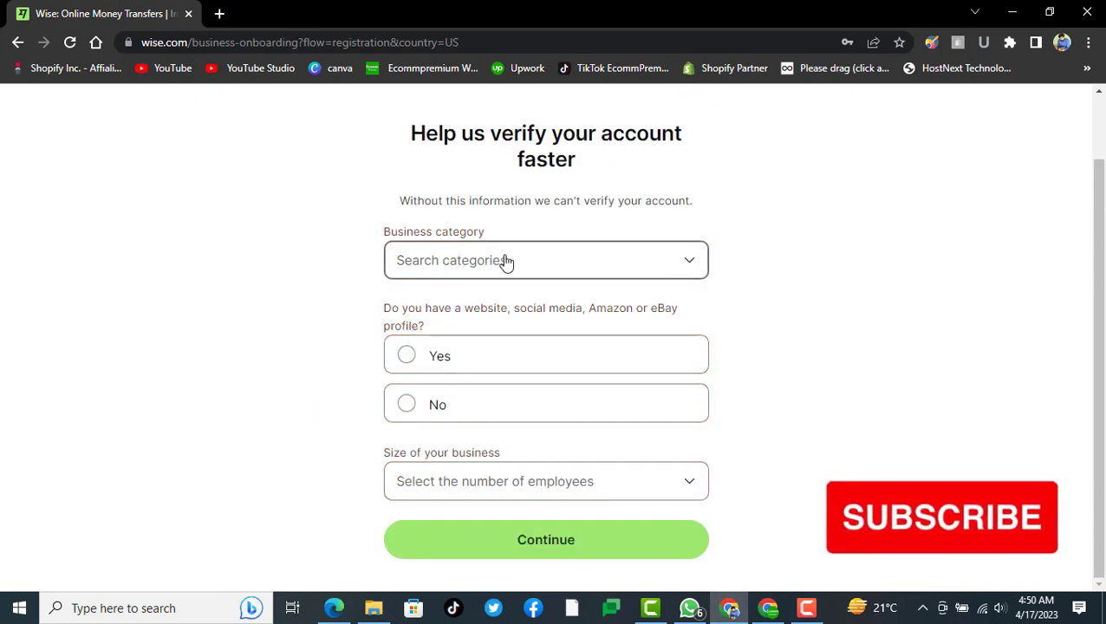
Step: Set the business category to Beauty products and answer Yes to having a website
{"action": "left_click", "coordinate": [545, 260]}
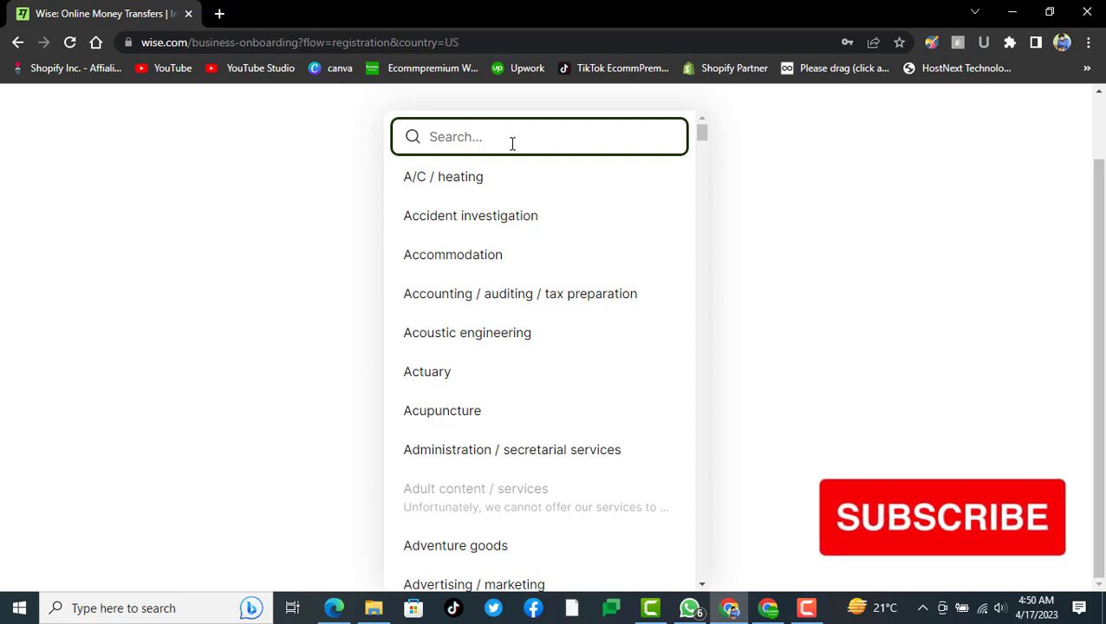
{"action": "type", "text": "beau"}
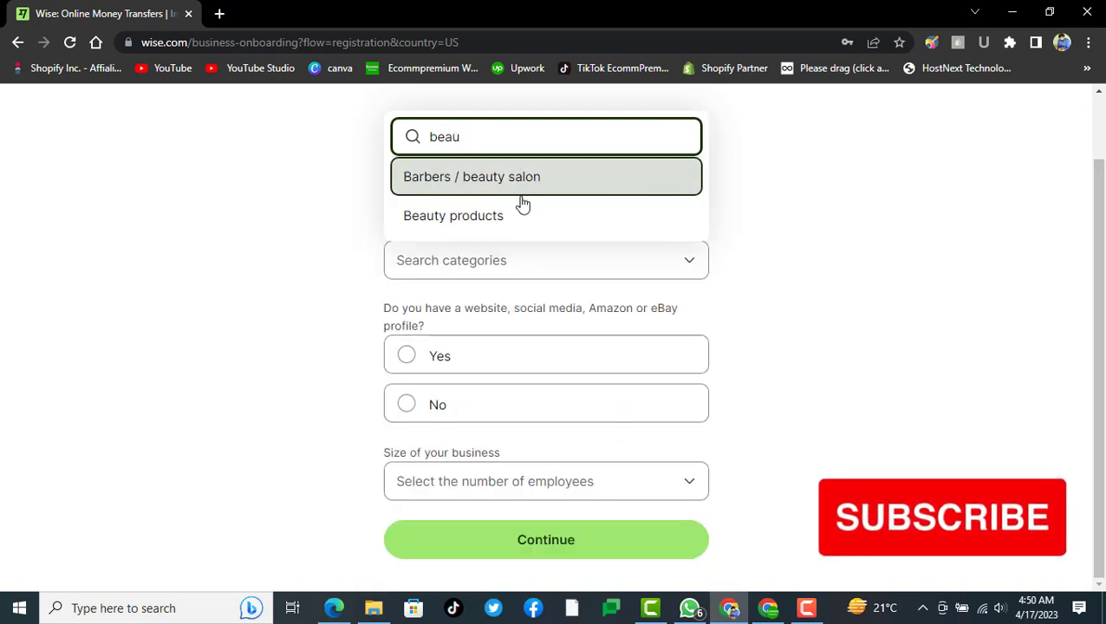
{"action": "left_click", "coordinate": [454, 215]}
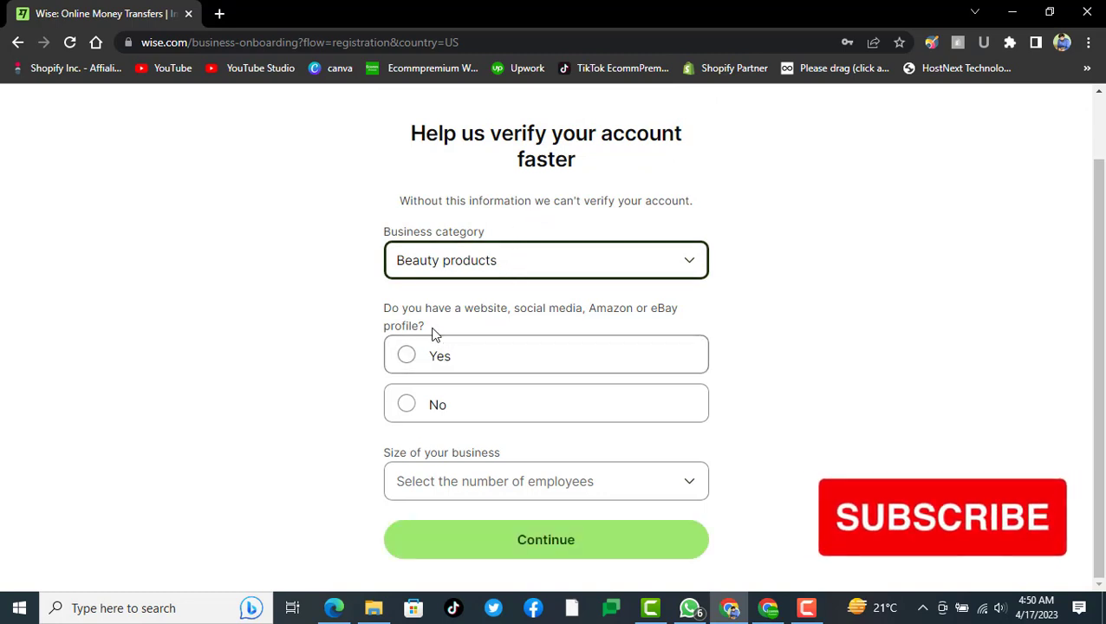
{"action": "left_click", "coordinate": [406, 355]}
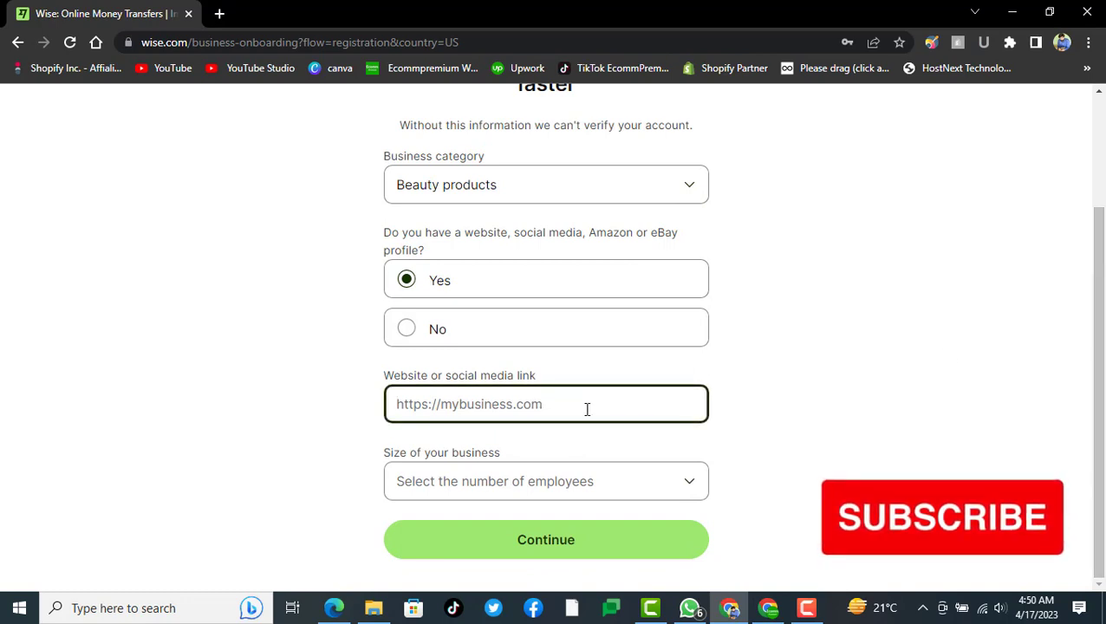
{"action": "type", "text": "h"}
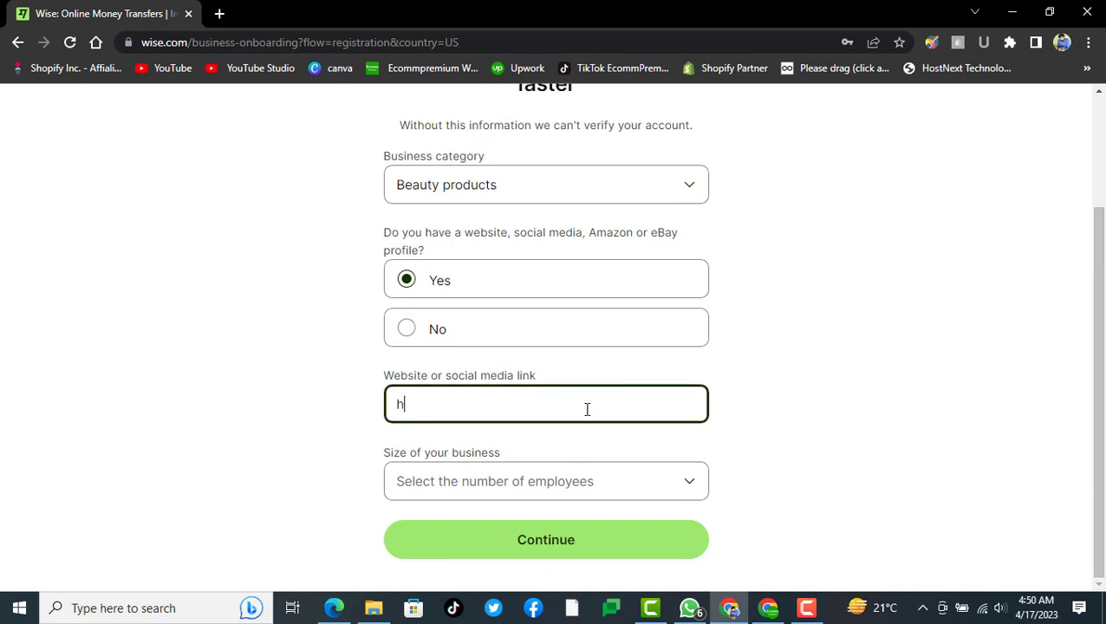
{"action": "type", "text": "ttps://"}
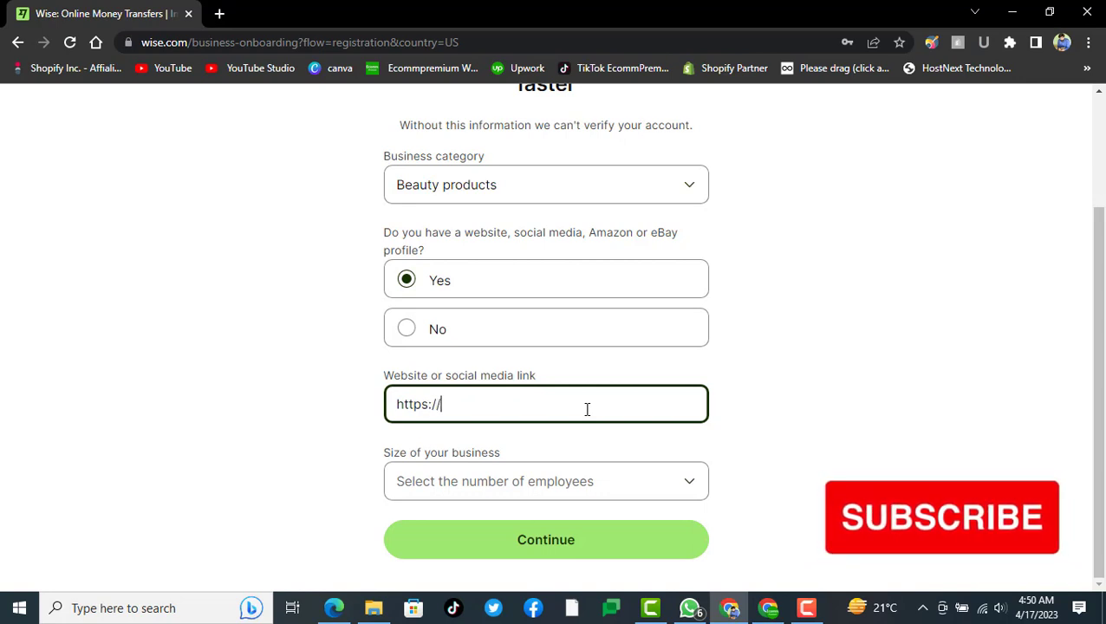
{"action": "type", "text": "cleans"}
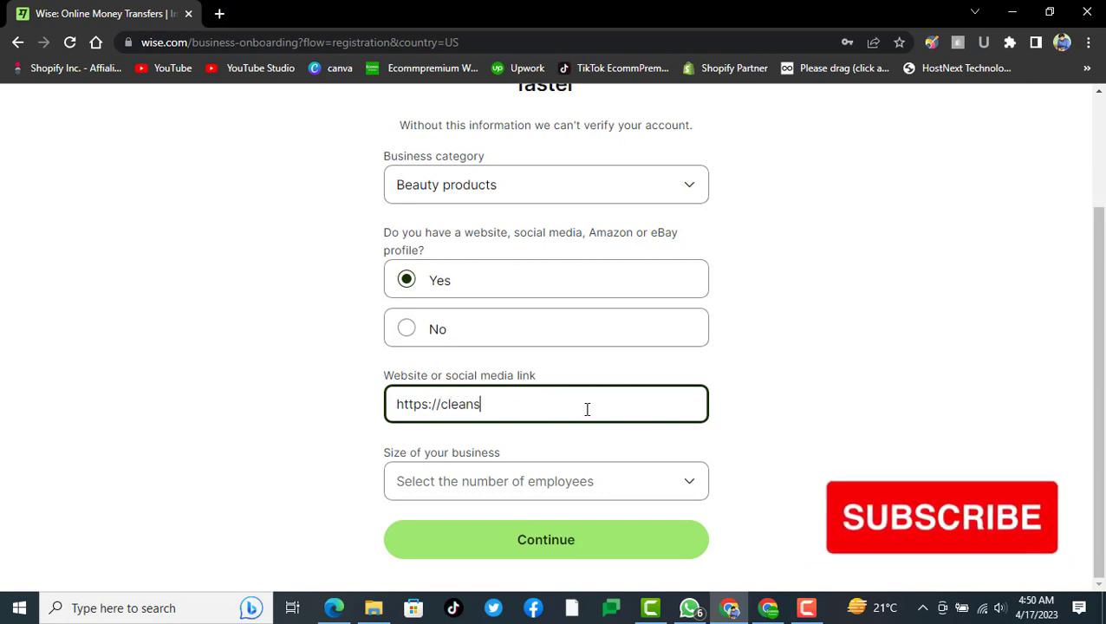
{"action": "type", "text": "ingprod"}
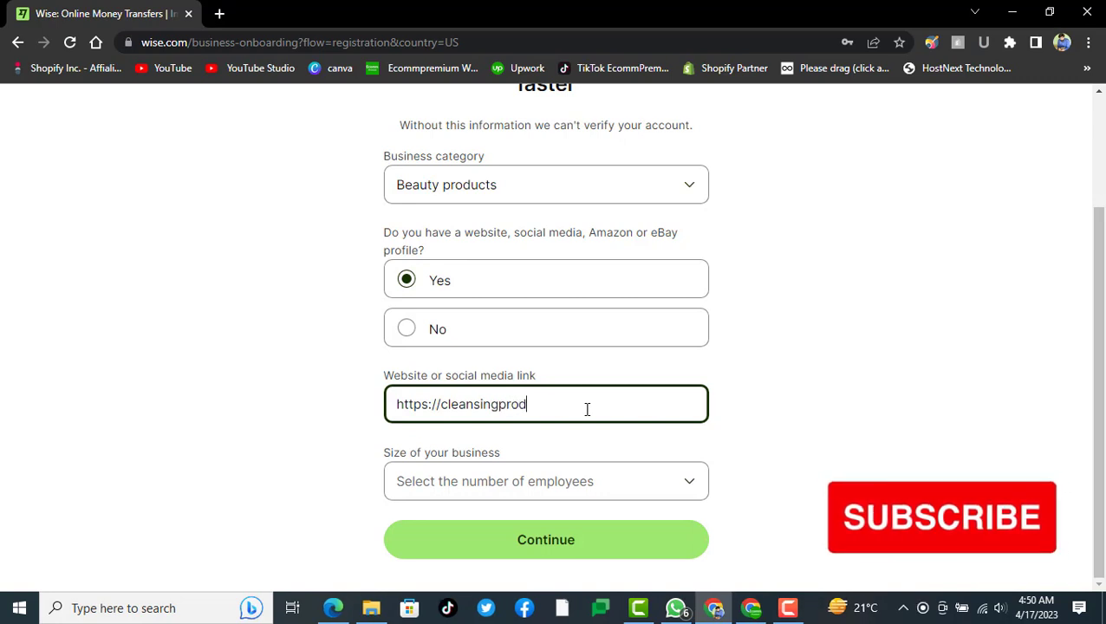
{"action": "type", "text": ".com"}
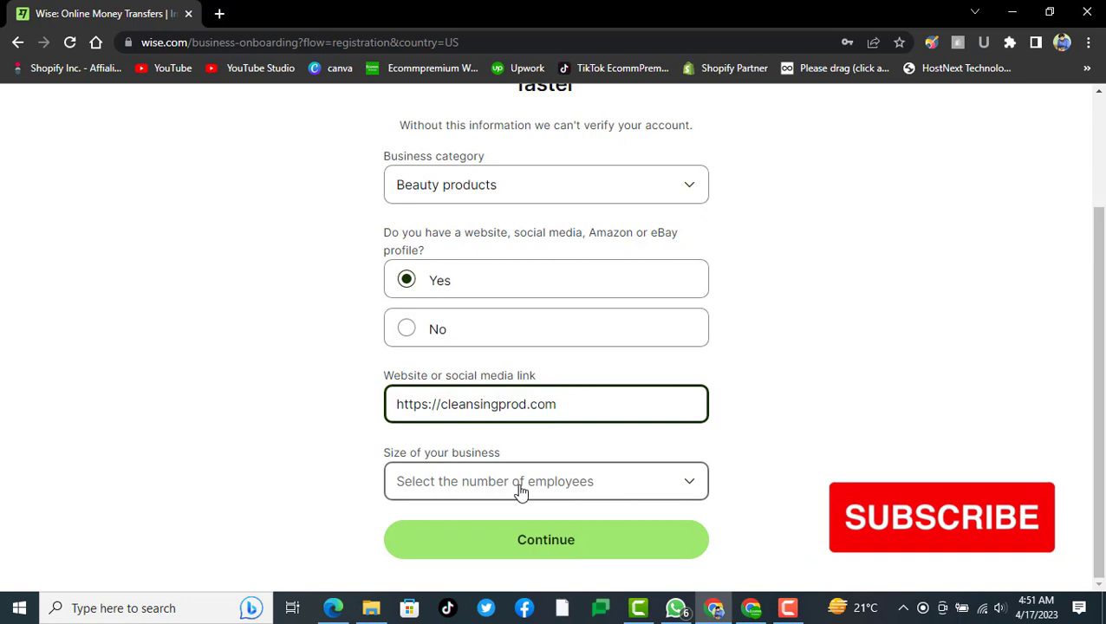
Step: Set the business size to 2-10 employees and submit the verification answers
{"action": "left_click", "coordinate": [545, 482]}
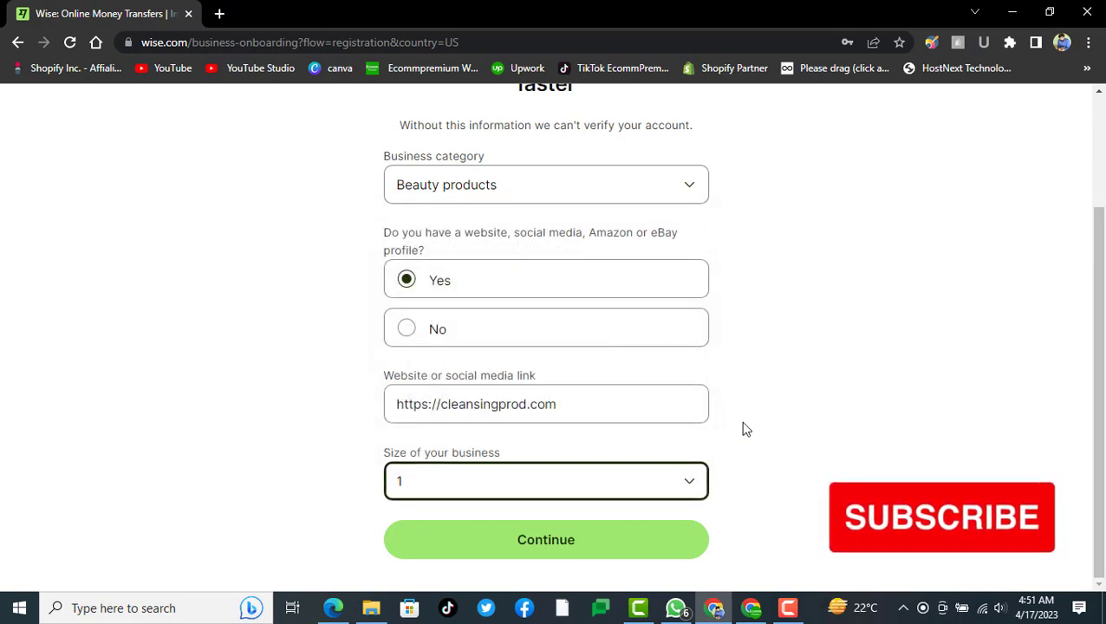
{"action": "left_click", "coordinate": [545, 482]}
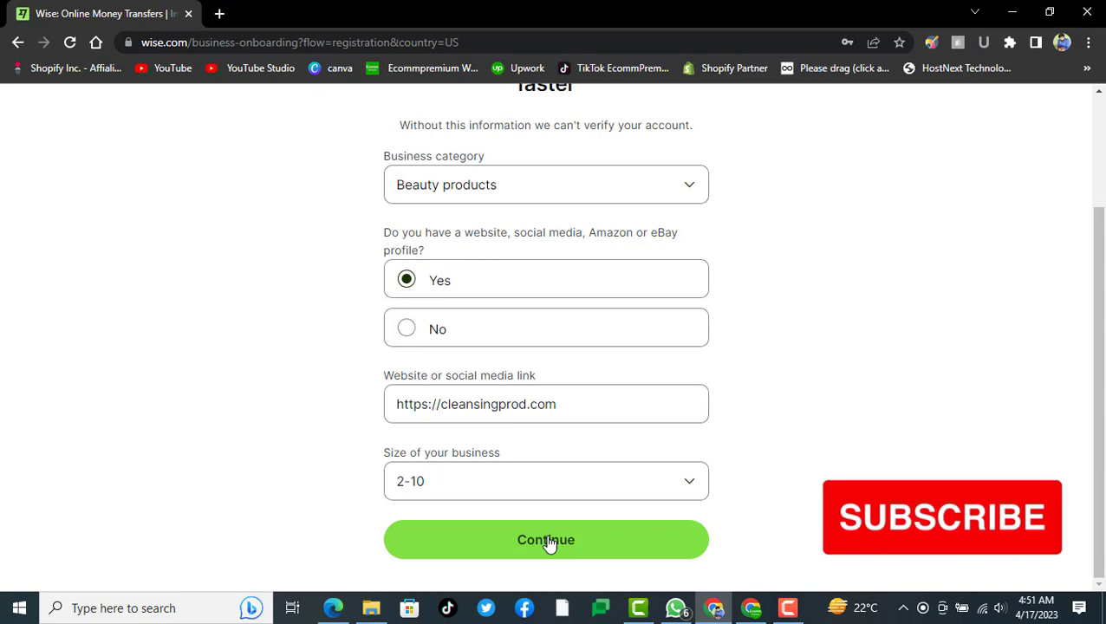
{"action": "left_click", "coordinate": [546, 540]}
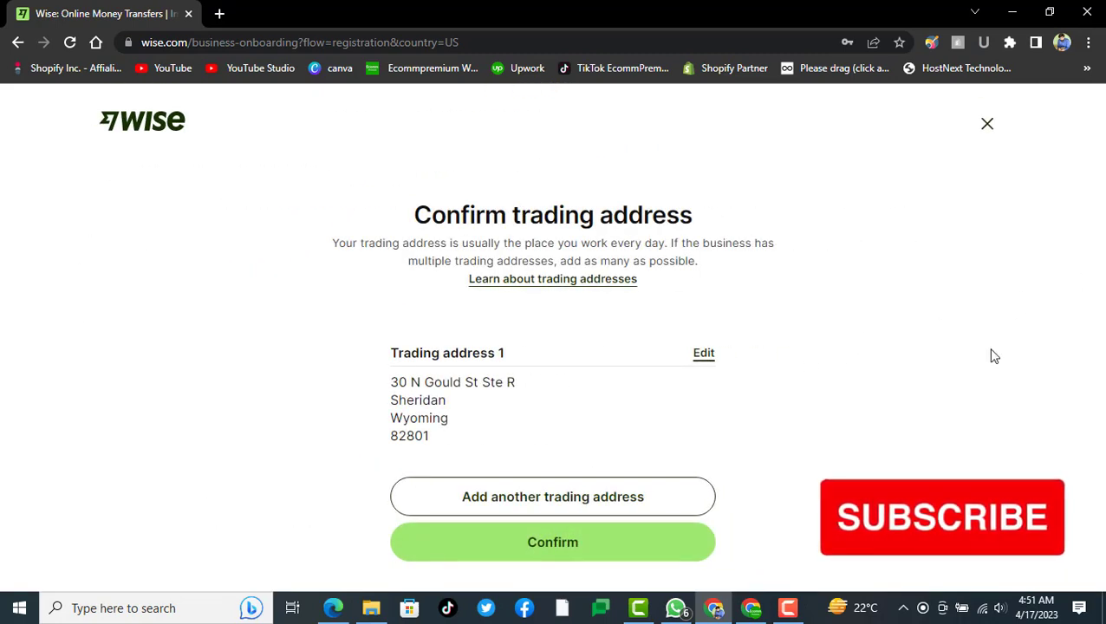
{"action": "mouse_move", "coordinate": [827, 430]}
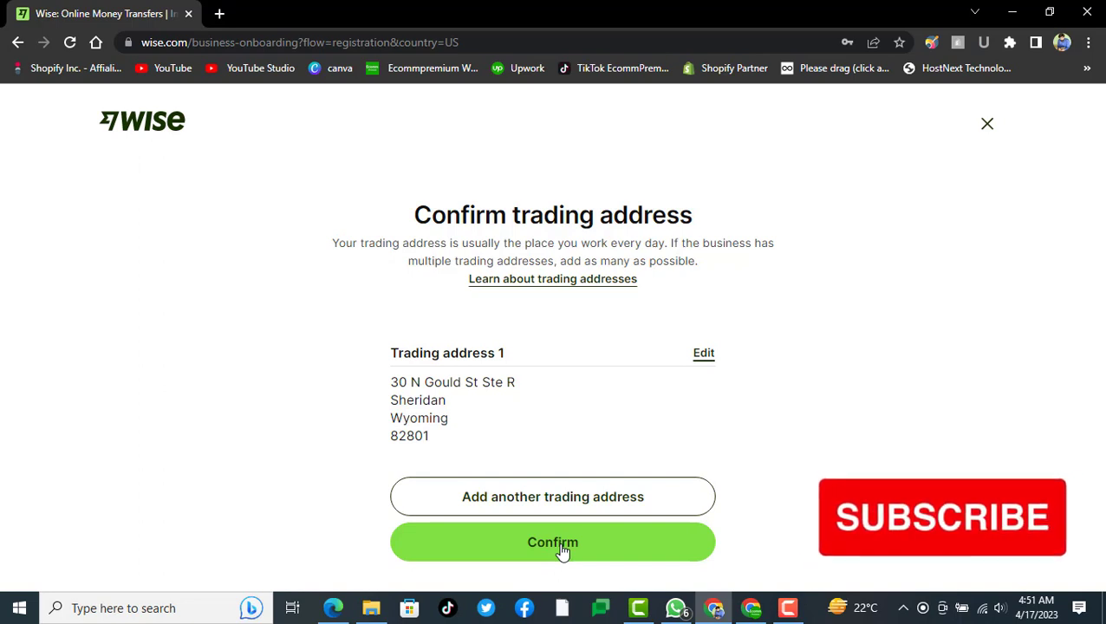
Step: Confirm the Sheridan, Wyoming registered address as Trading address 1
{"action": "left_click", "coordinate": [551, 541]}
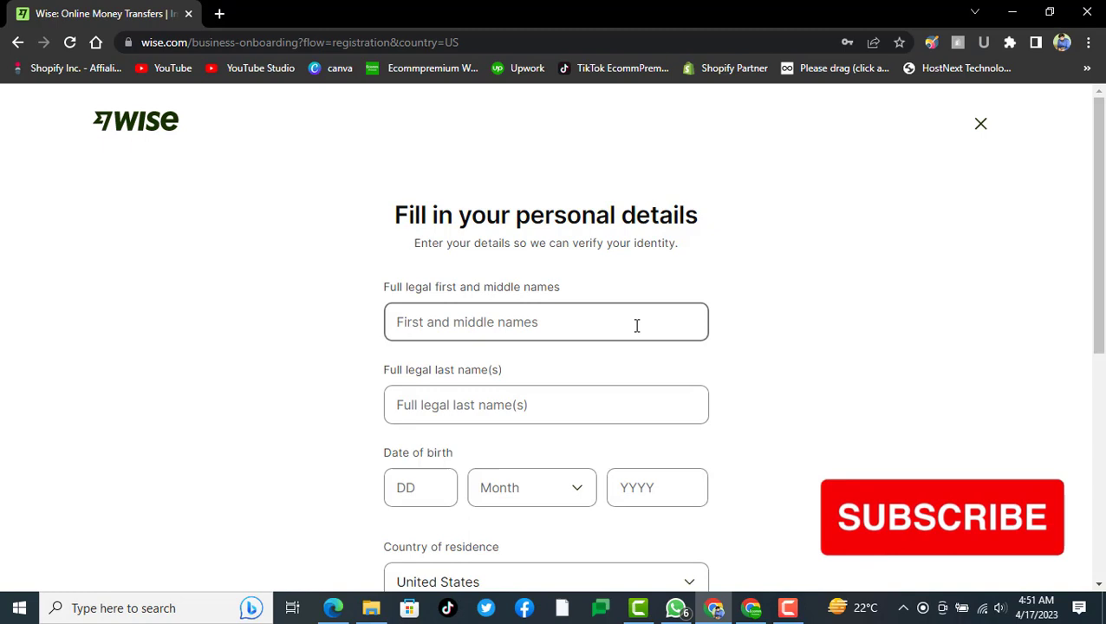
{"action": "left_click", "coordinate": [547, 321]}
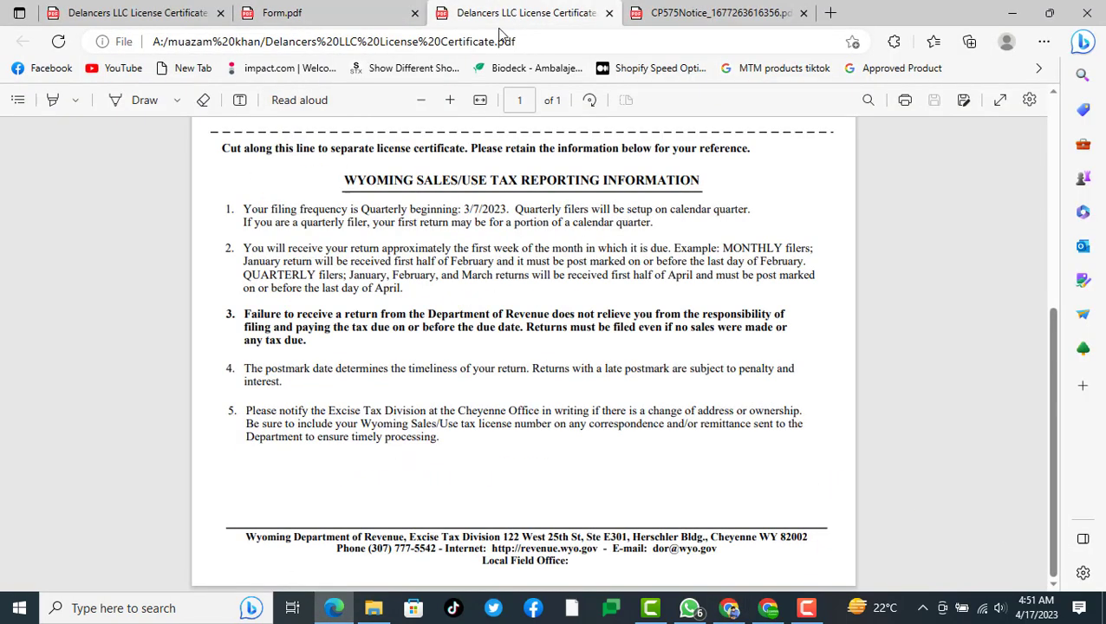
Step: Switch to the Articles of Organization PDF and select the signer's name to copy it
{"action": "left_click", "coordinate": [711, 12]}
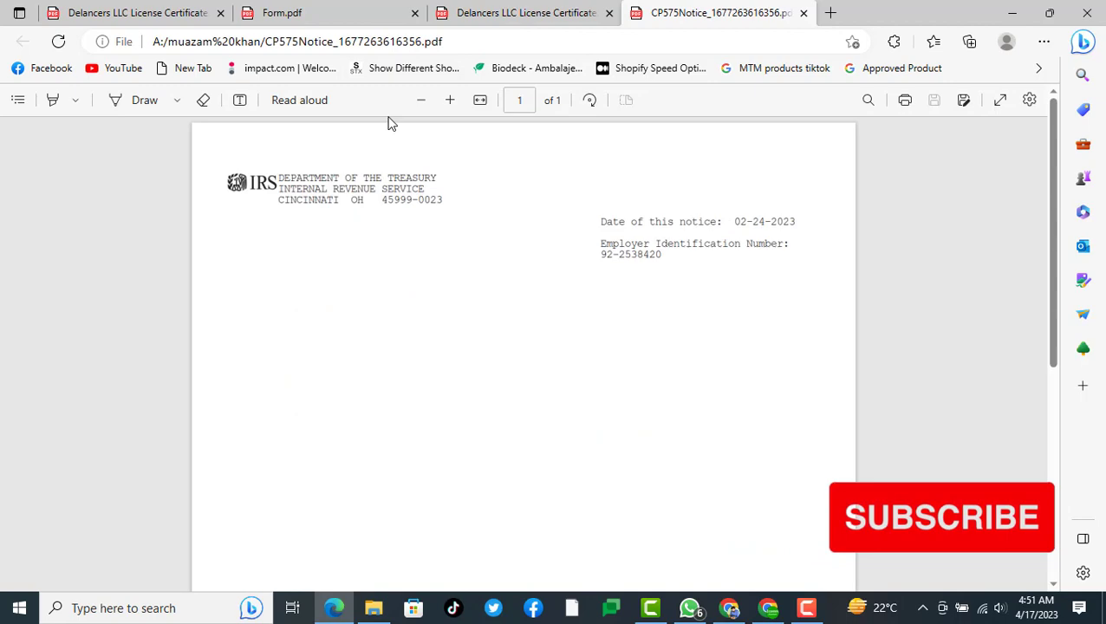
{"action": "left_click", "coordinate": [282, 12]}
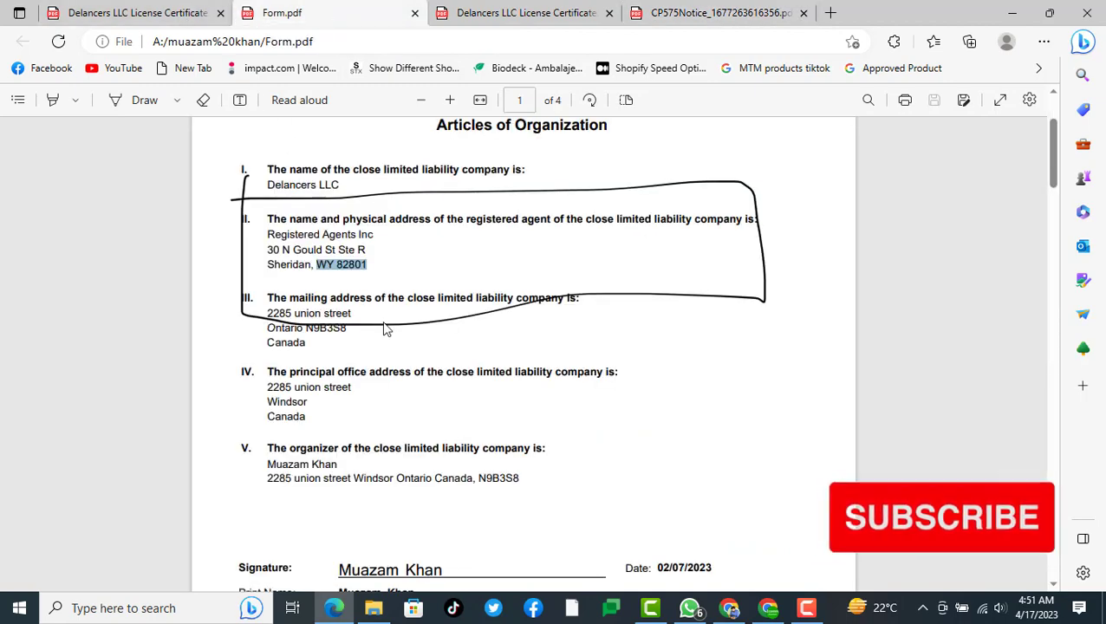
{"action": "scroll", "scroll_direction": "down", "scroll_amount": 3}
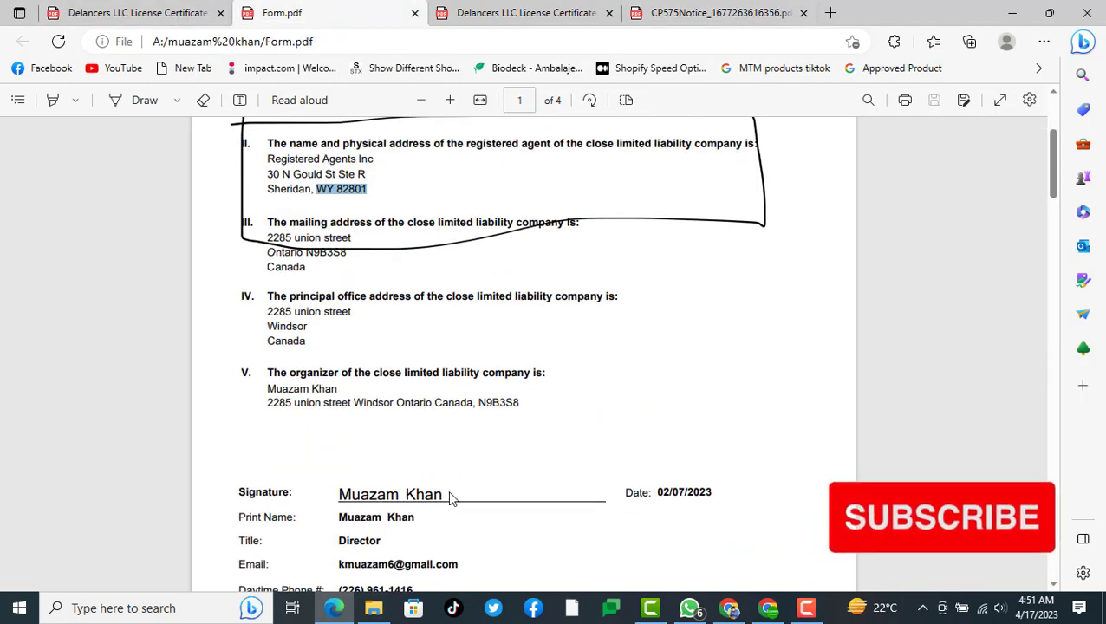
{"action": "double_click", "coordinate": [390, 494]}
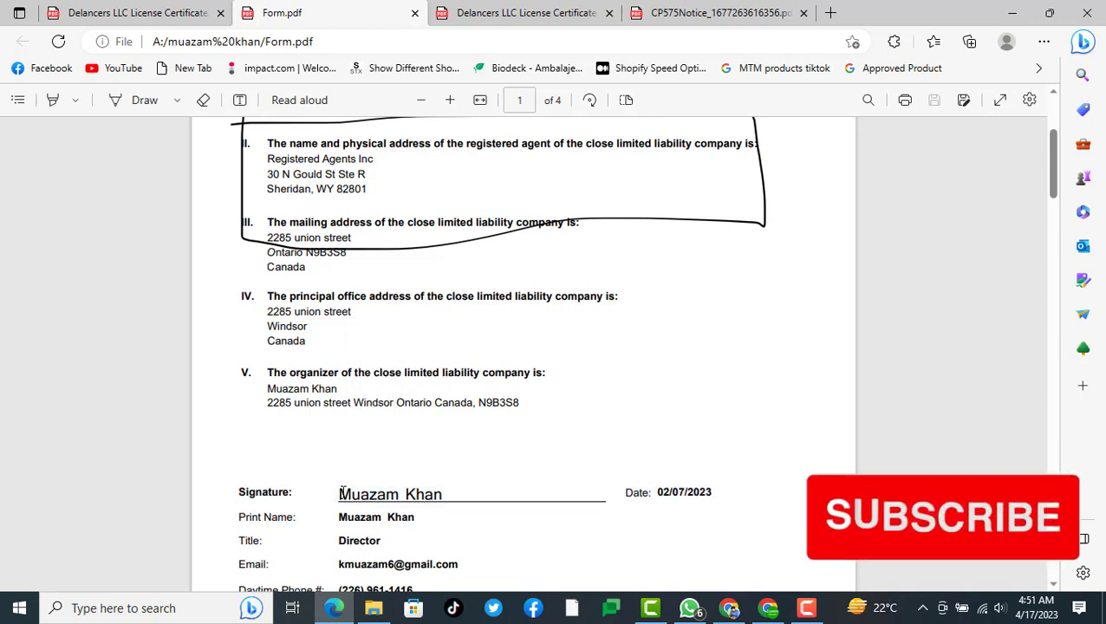
{"action": "double_click", "coordinate": [389, 495]}
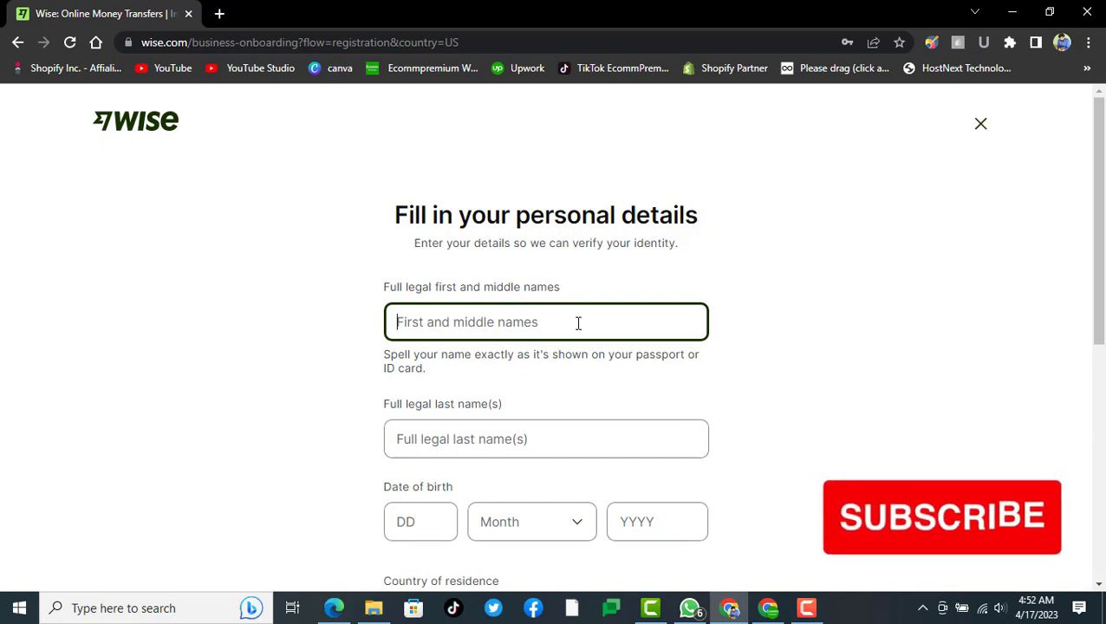
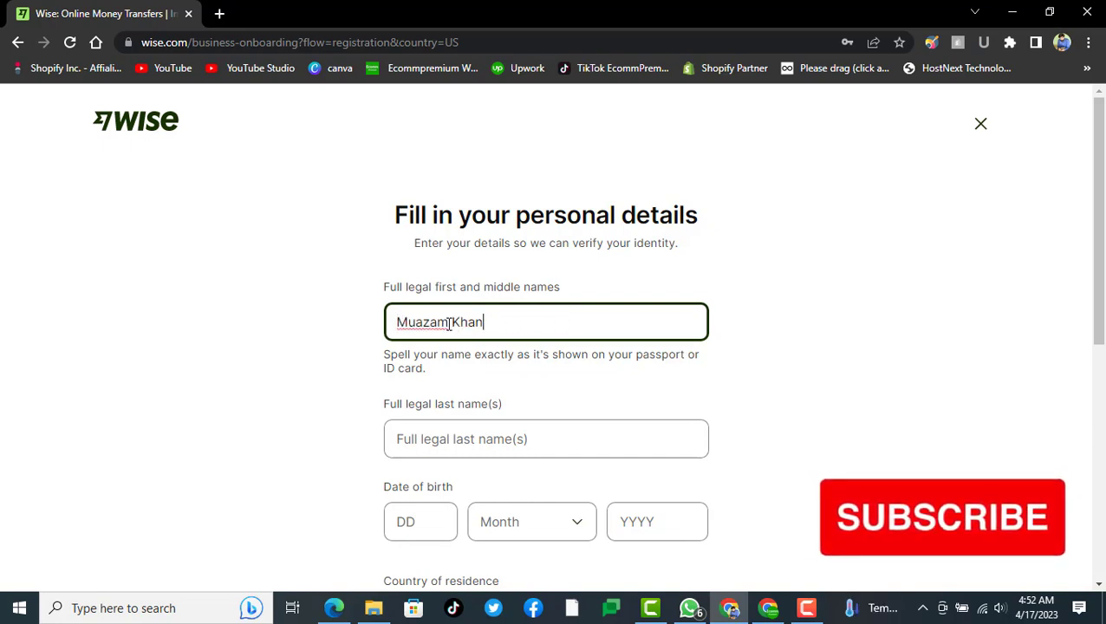
{"action": "double_click", "coordinate": [471, 321]}
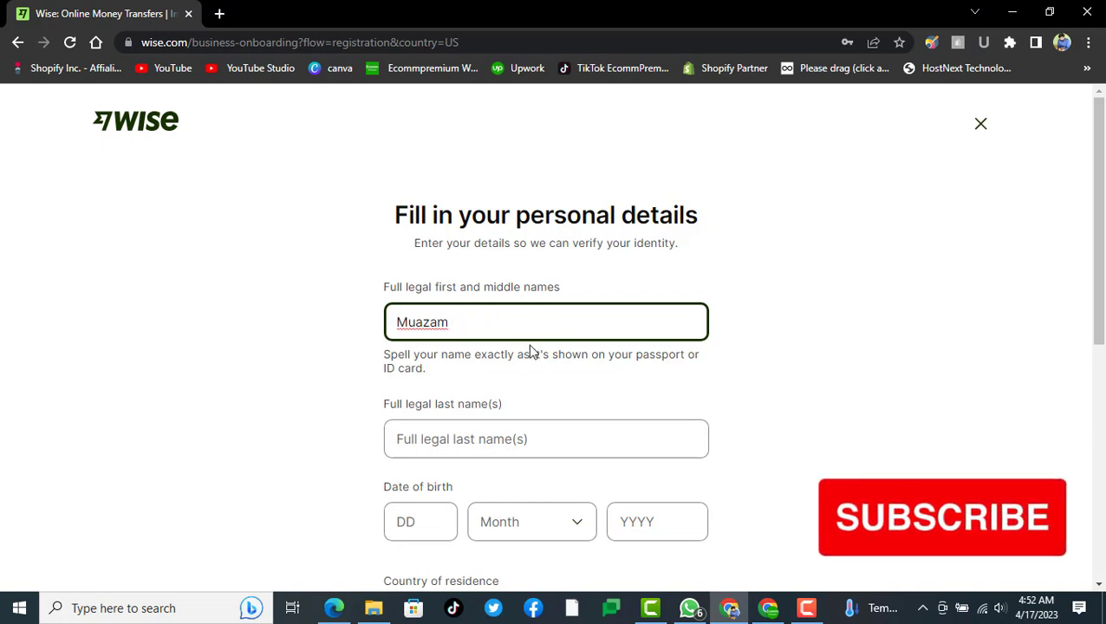
{"action": "left_click", "coordinate": [546, 406]}
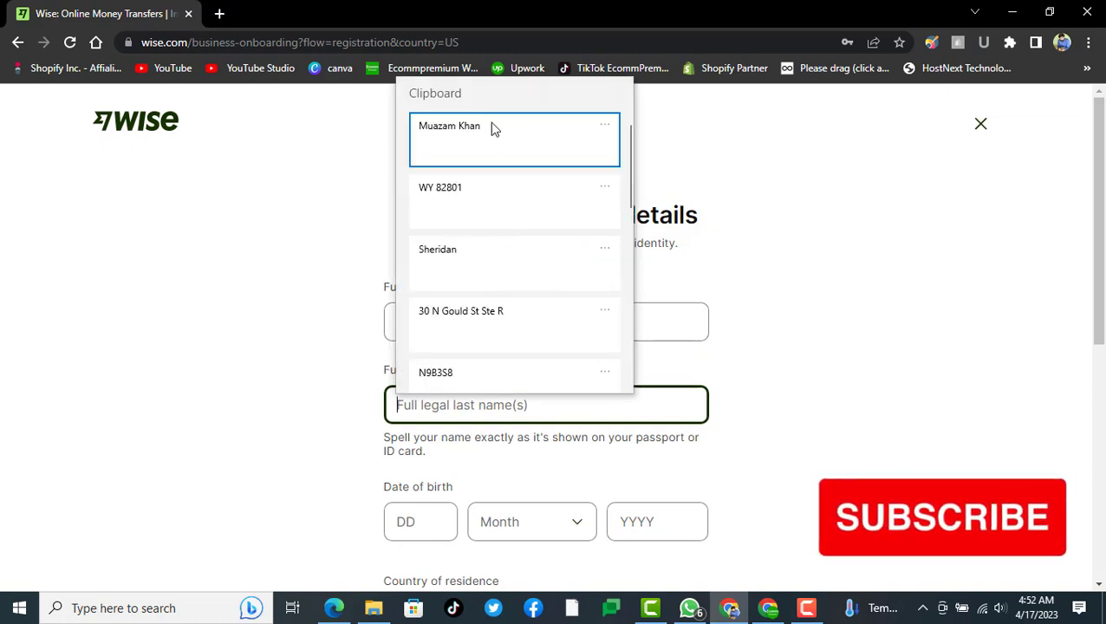
{"action": "left_click", "coordinate": [514, 139]}
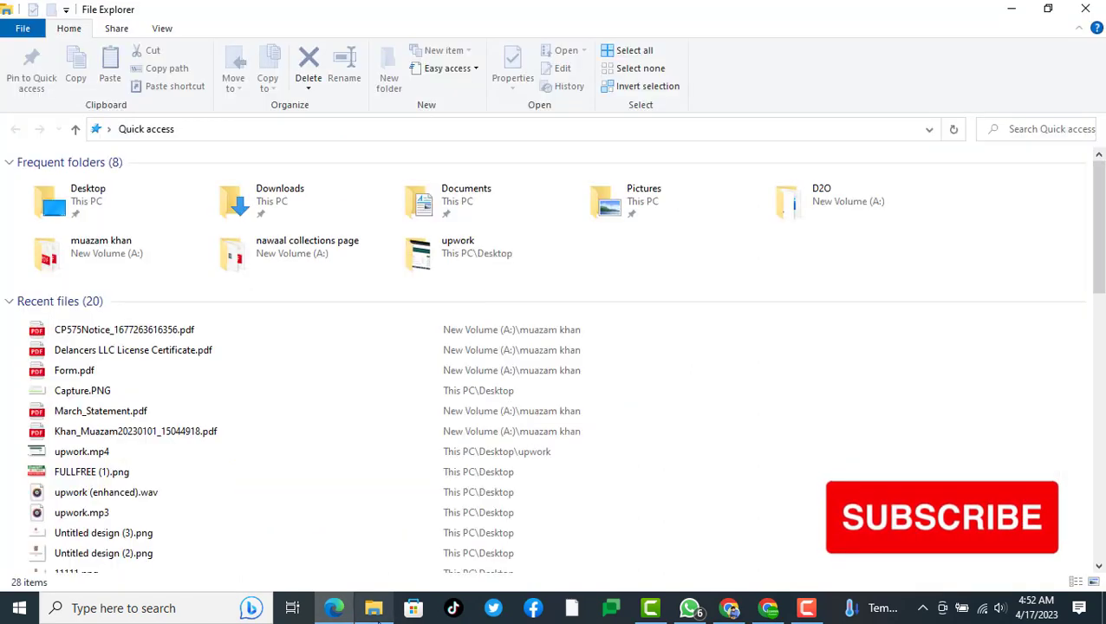
{"action": "left_click", "coordinate": [101, 411]}
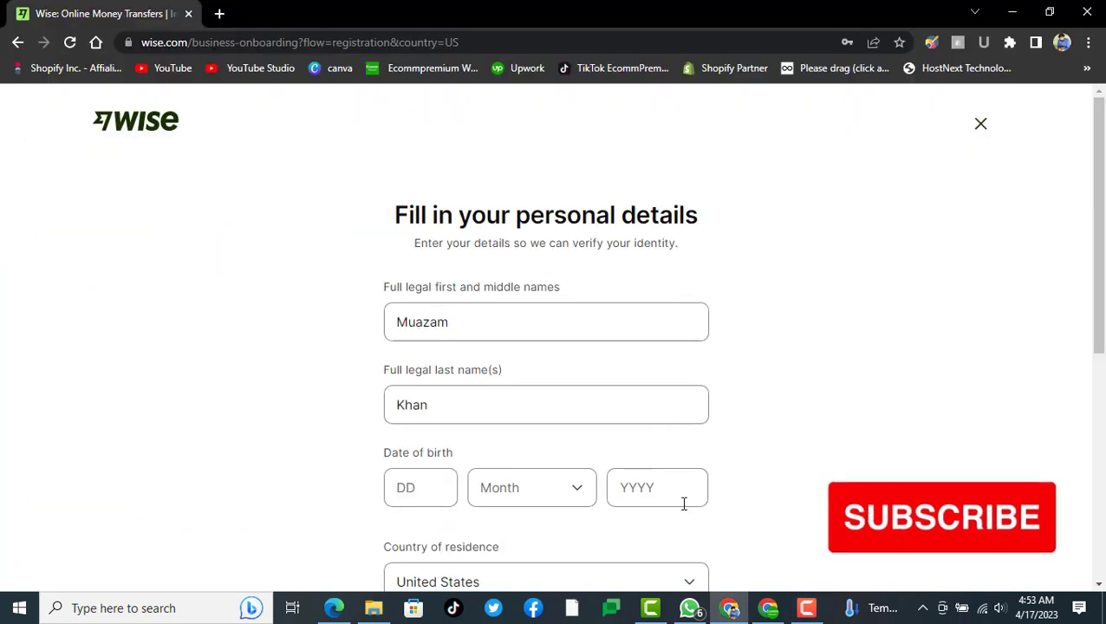
{"action": "left_click", "coordinate": [419, 487]}
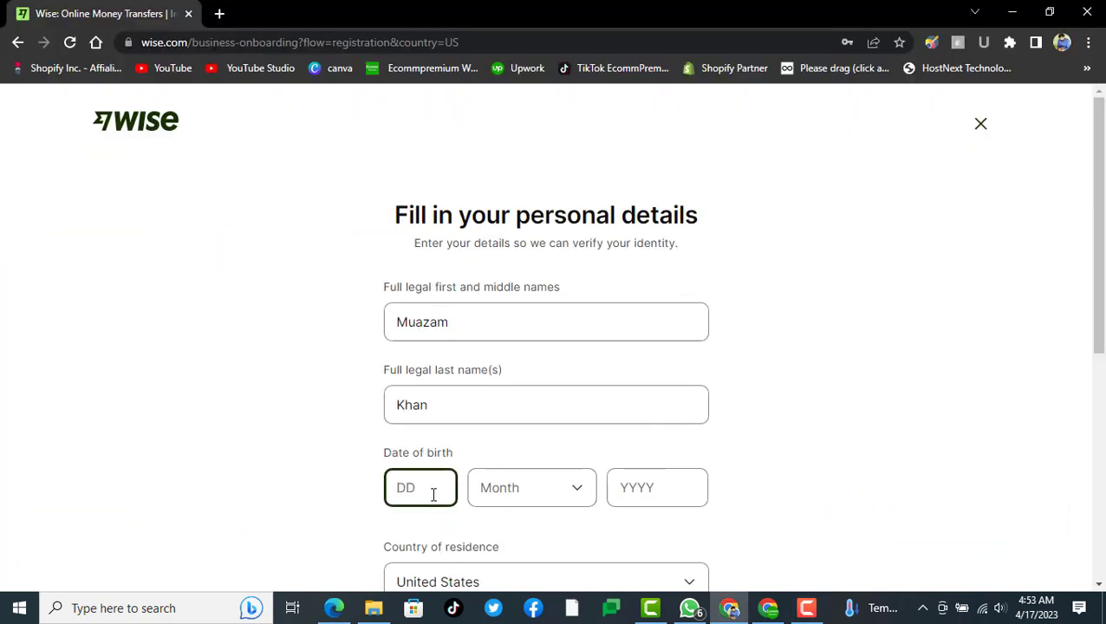
{"action": "left_click", "coordinate": [531, 487]}
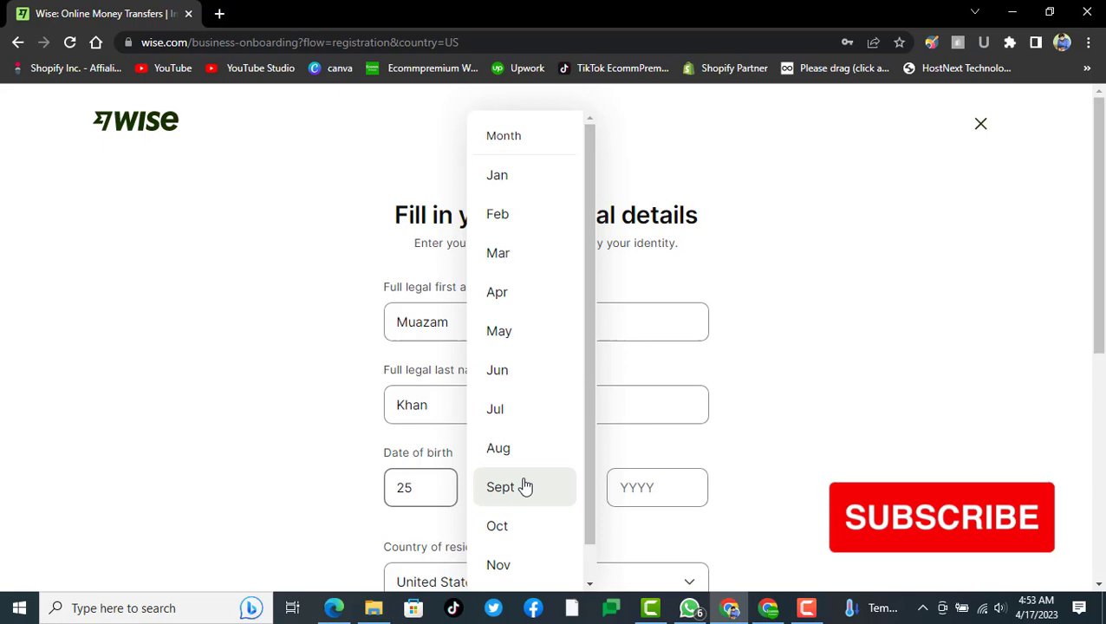
{"action": "left_click", "coordinate": [496, 525]}
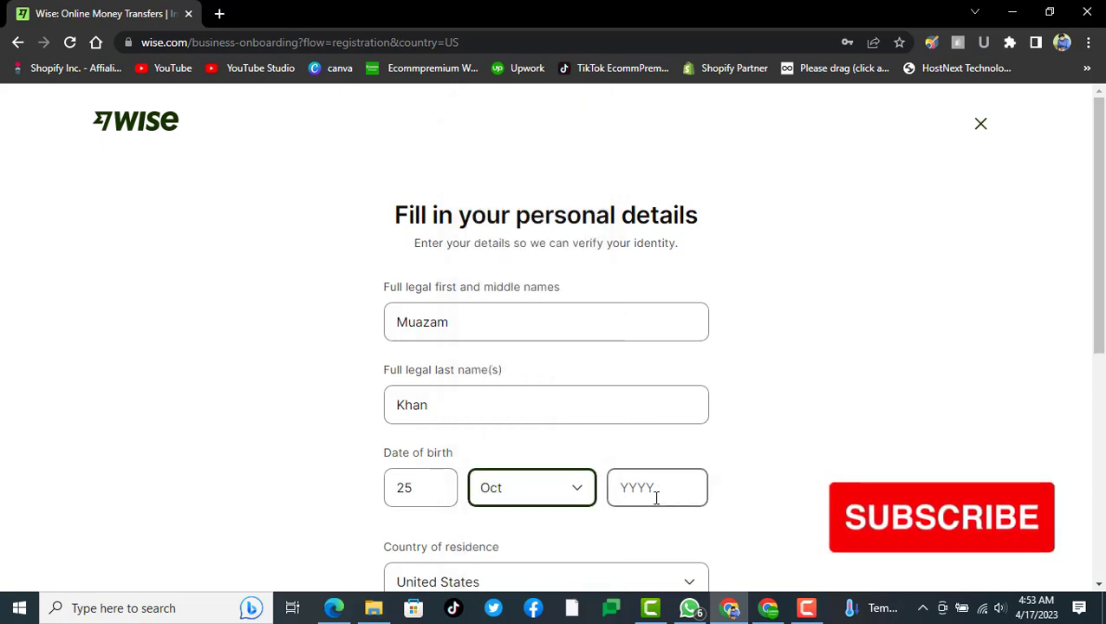
{"action": "type", "text": "1985"}
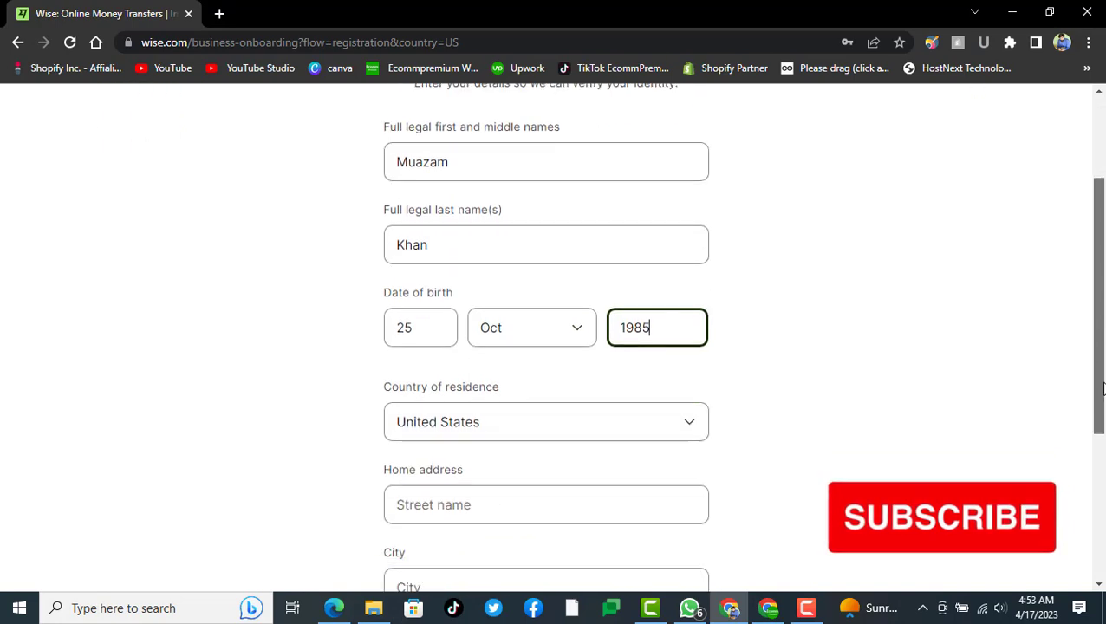
{"action": "scroll", "scroll_direction": "down", "scroll_amount": 3}
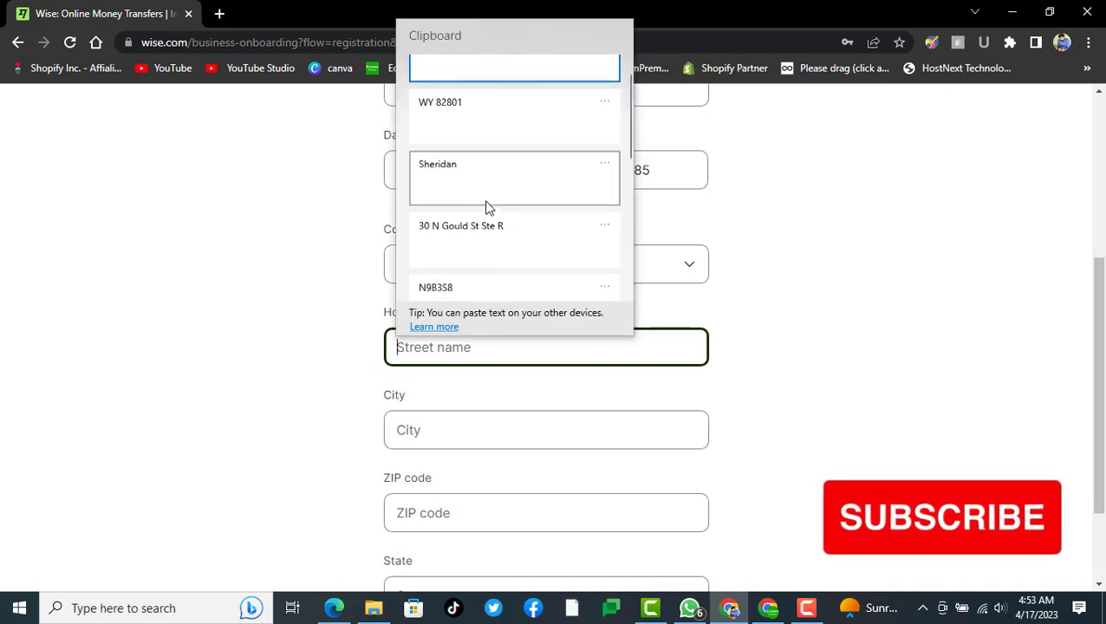
{"action": "scroll", "scroll_direction": "down", "scroll_amount": 3}
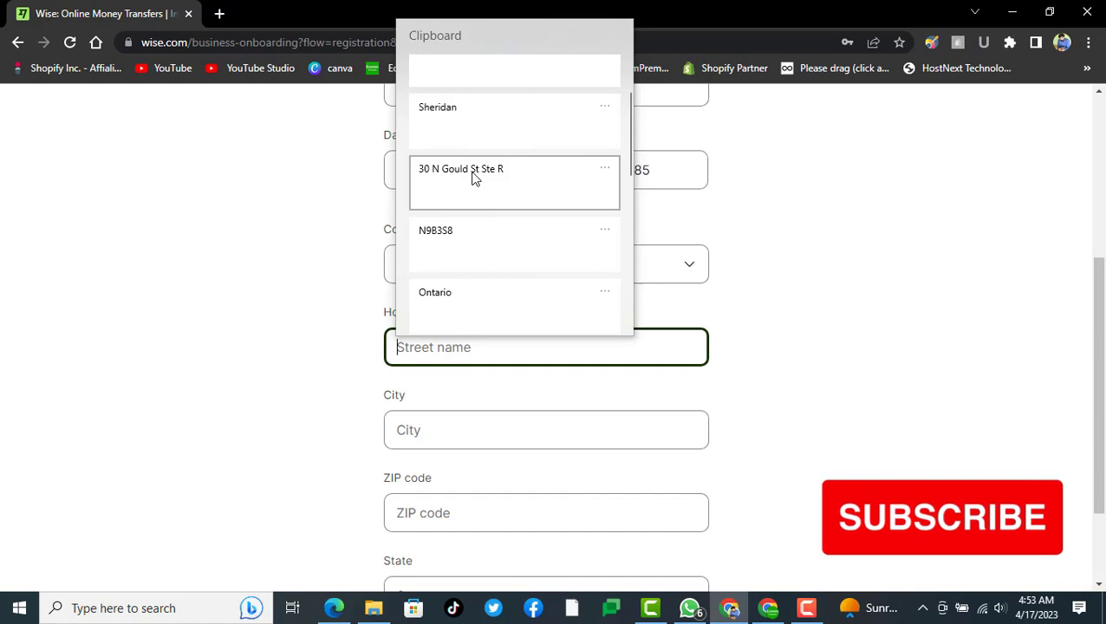
{"action": "scroll", "scroll_direction": "down", "scroll_amount": 3}
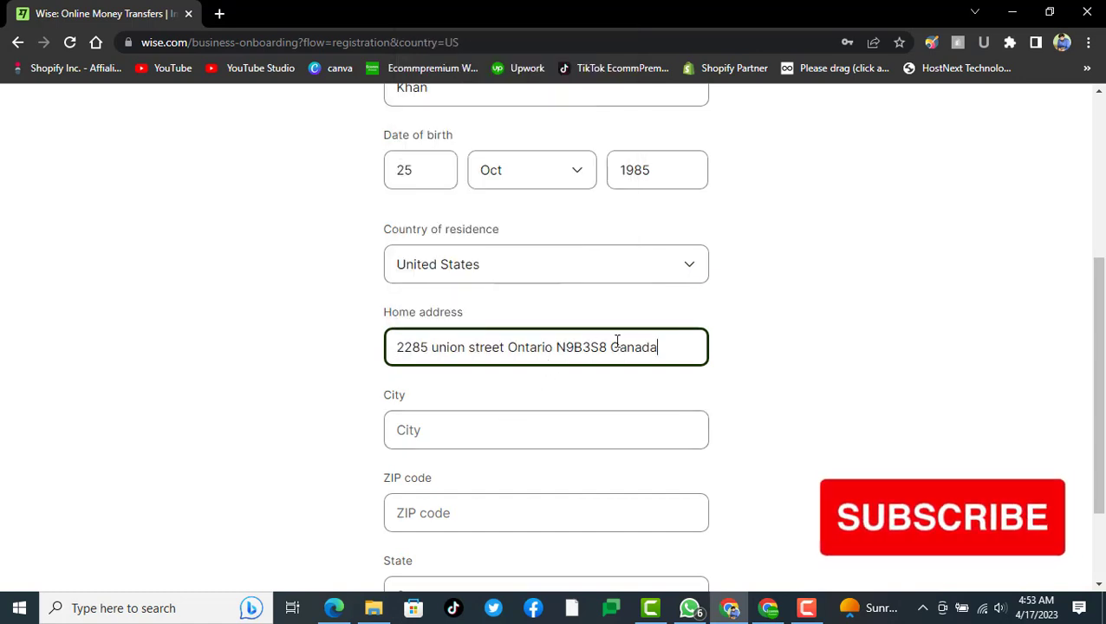
{"action": "double_click", "coordinate": [633, 347]}
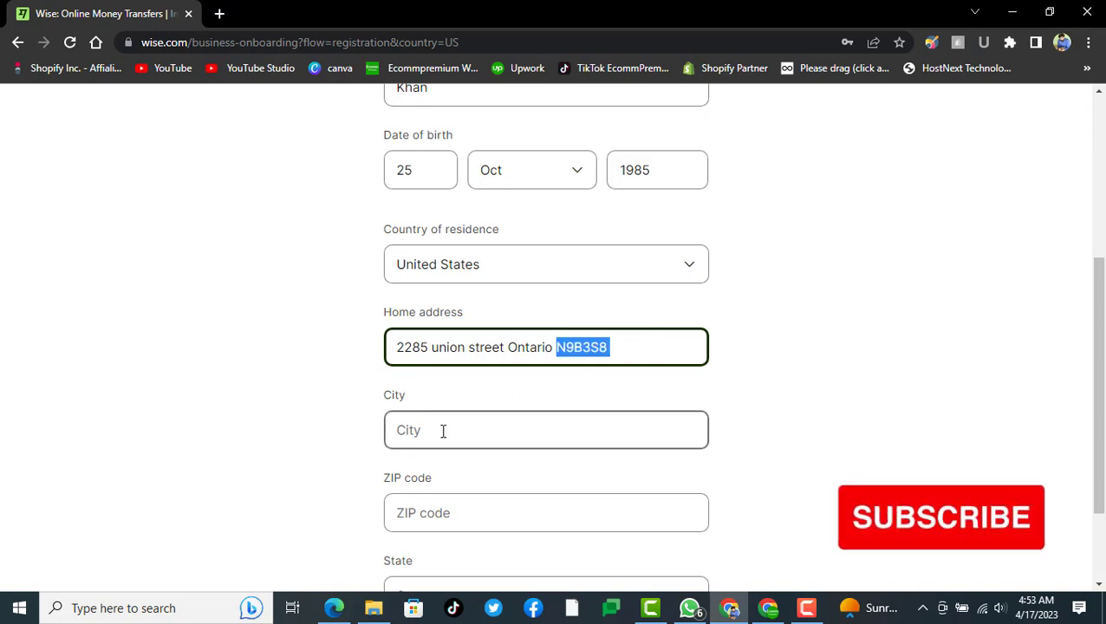
{"action": "left_click", "coordinate": [546, 513]}
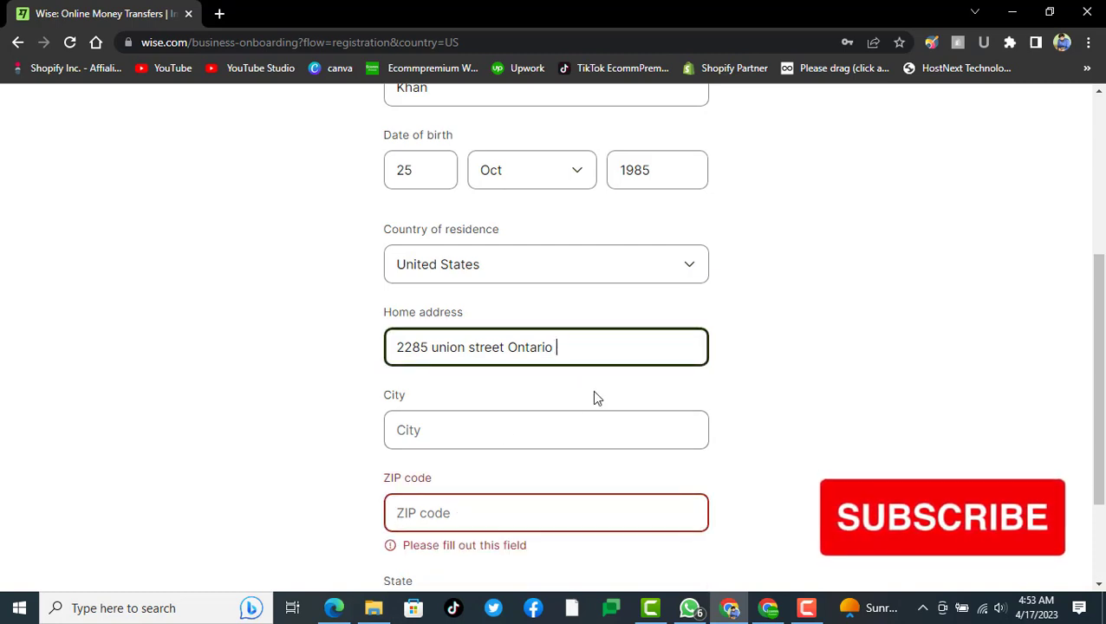
{"action": "type", "text": "N9B3S8"}
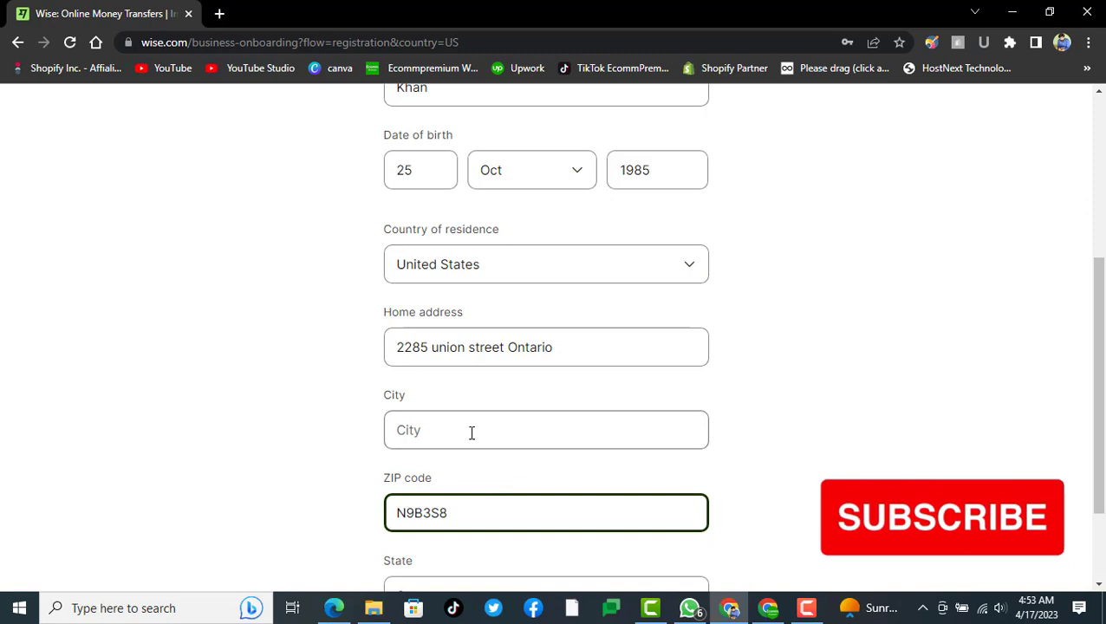
{"action": "left_click", "coordinate": [547, 431]}
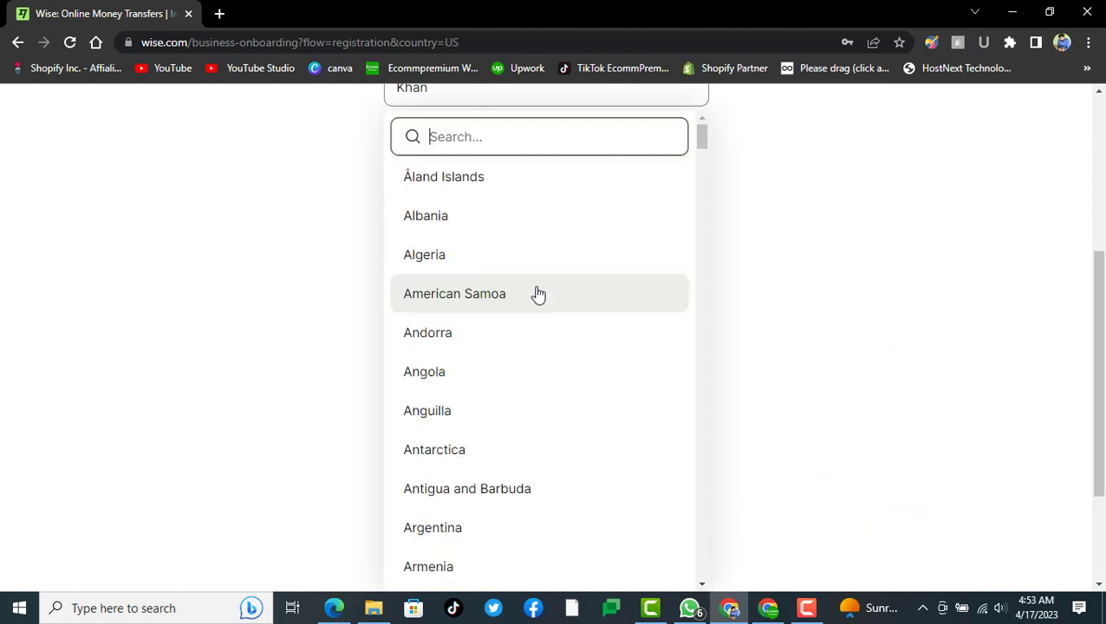
{"action": "left_click", "coordinate": [539, 135]}
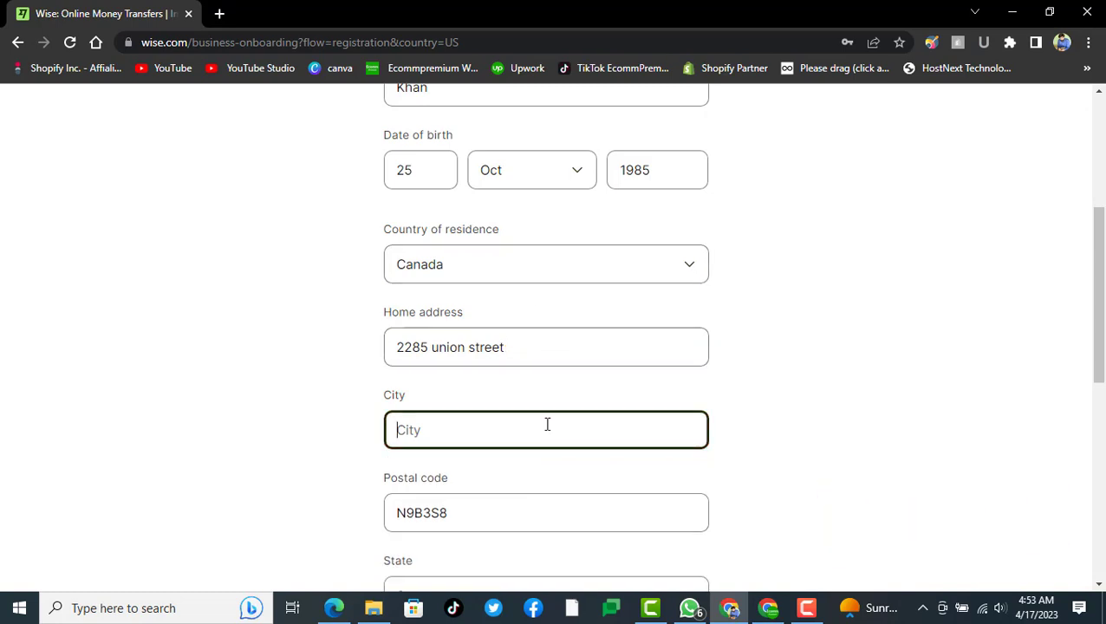
{"action": "type", "text": "Ontario"}
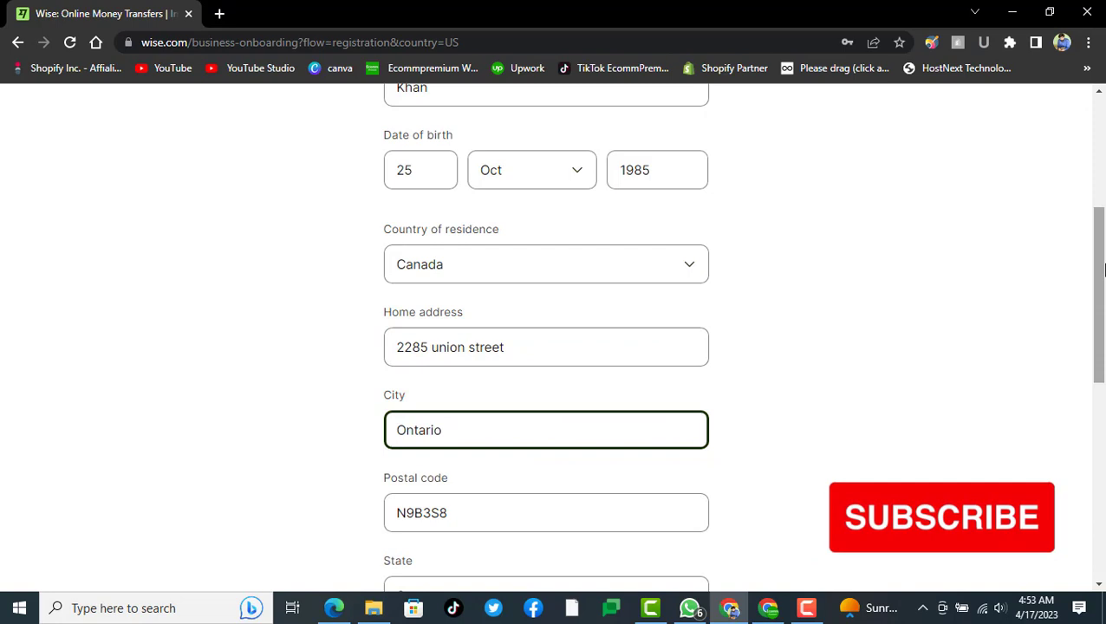
{"action": "scroll", "scroll_direction": "down", "scroll_amount": 3}
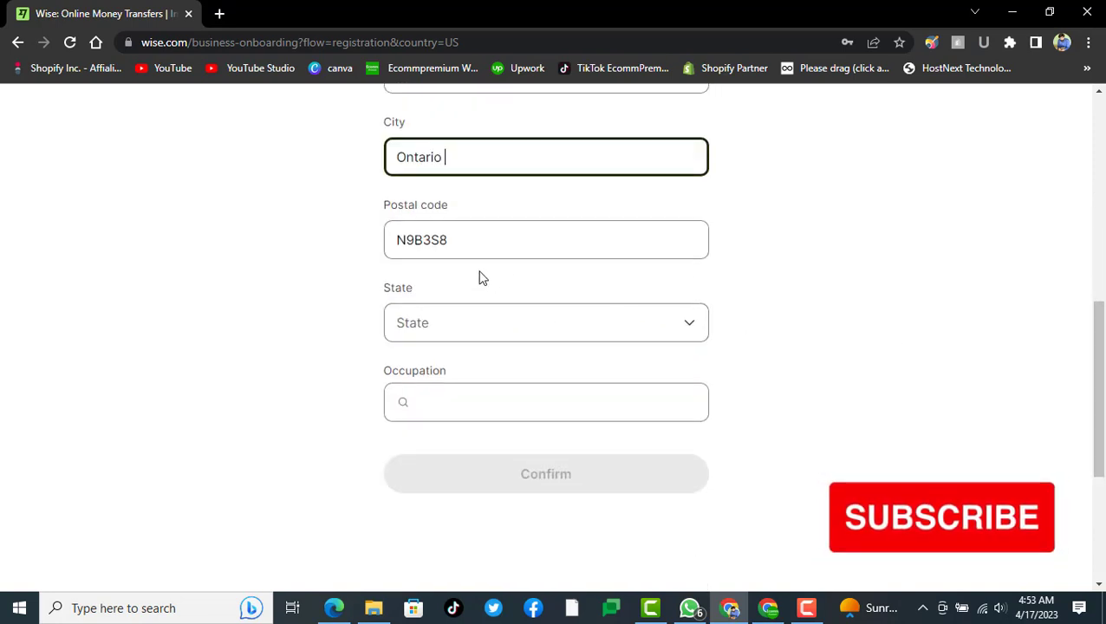
{"action": "mouse_move", "coordinate": [468, 326]}
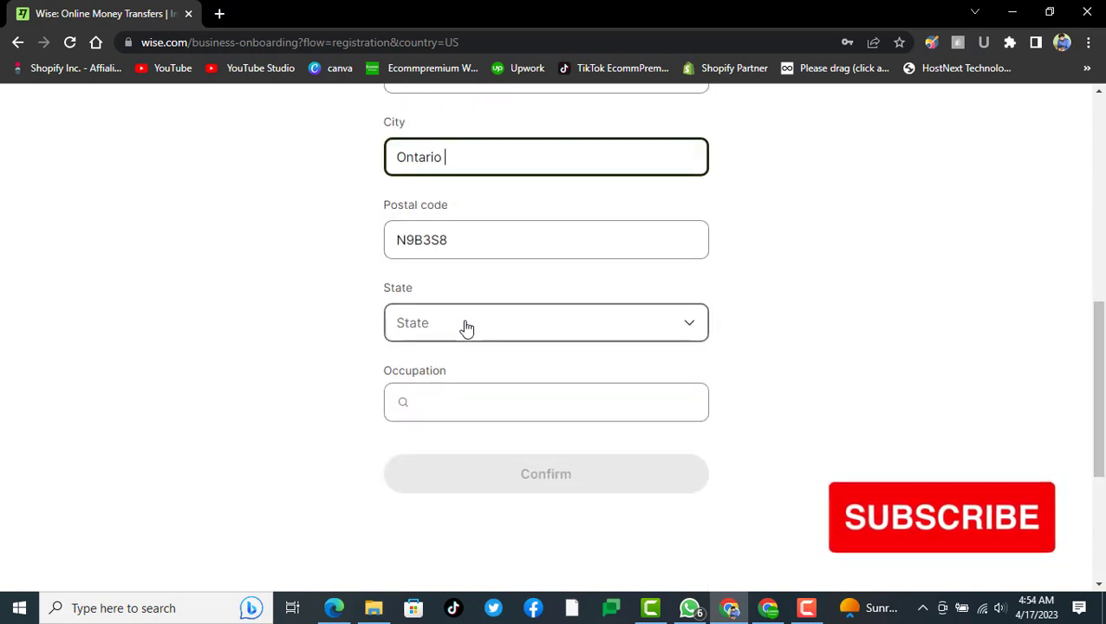
Step: Choose Ontario as province and Technology and Digital Media as occupation, then confirm the details
{"action": "left_click", "coordinate": [545, 323]}
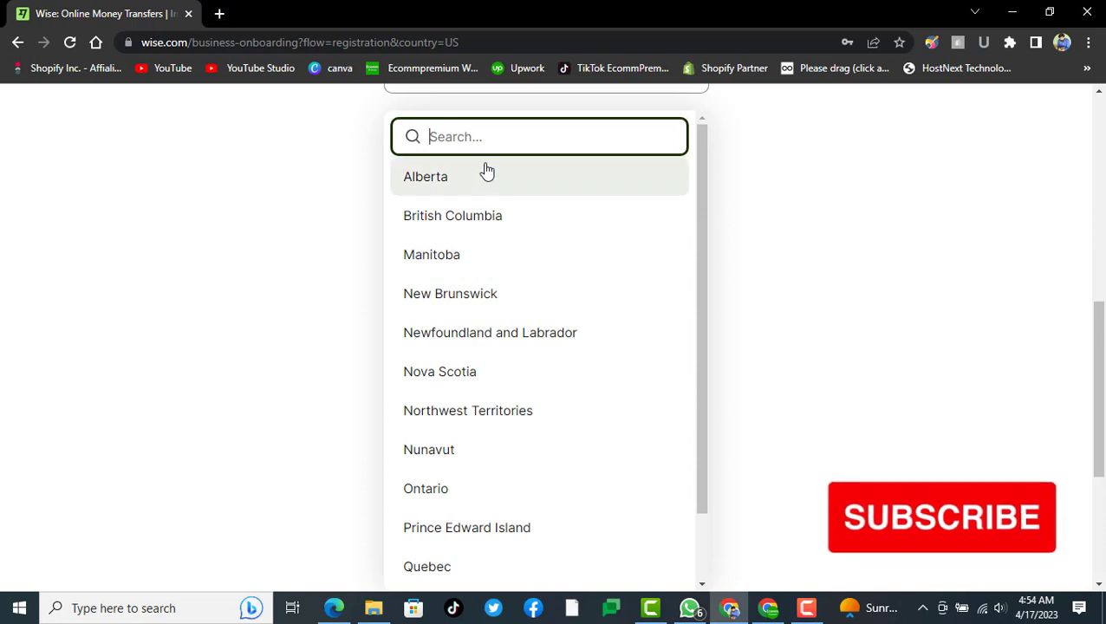
{"action": "left_click", "coordinate": [539, 135]}
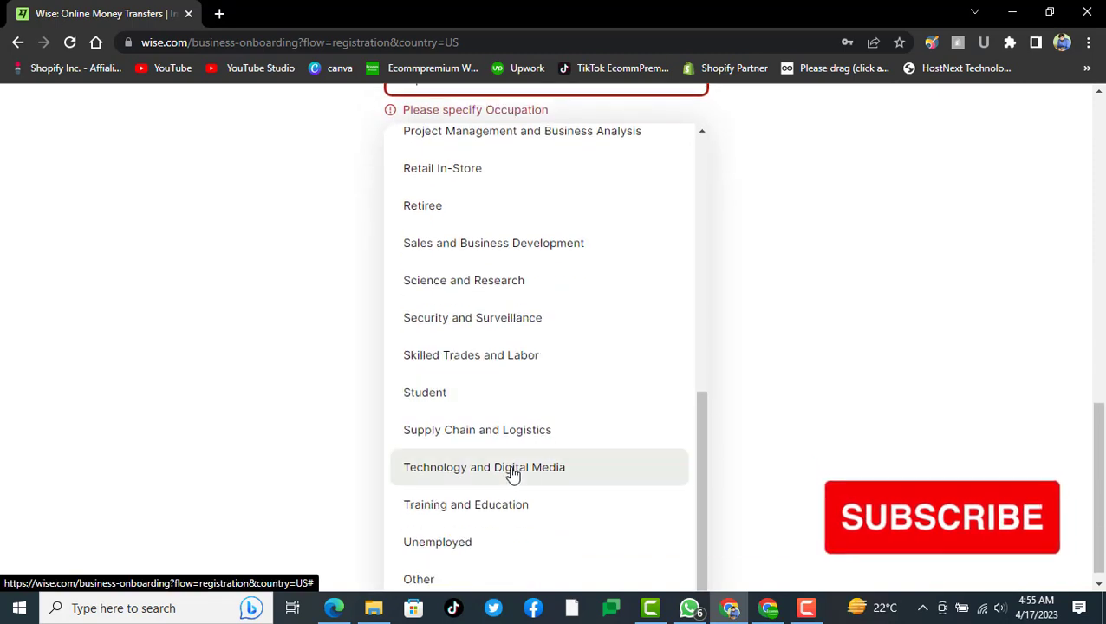
{"action": "left_click", "coordinate": [484, 469]}
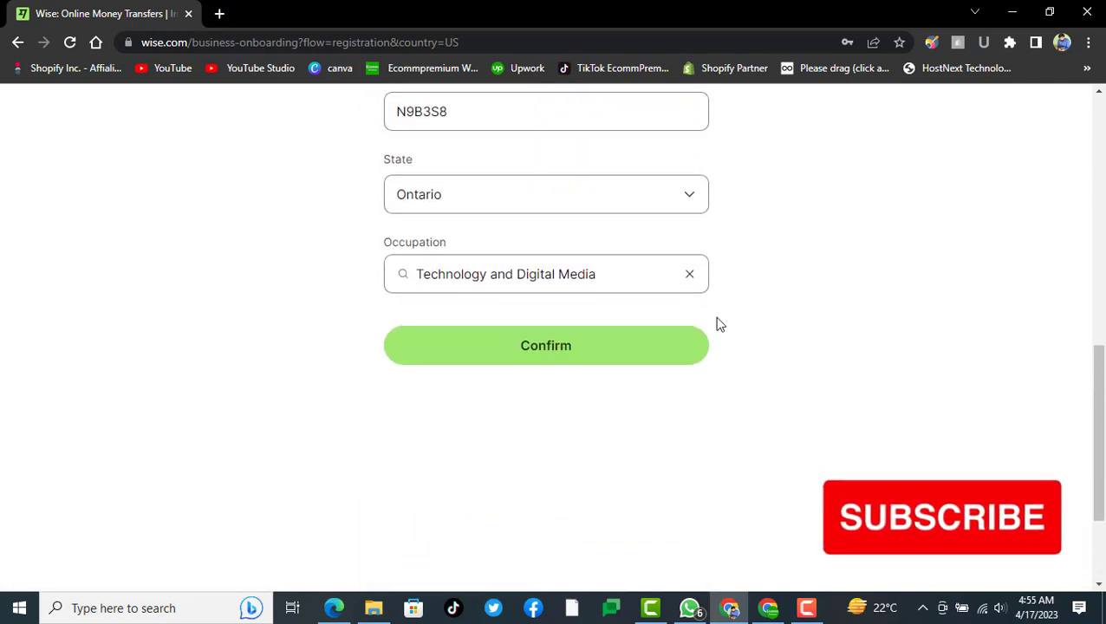
{"action": "left_click", "coordinate": [545, 345]}
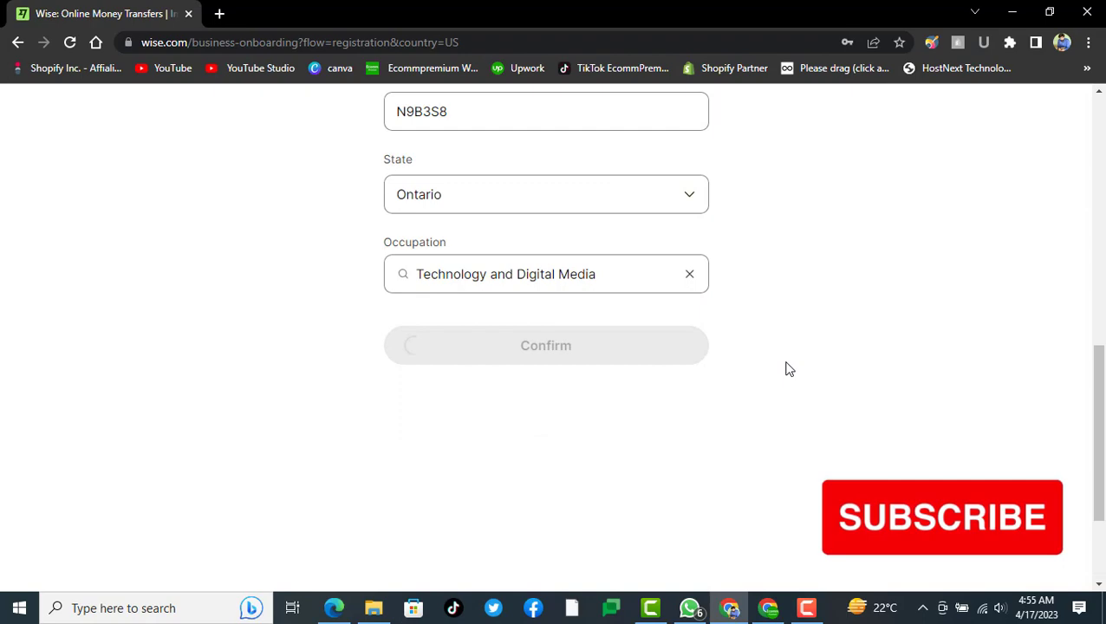
{"action": "left_click", "coordinate": [545, 345]}
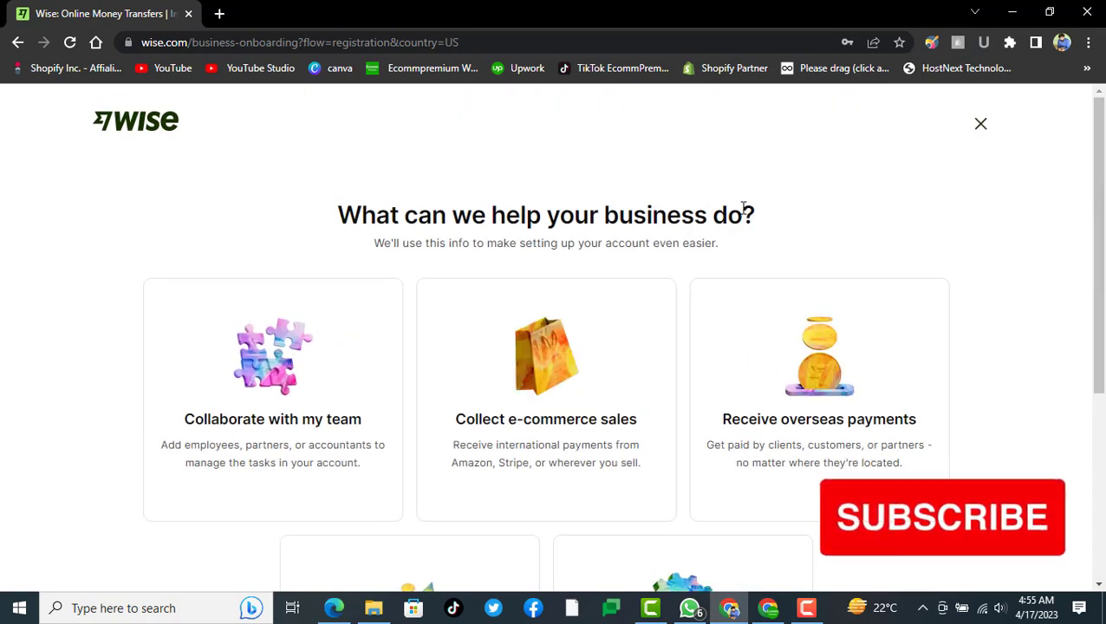
{"action": "mouse_move", "coordinate": [861, 194]}
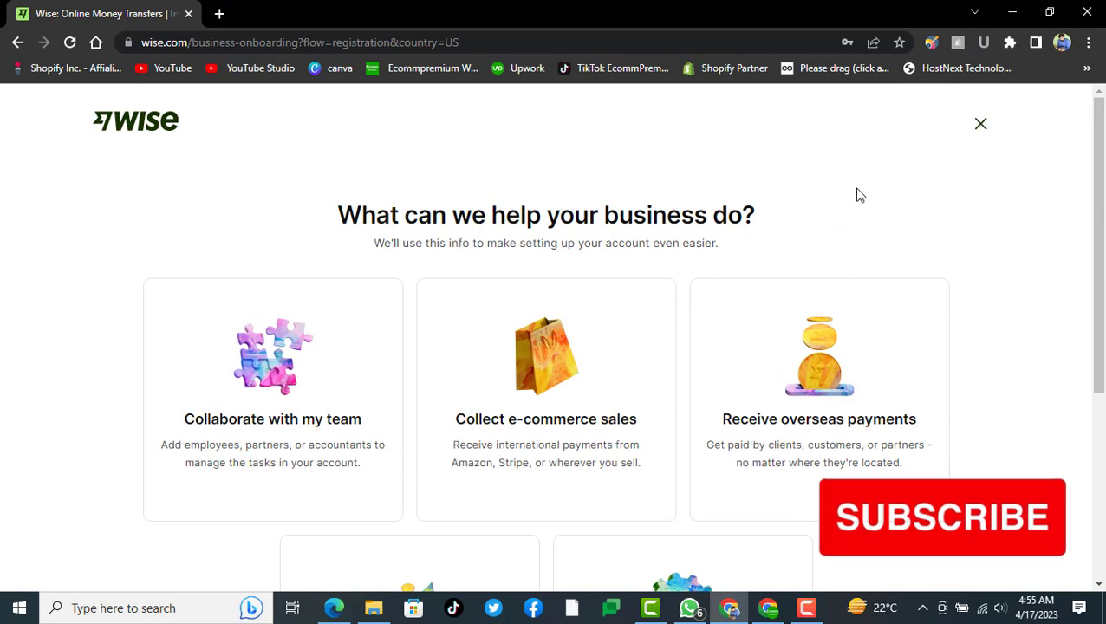
{"action": "scroll", "scroll_direction": "down", "scroll_amount": 3}
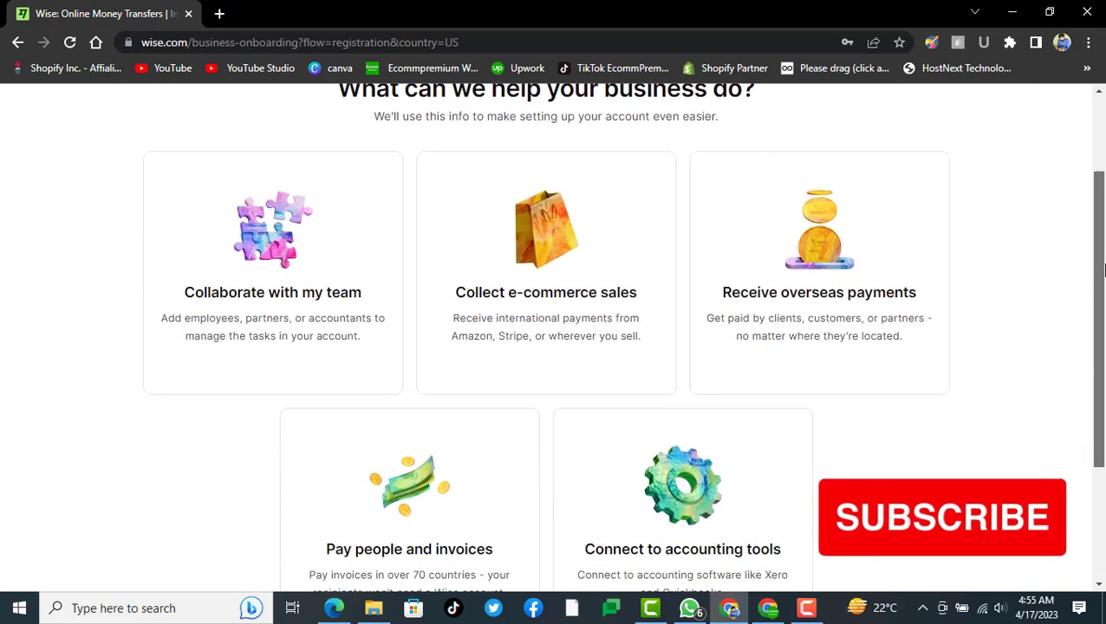
{"action": "scroll", "scroll_direction": "down", "scroll_amount": 3}
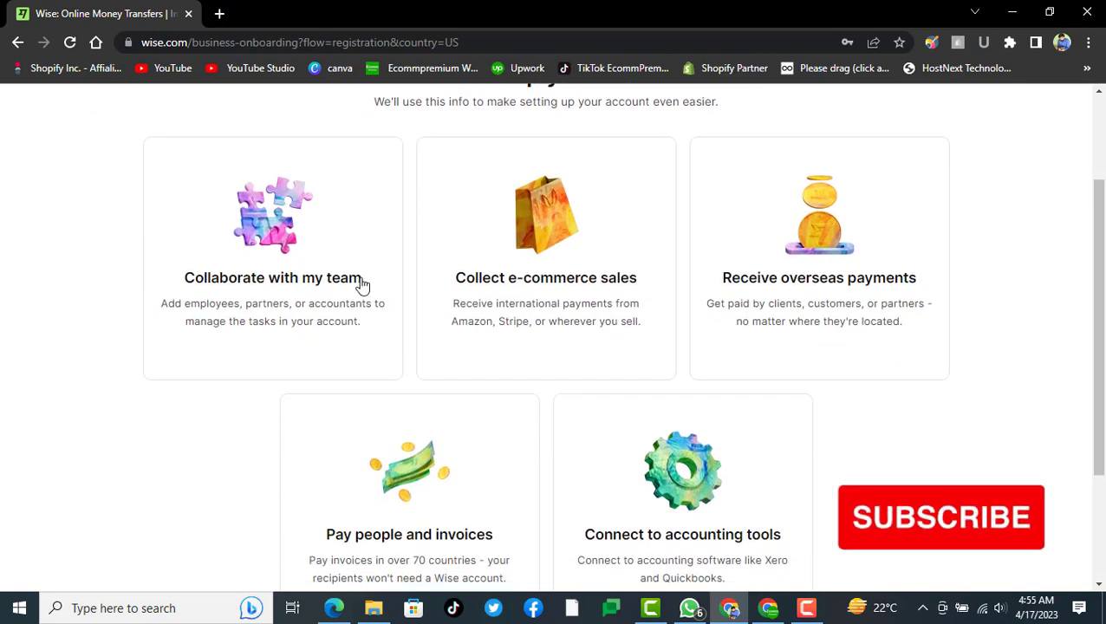
{"action": "mouse_move", "coordinate": [759, 244]}
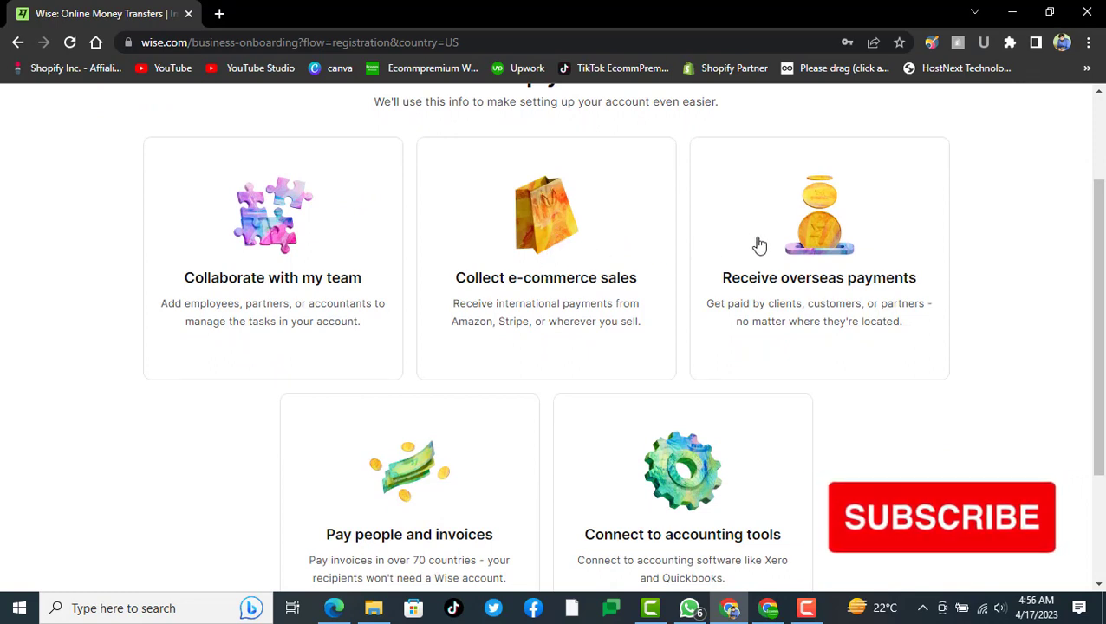
{"action": "mouse_move", "coordinate": [673, 293]}
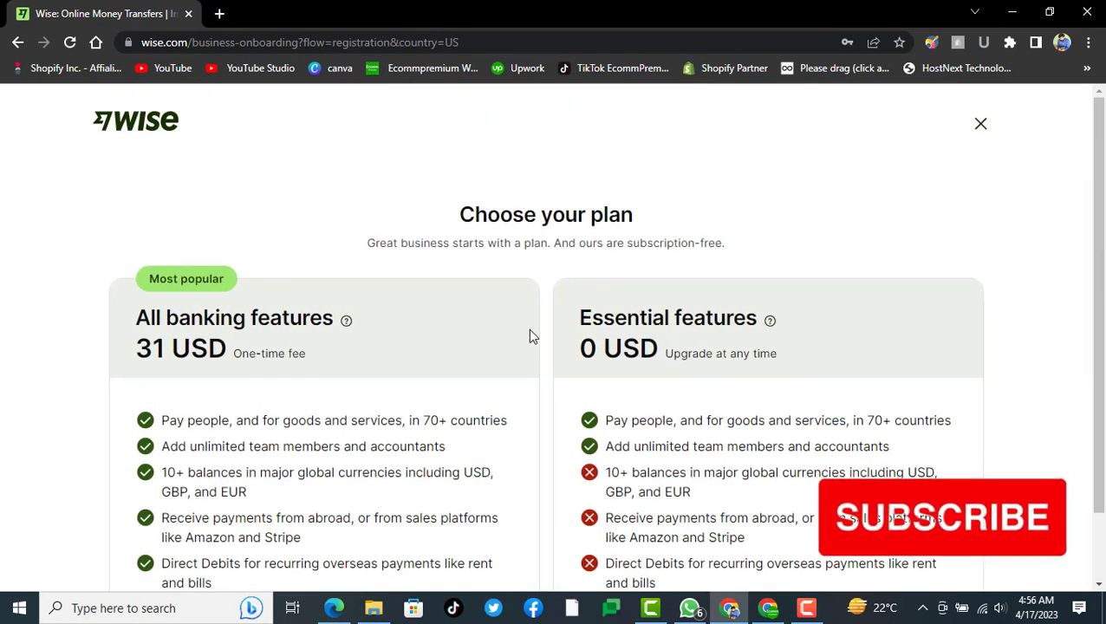
{"action": "mouse_move", "coordinate": [350, 349]}
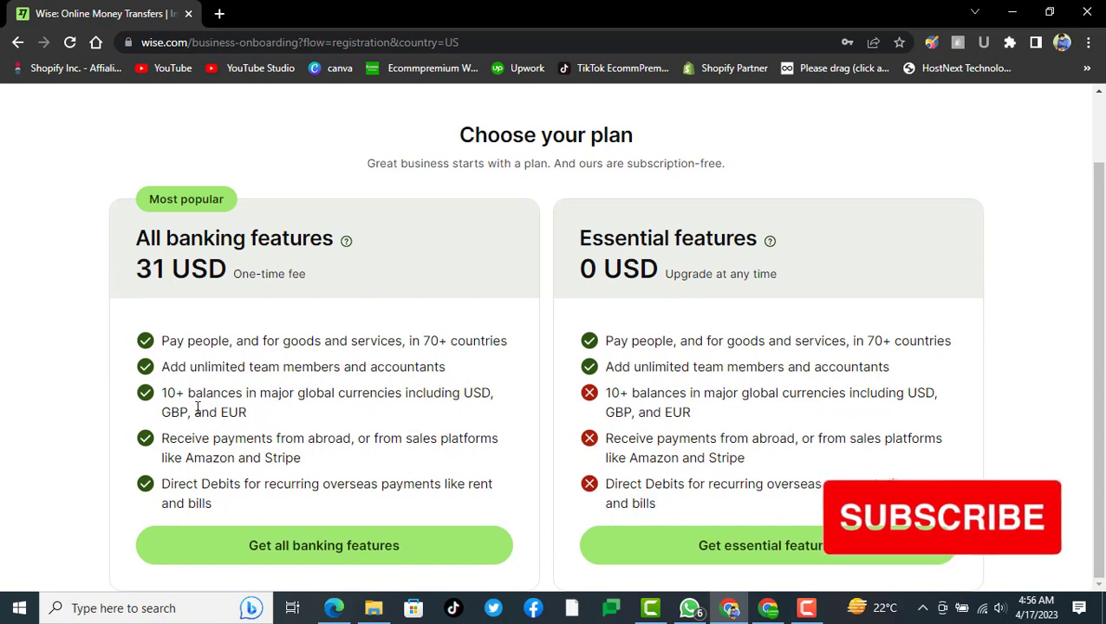
{"action": "mouse_move", "coordinate": [330, 356]}
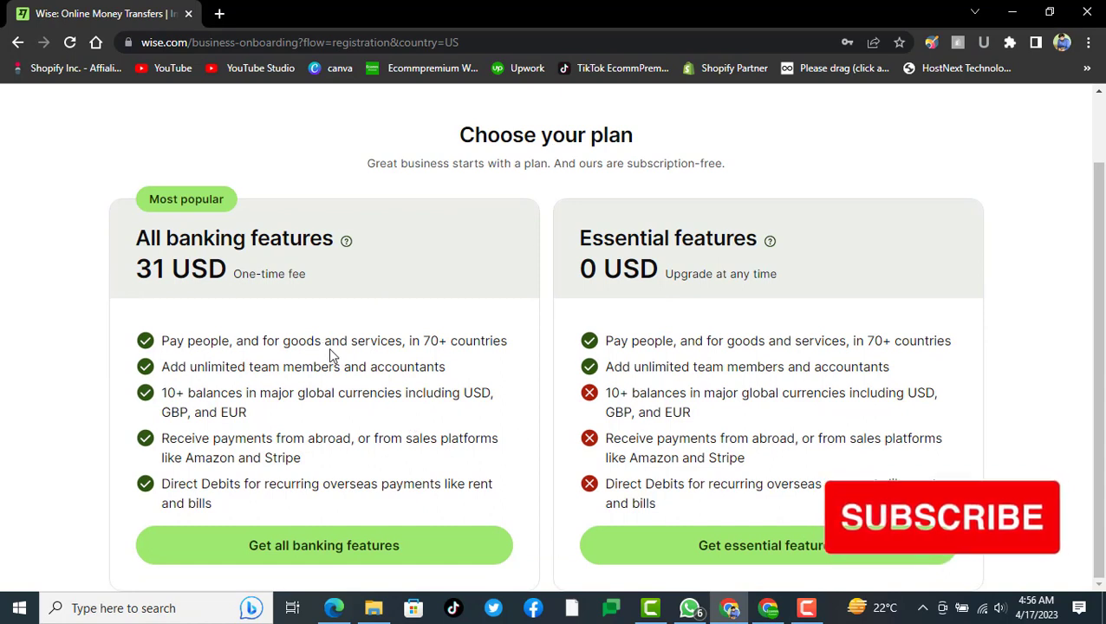
{"action": "mouse_move", "coordinate": [124, 375]}
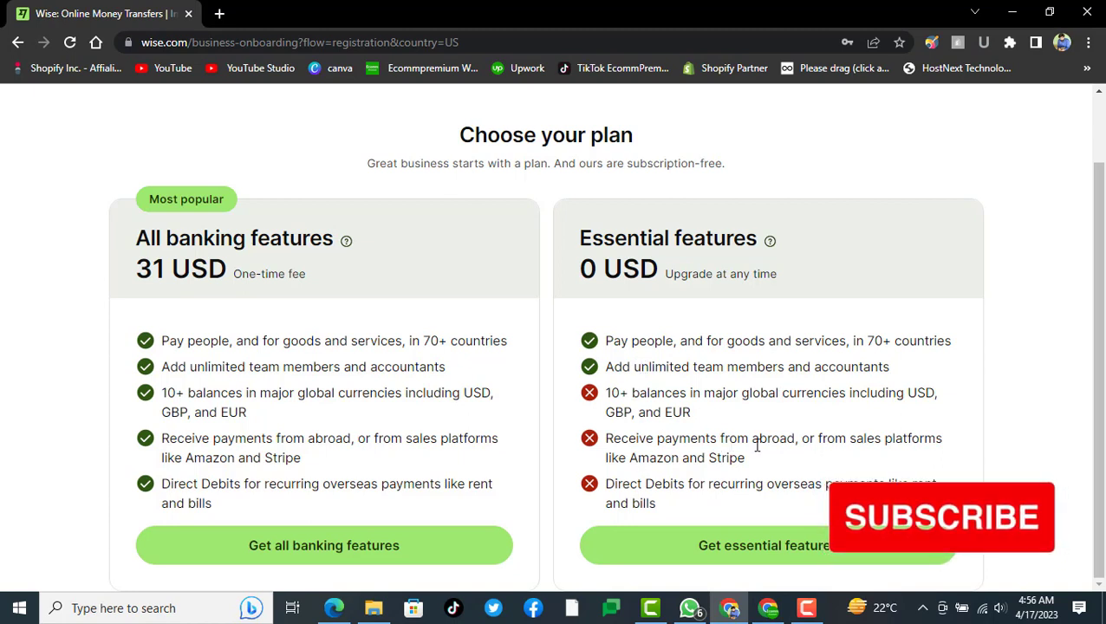
{"action": "mouse_move", "coordinate": [841, 458]}
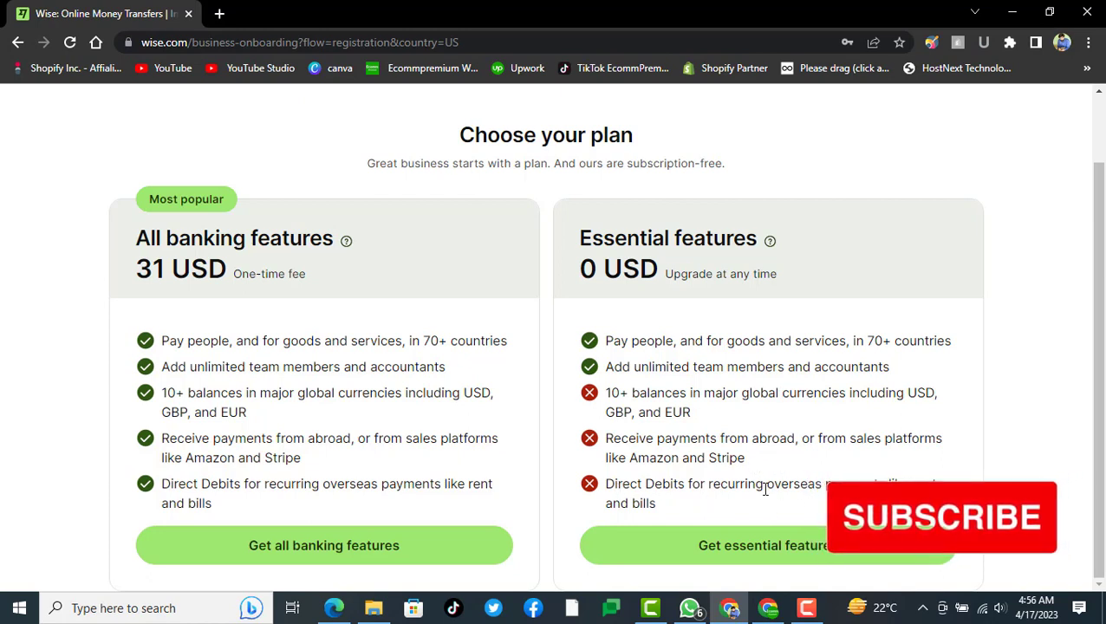
{"action": "mouse_move", "coordinate": [765, 366]}
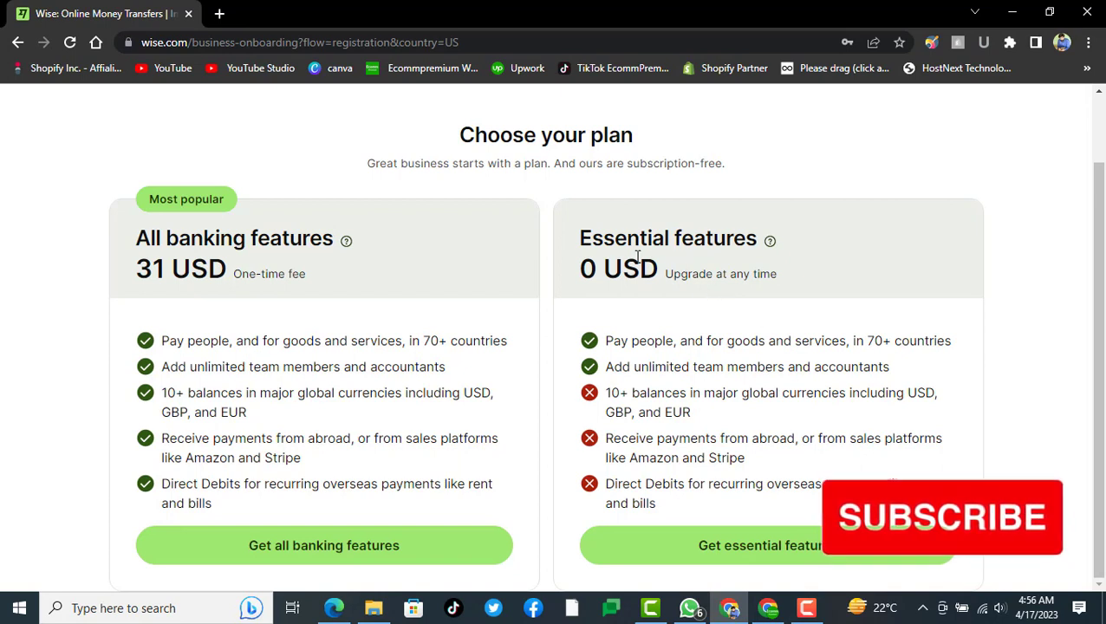
{"action": "mouse_move", "coordinate": [258, 222]}
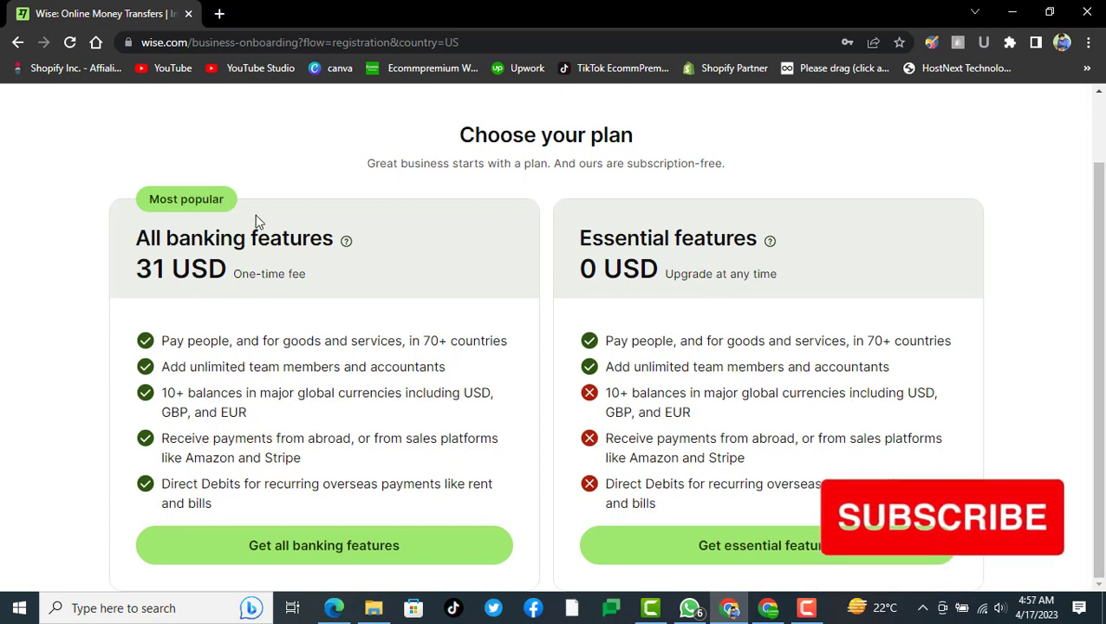
{"action": "mouse_move", "coordinate": [416, 285]}
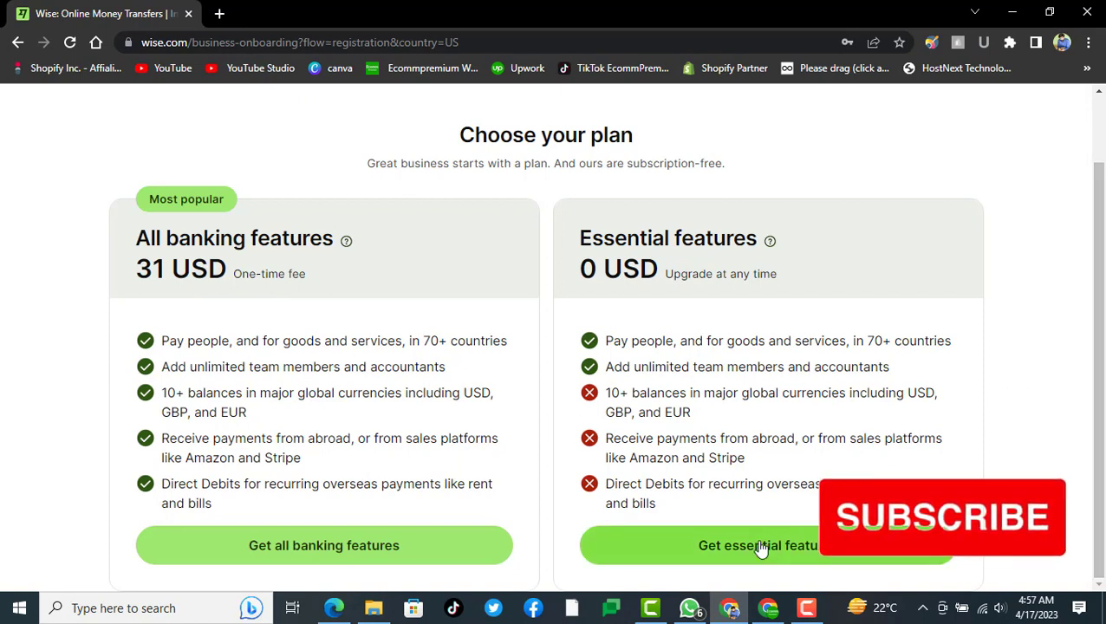
Step: Pick the free Essential features plan on the Choose your plan page
{"action": "left_click", "coordinate": [760, 544]}
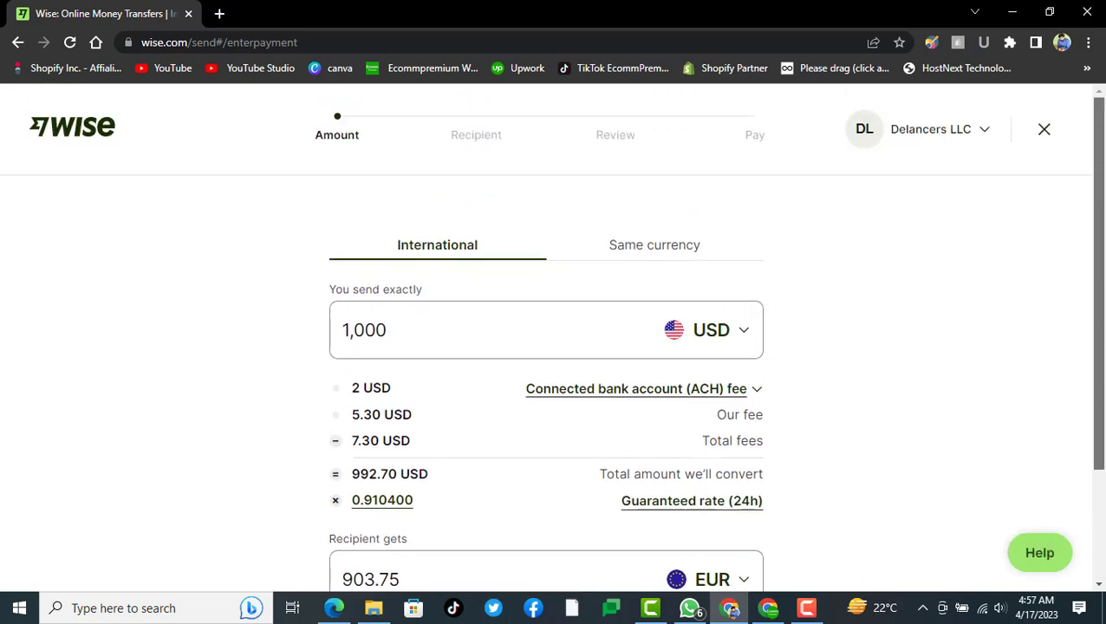
Step: Leave the transfer screen via the Delancers LLC account menu to reach the account home
{"action": "left_click", "coordinate": [929, 128]}
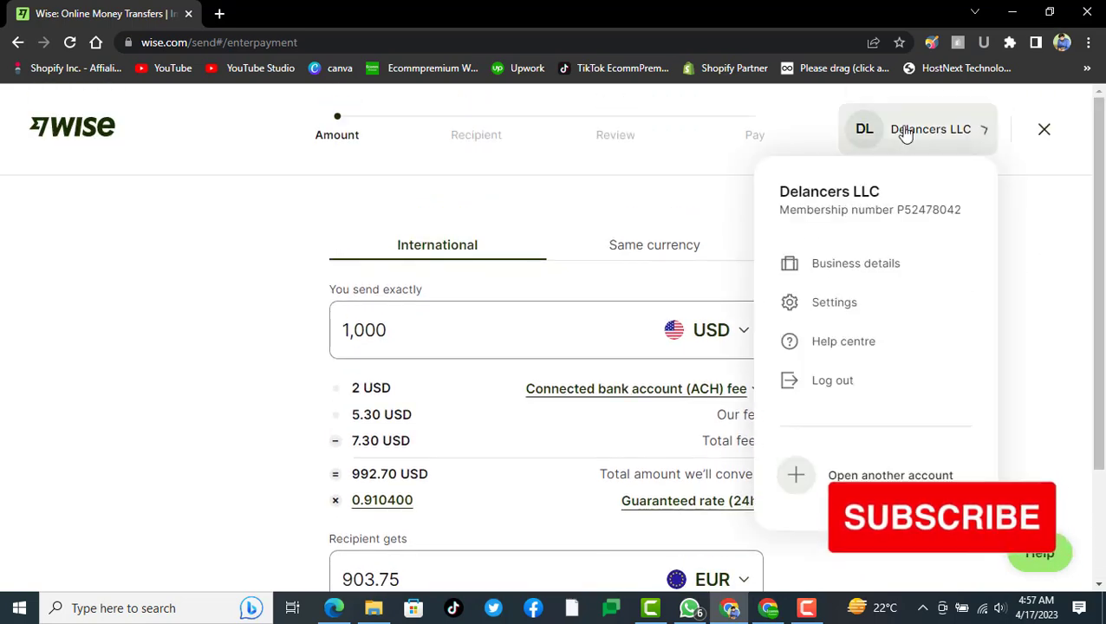
{"action": "left_click", "coordinate": [857, 264]}
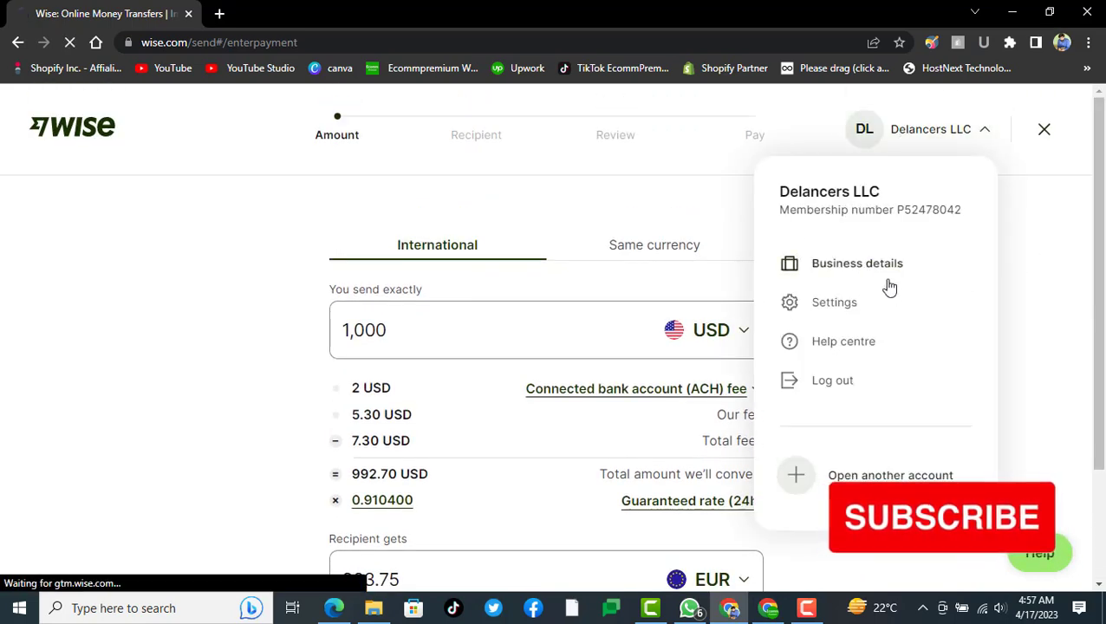
{"action": "left_click", "coordinate": [857, 263]}
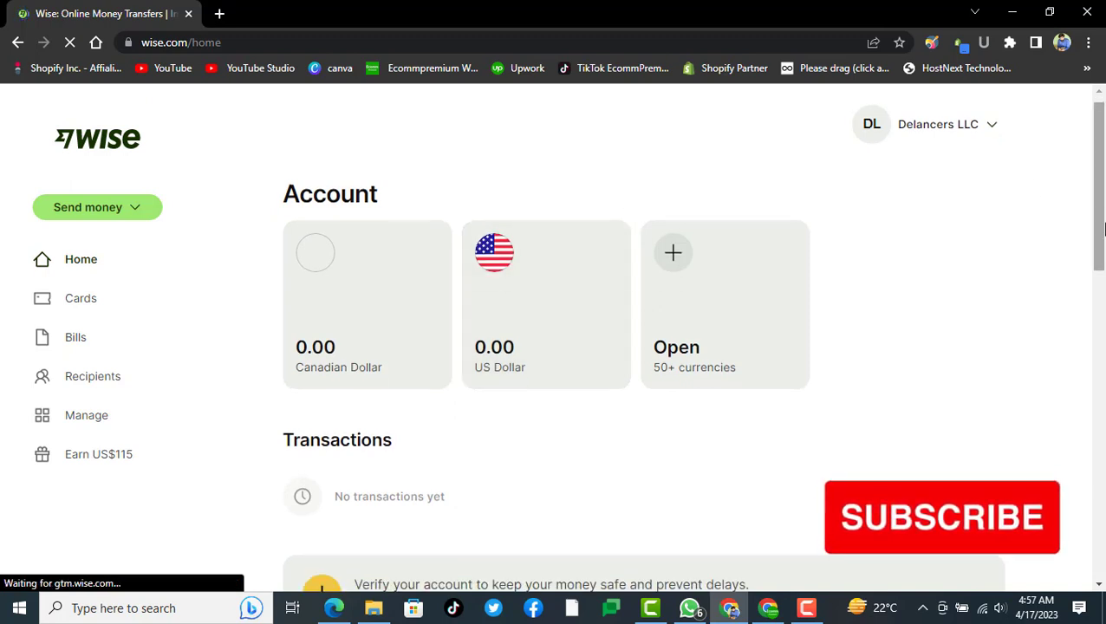
Step: Start account verification from the 'Verify now' banner on the home page
{"action": "scroll", "scroll_direction": "down", "scroll_amount": 3}
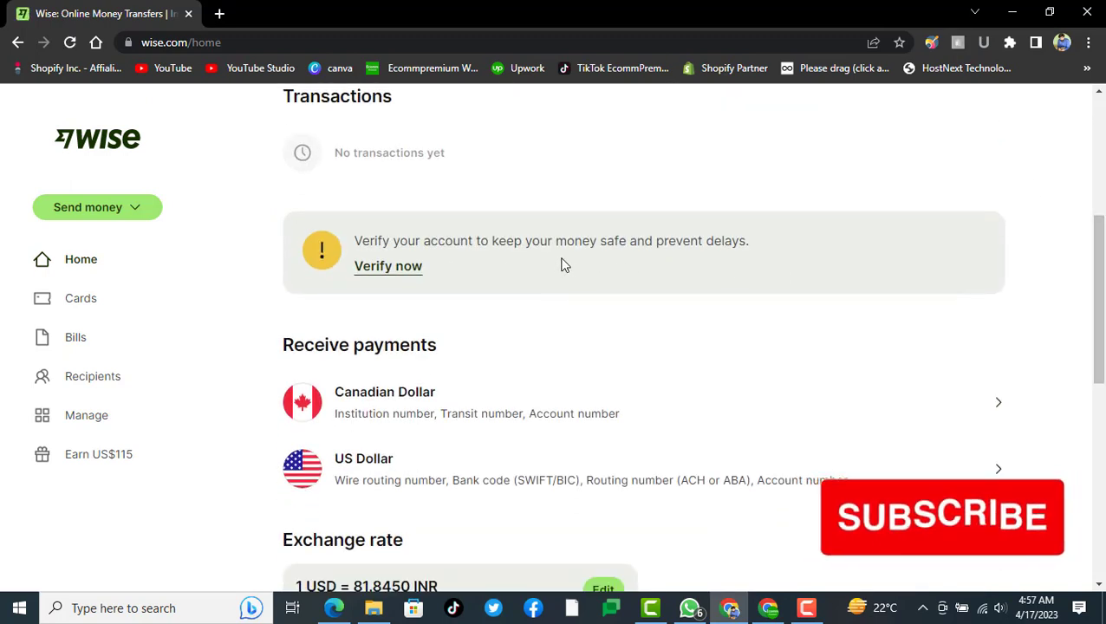
{"action": "mouse_move", "coordinate": [534, 261]}
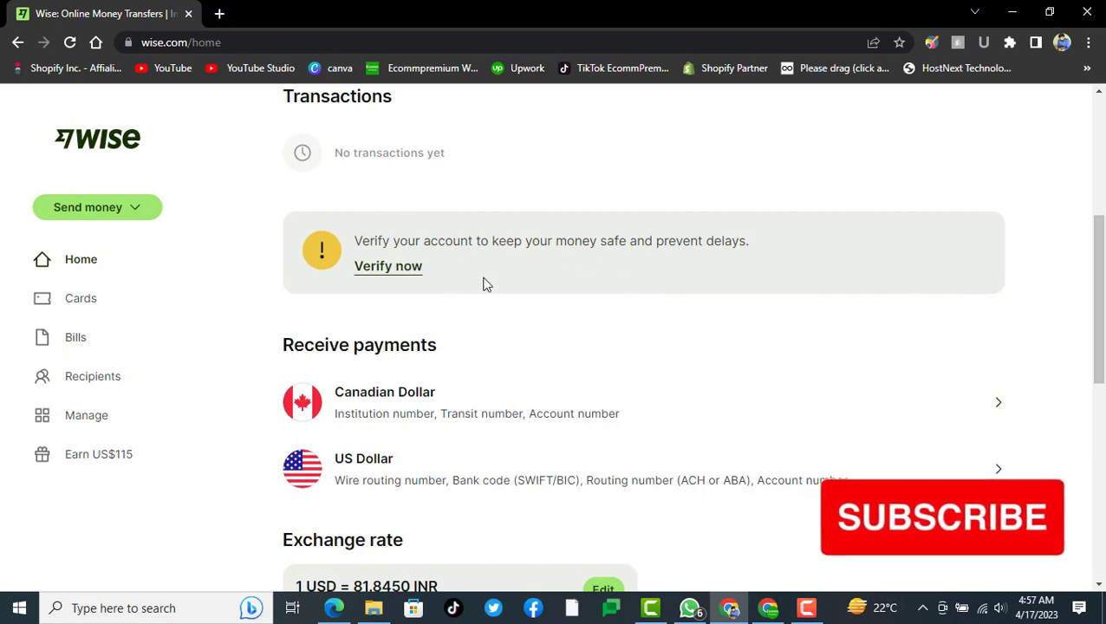
{"action": "left_click", "coordinate": [389, 267]}
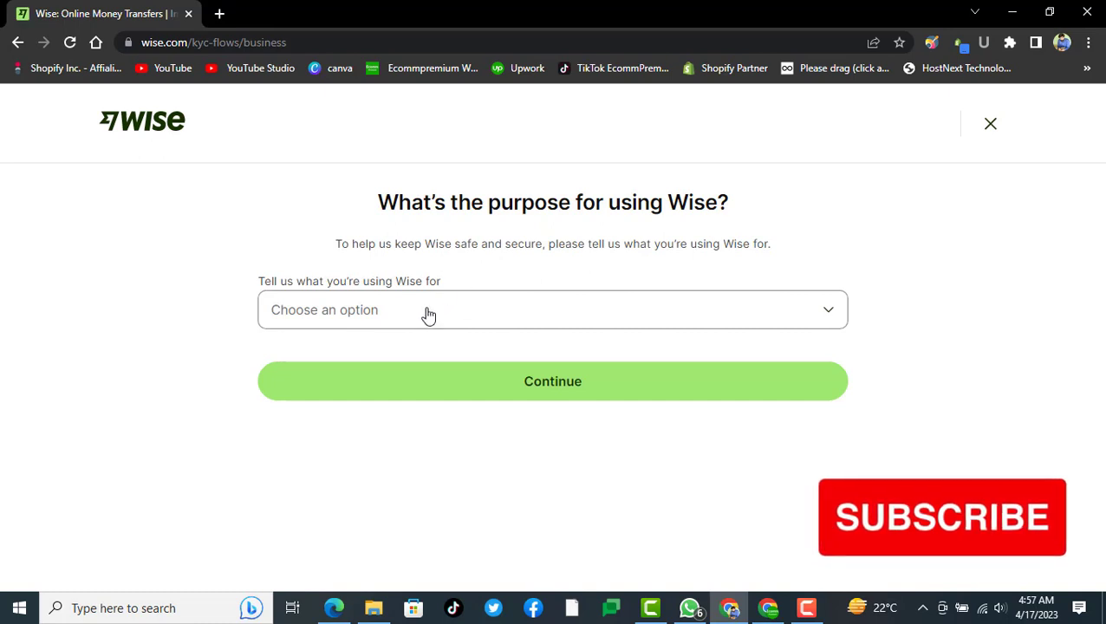
Step: Give receiving money for services/products as the purpose and choose non-US photo ID verification
{"action": "left_click", "coordinate": [552, 308]}
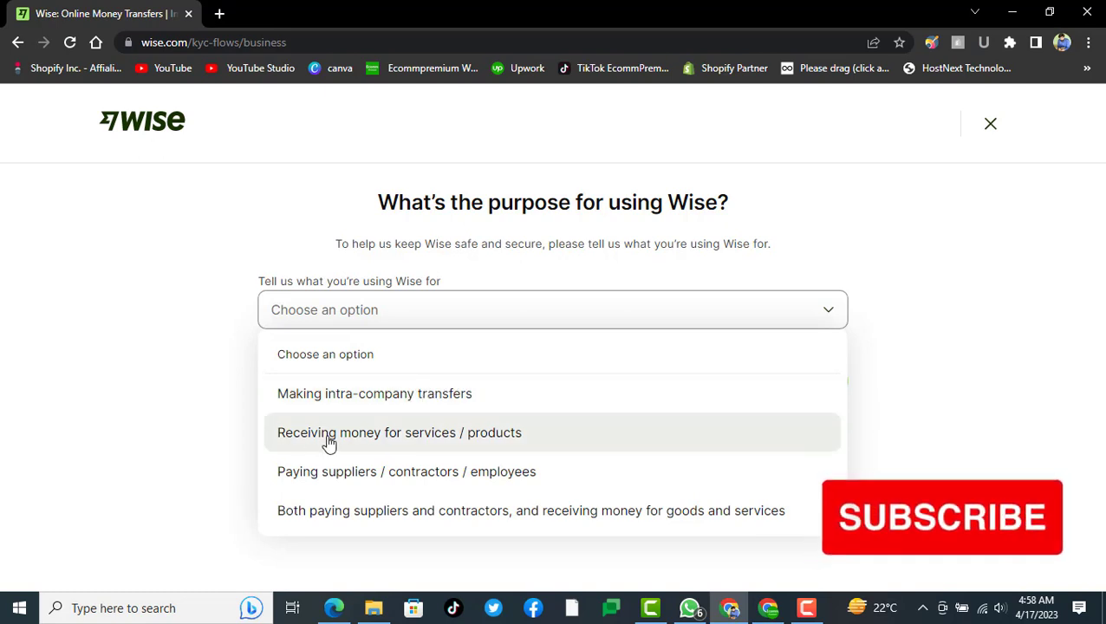
{"action": "left_click", "coordinate": [399, 434]}
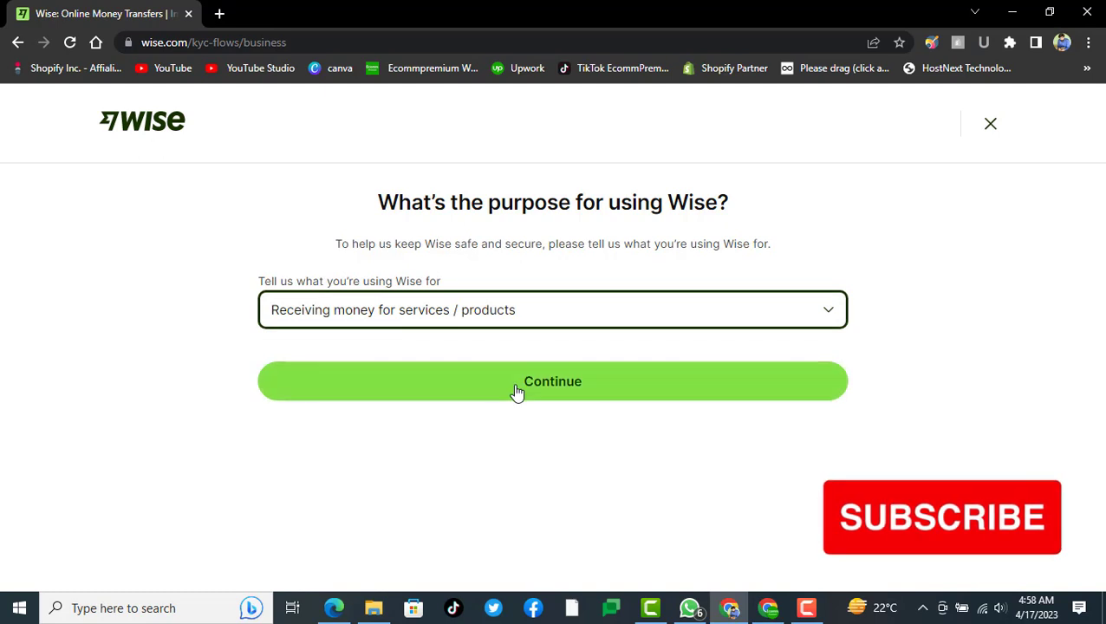
{"action": "left_click", "coordinate": [551, 381]}
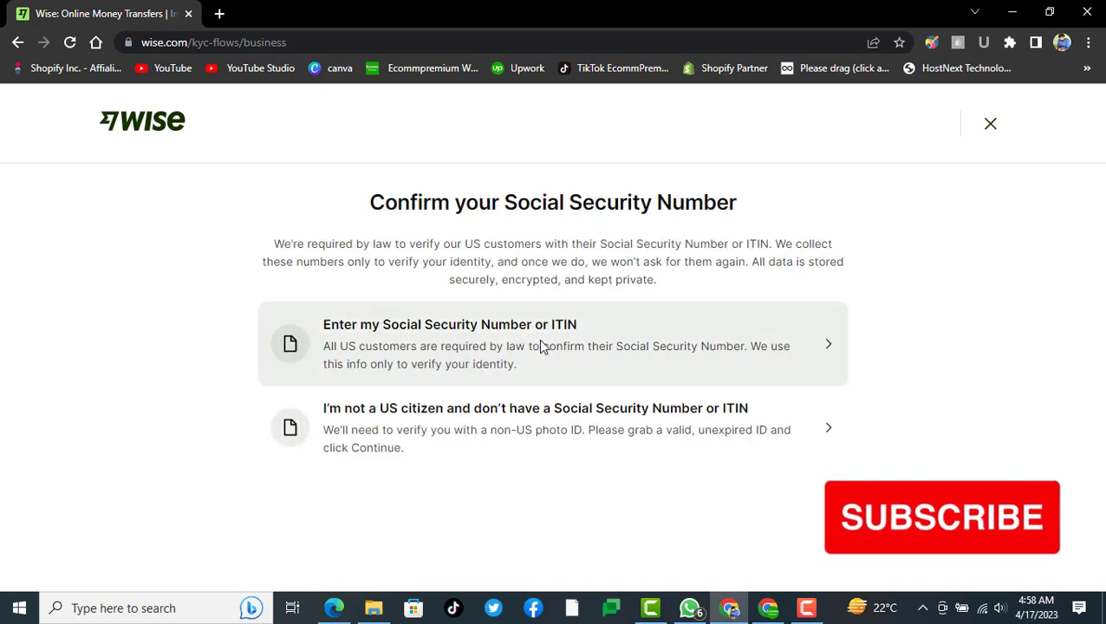
{"action": "mouse_move", "coordinate": [412, 293]}
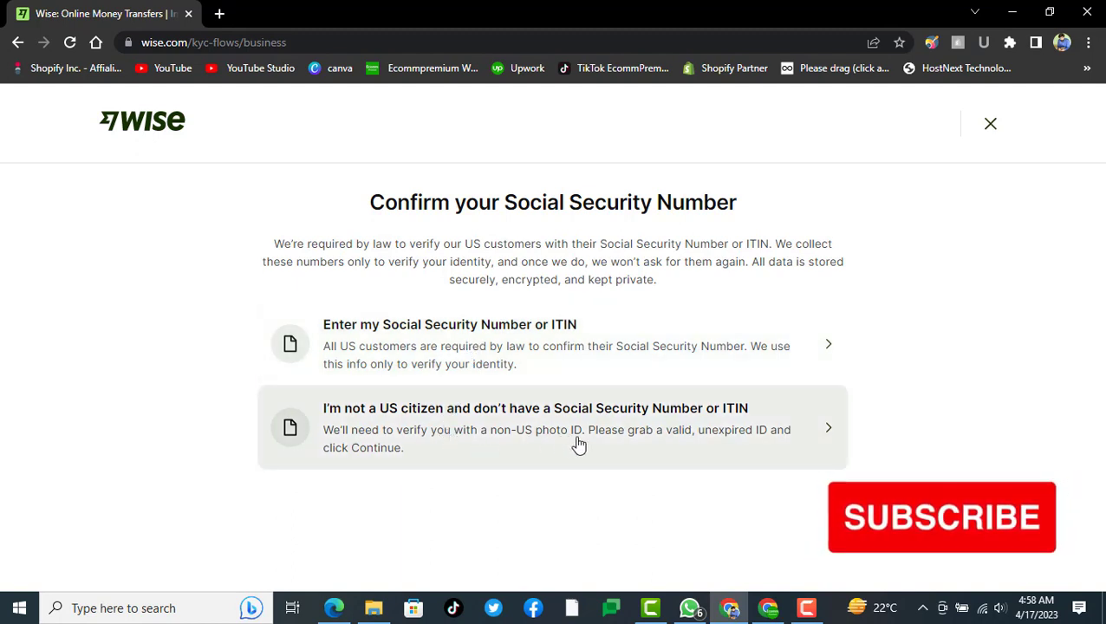
{"action": "mouse_move", "coordinate": [605, 451]}
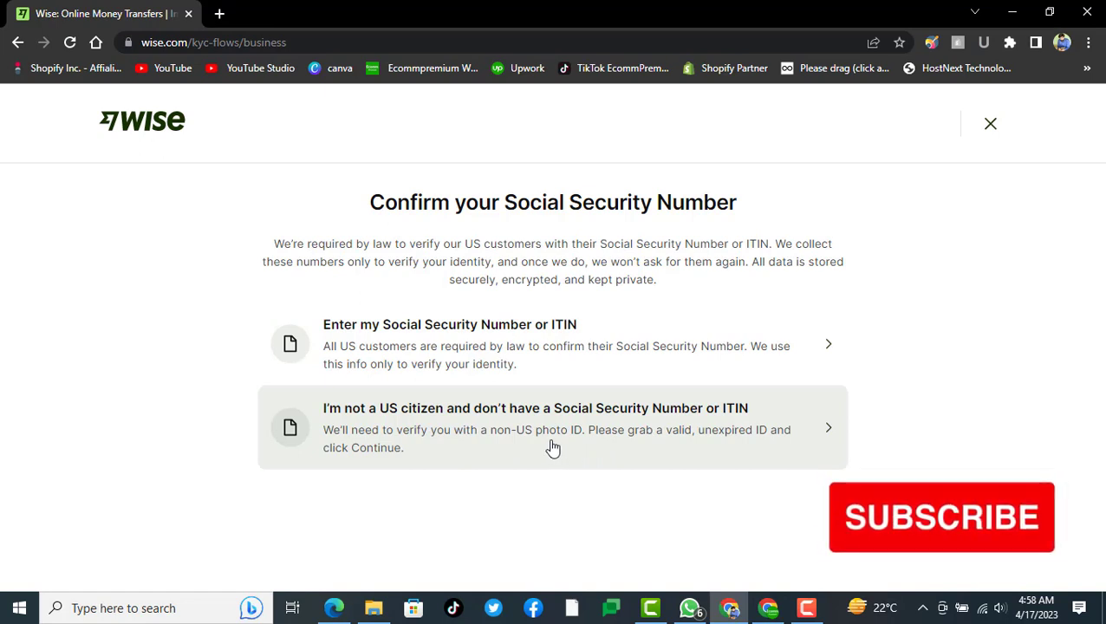
{"action": "left_click", "coordinate": [554, 427]}
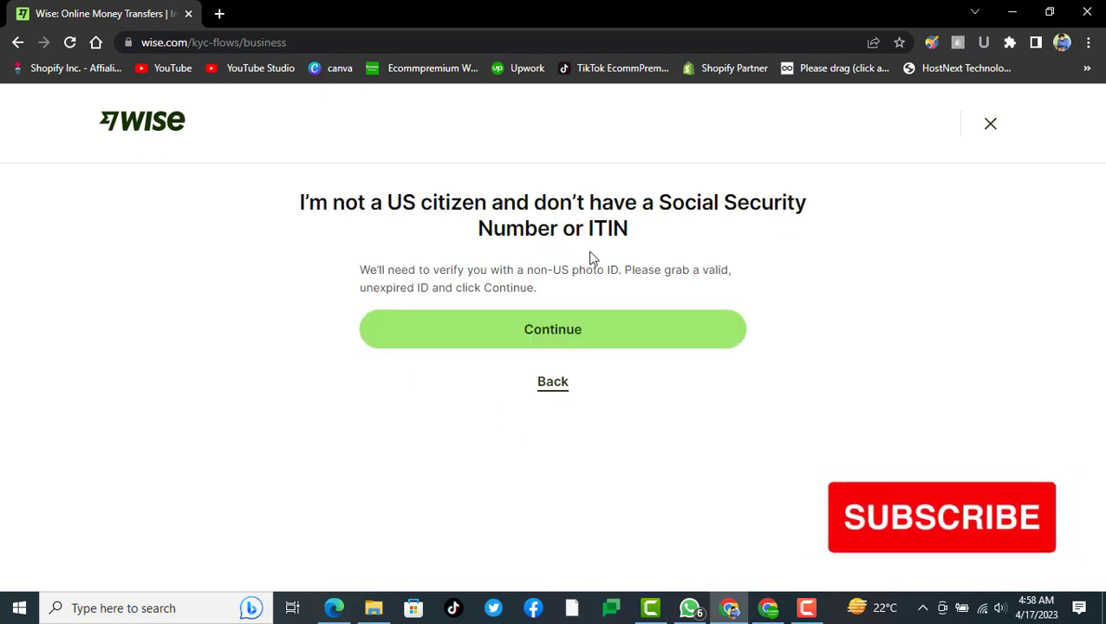
{"action": "mouse_move", "coordinate": [552, 335]}
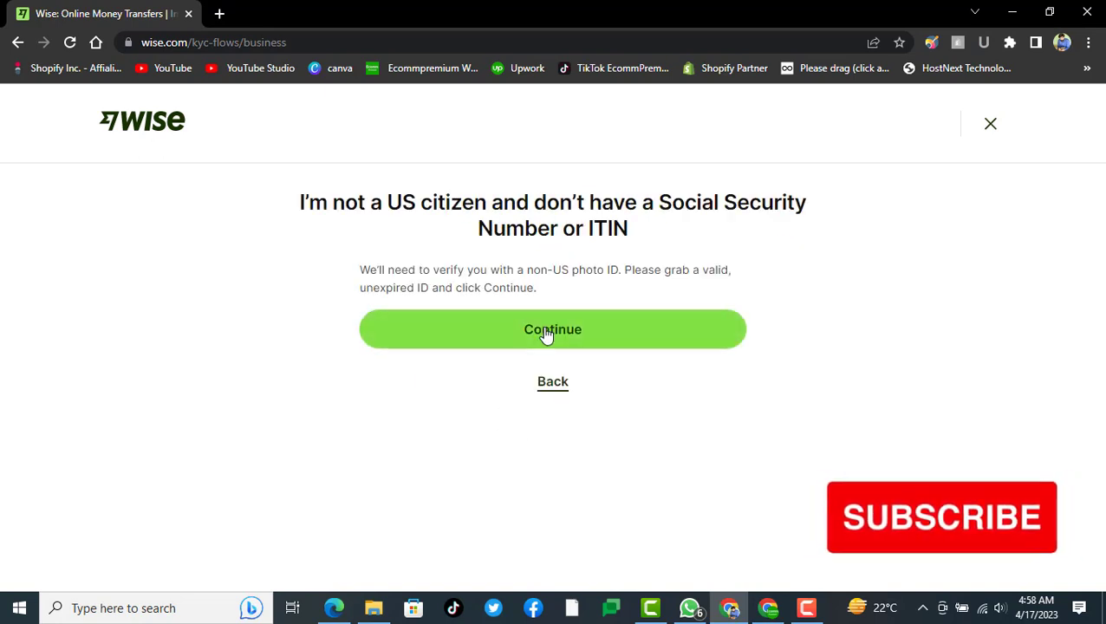
{"action": "mouse_move", "coordinate": [559, 292]}
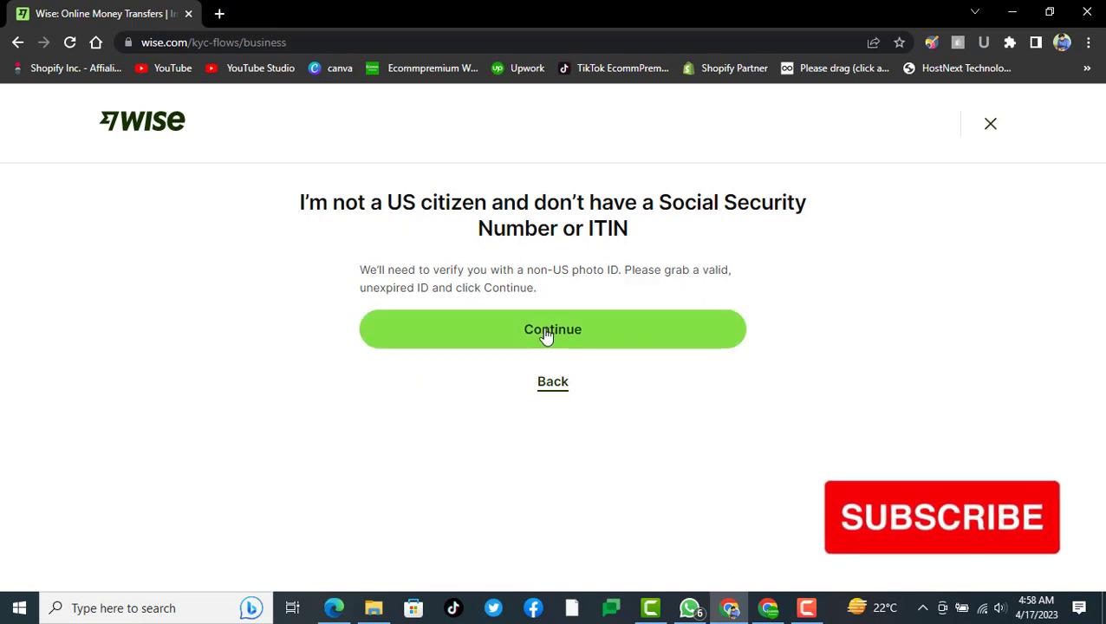
Step: Confirm the listed company director and declare yourself the company's only owner
{"action": "left_click", "coordinate": [551, 330]}
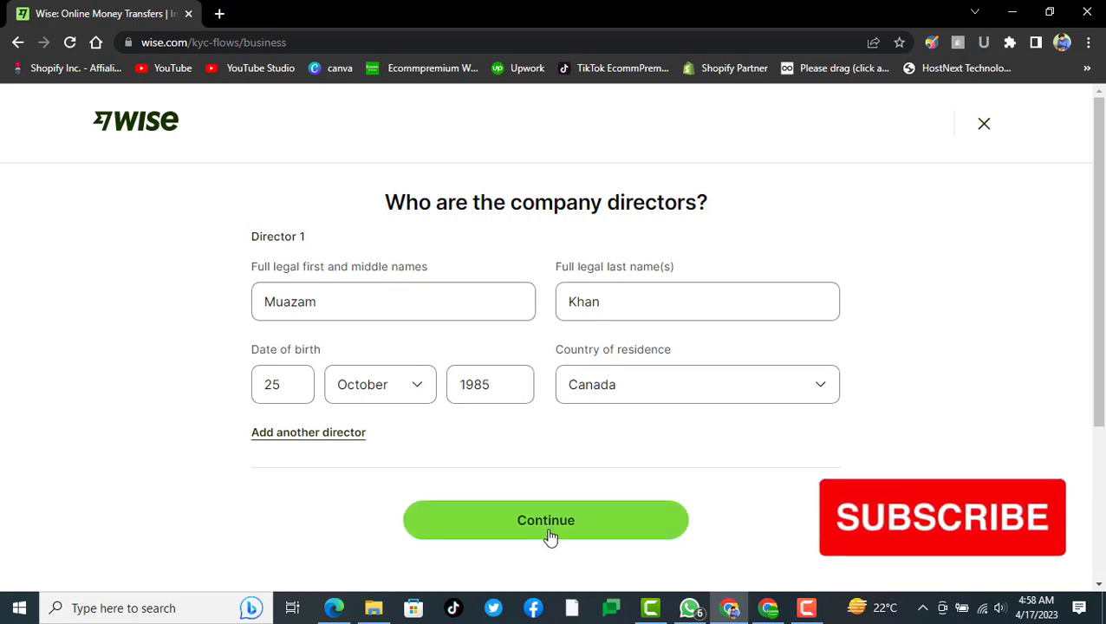
{"action": "left_click", "coordinate": [547, 521]}
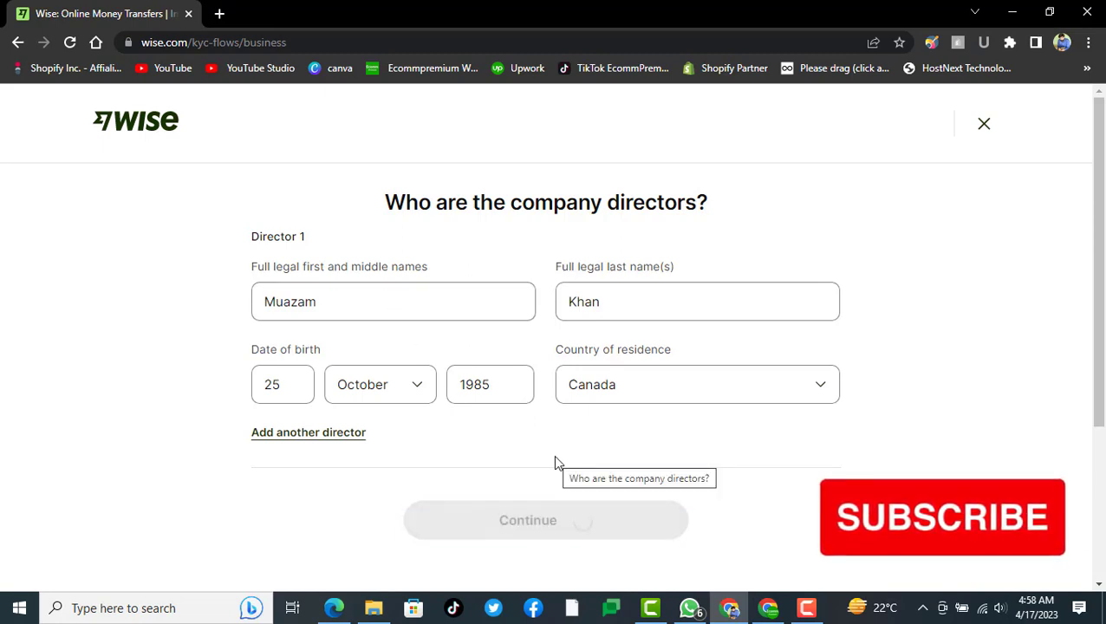
{"action": "left_click", "coordinate": [544, 520]}
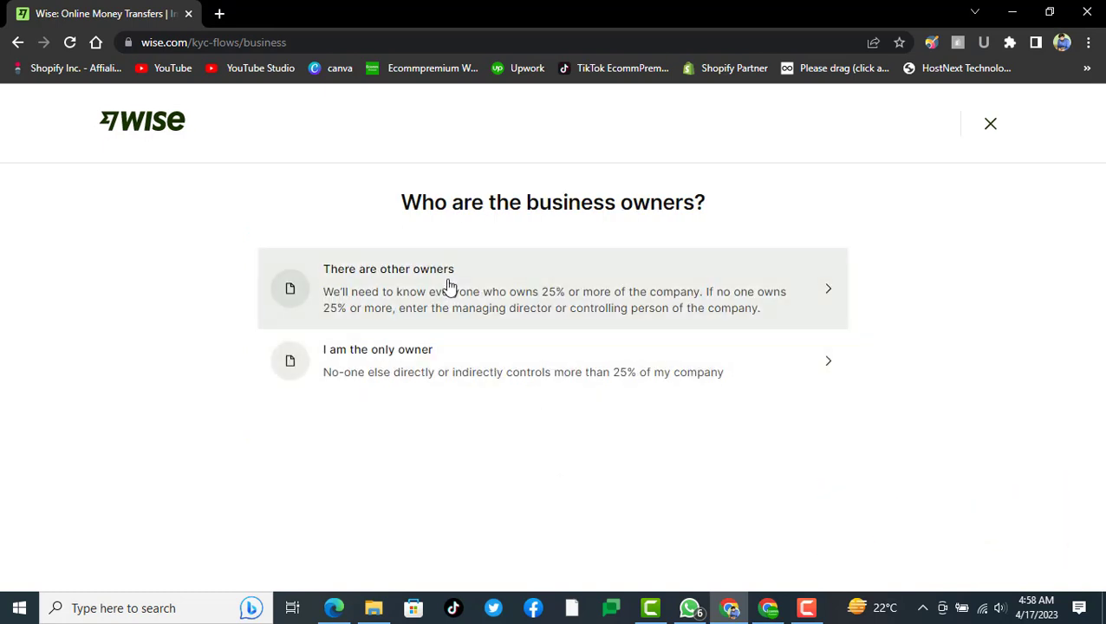
{"action": "left_click", "coordinate": [378, 351]}
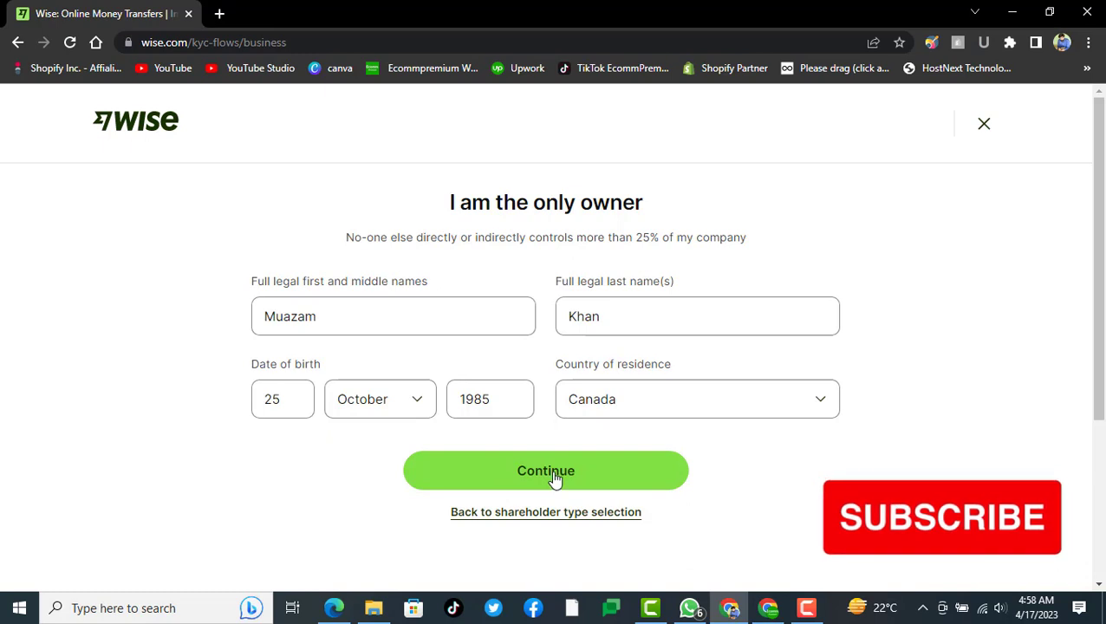
{"action": "left_click", "coordinate": [546, 469]}
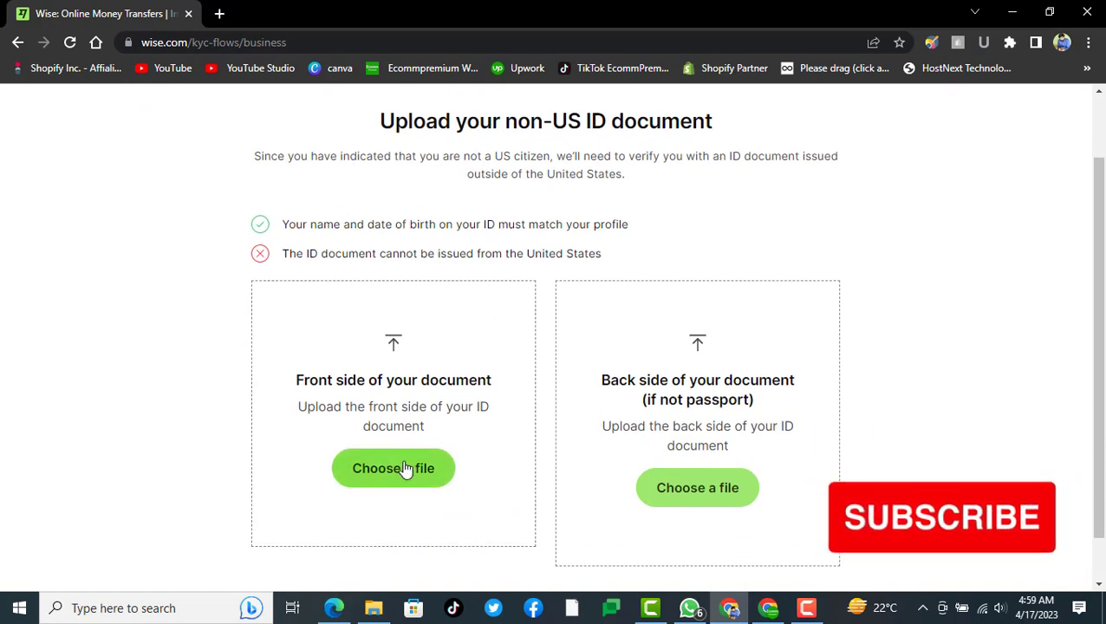
{"action": "mouse_move", "coordinate": [512, 398]}
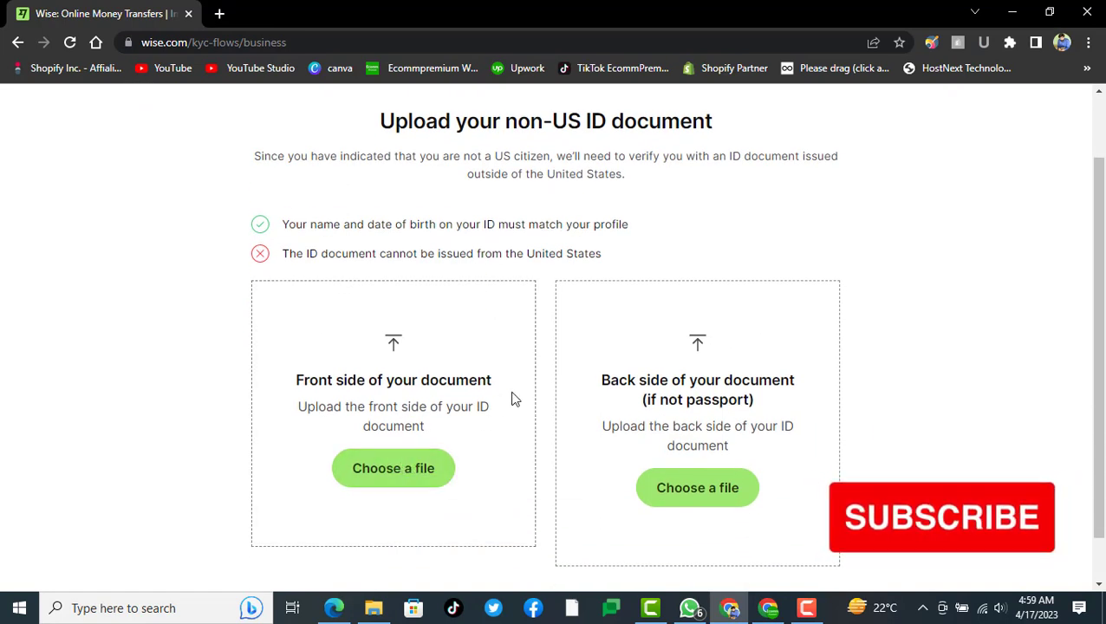
{"action": "mouse_move", "coordinate": [391, 468]}
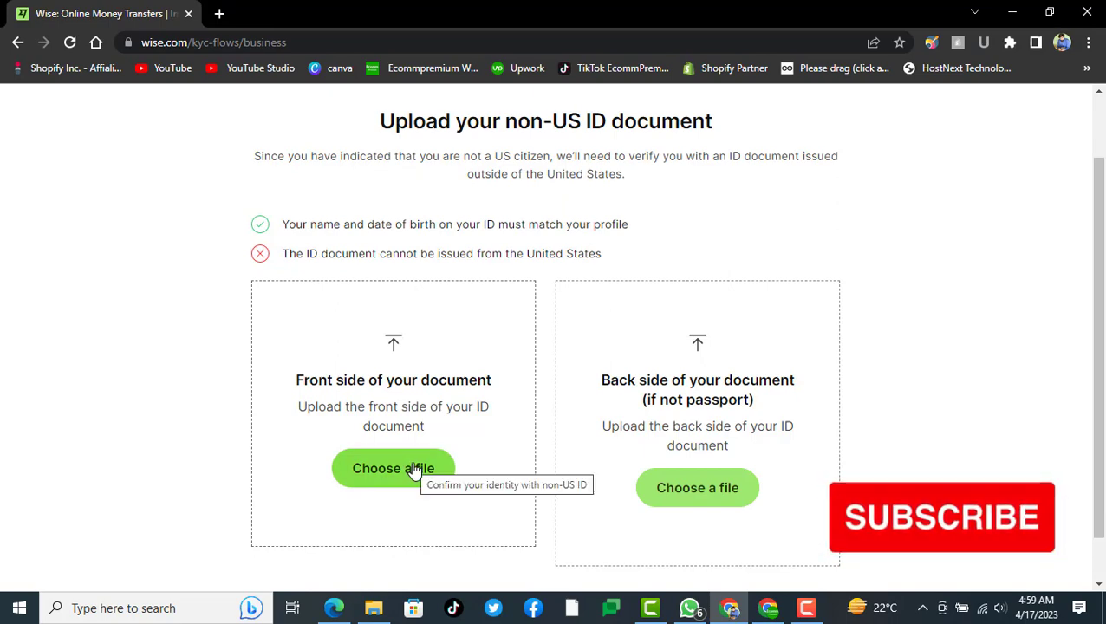
Step: Upload the ID PDF as the front side and submit it for verification
{"action": "left_click", "coordinate": [392, 469]}
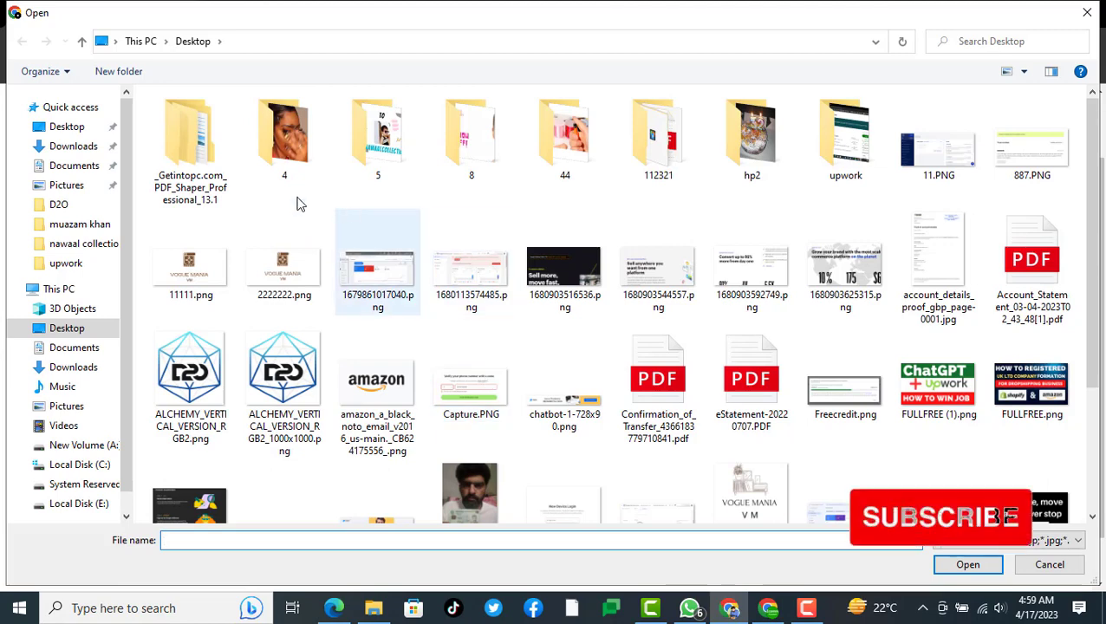
{"action": "left_click", "coordinate": [79, 224]}
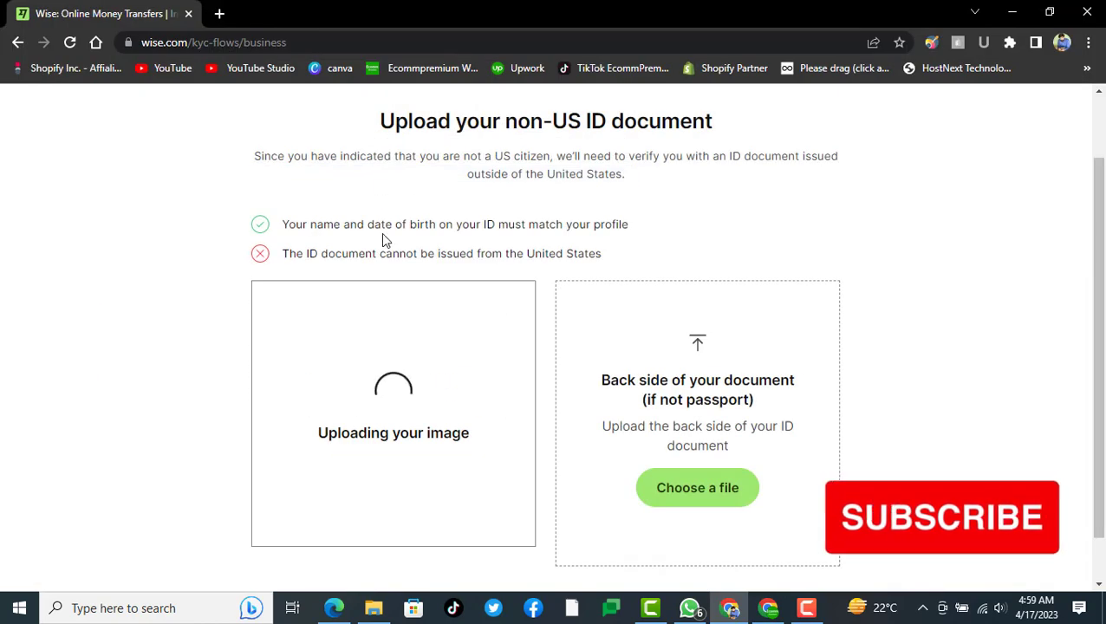
{"action": "mouse_move", "coordinate": [476, 267]}
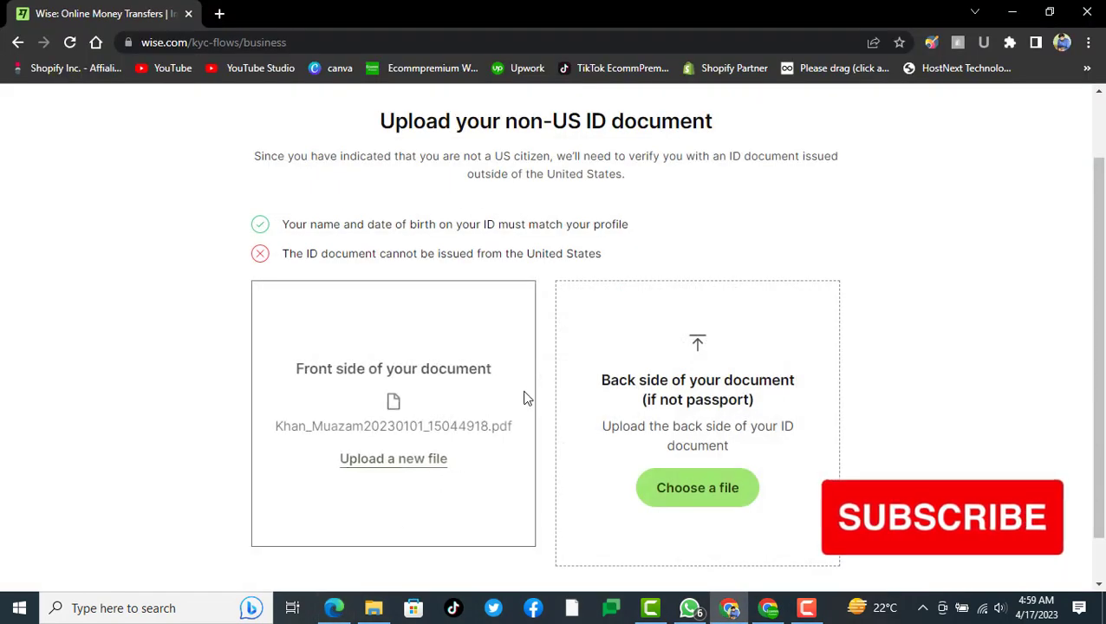
{"action": "mouse_move", "coordinate": [403, 323]}
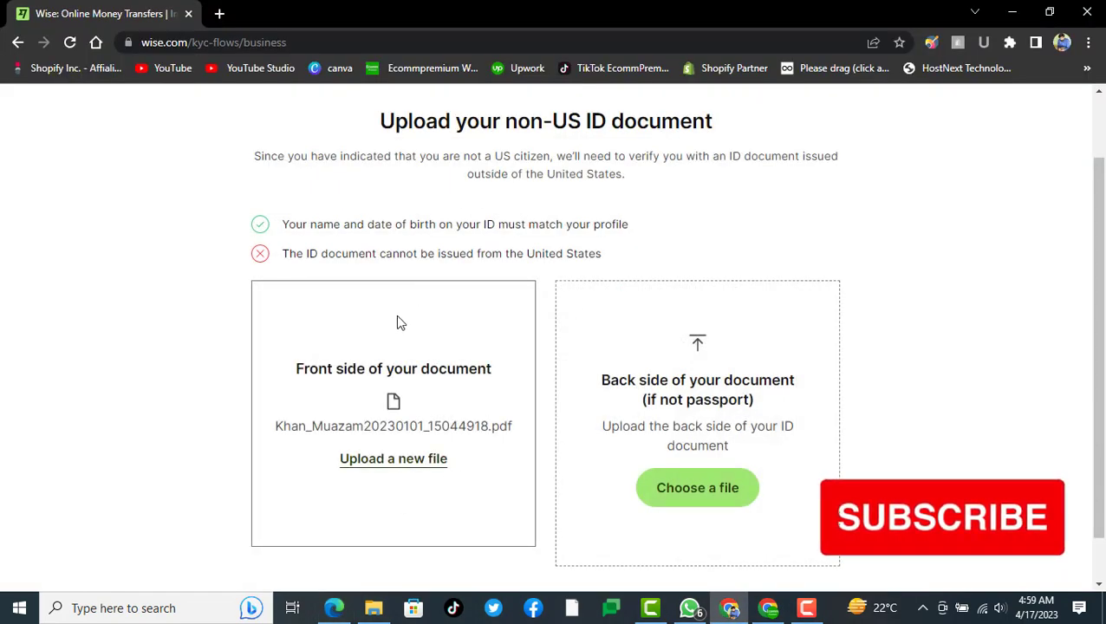
{"action": "mouse_move", "coordinate": [501, 336]}
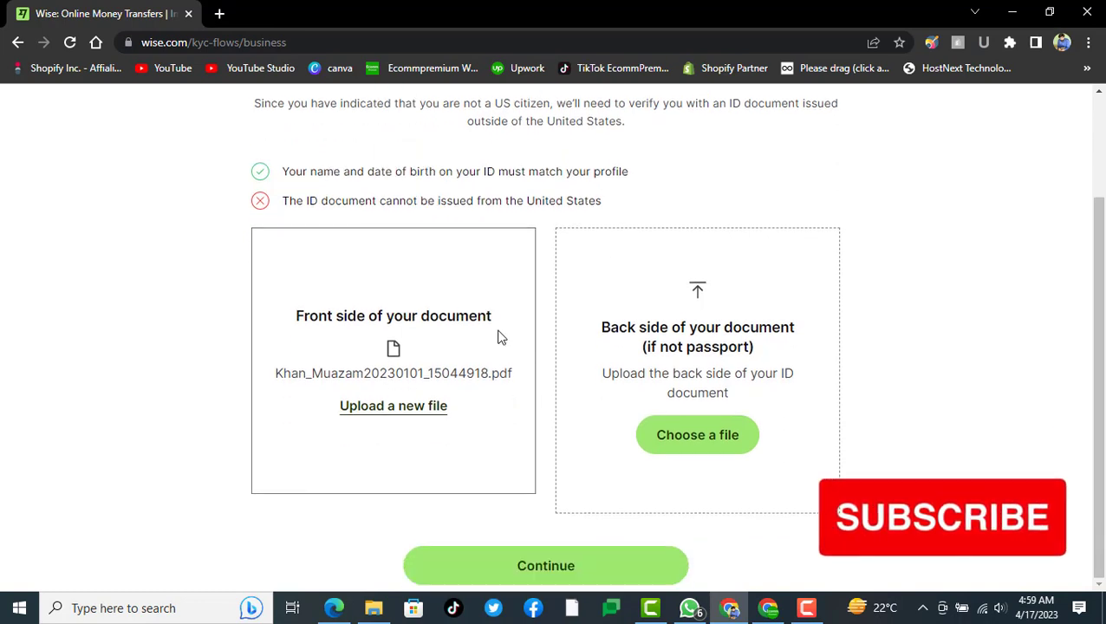
{"action": "mouse_move", "coordinate": [697, 434]}
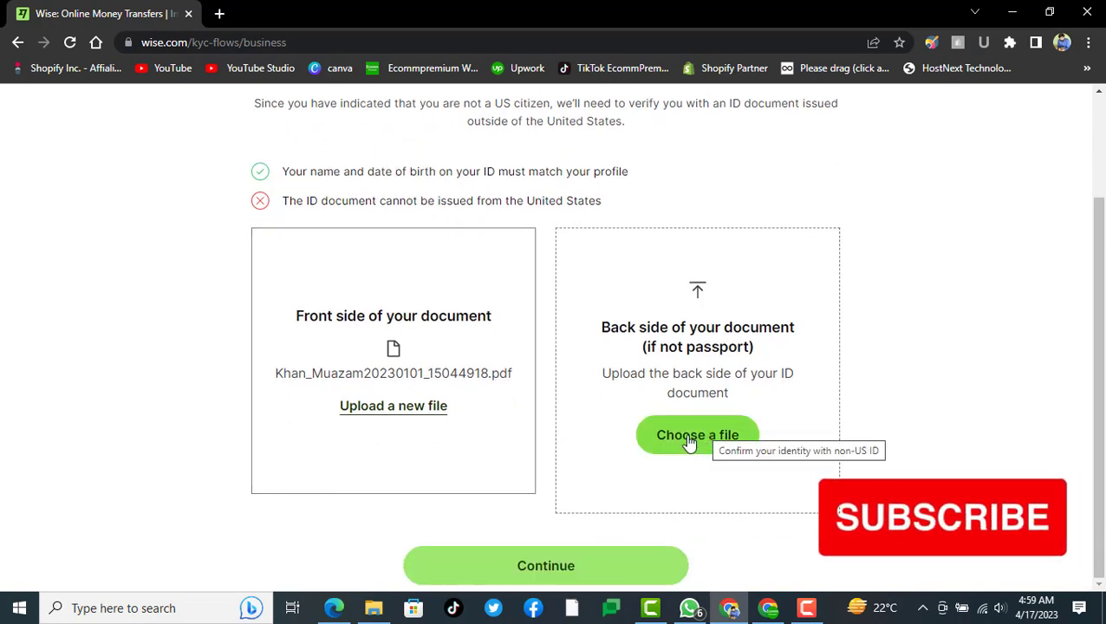
{"action": "mouse_move", "coordinate": [588, 433]}
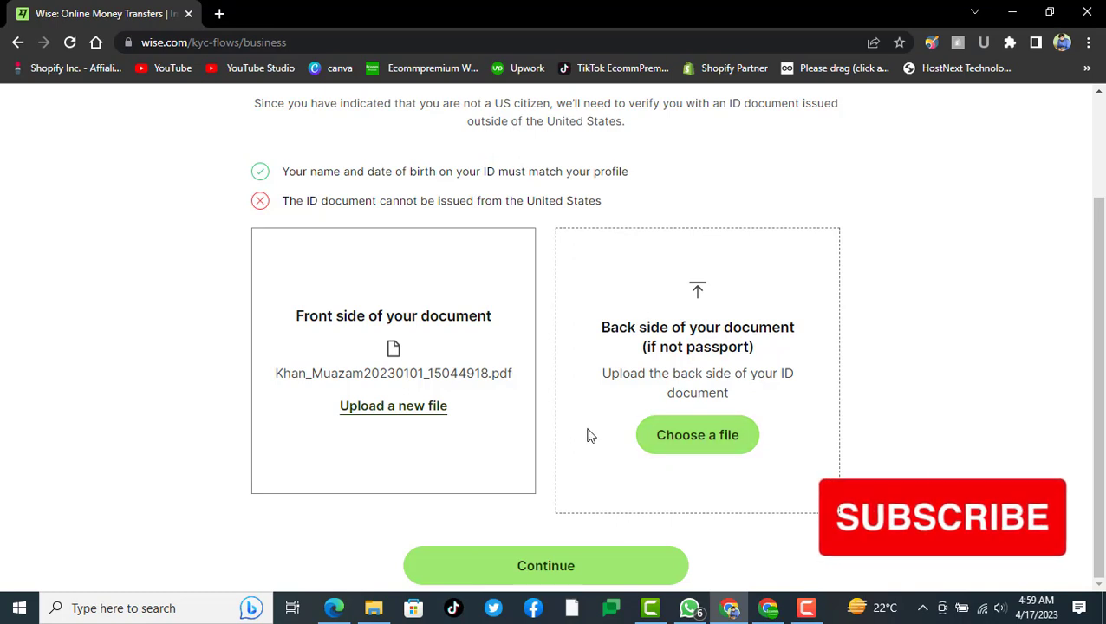
{"action": "mouse_move", "coordinate": [627, 403]}
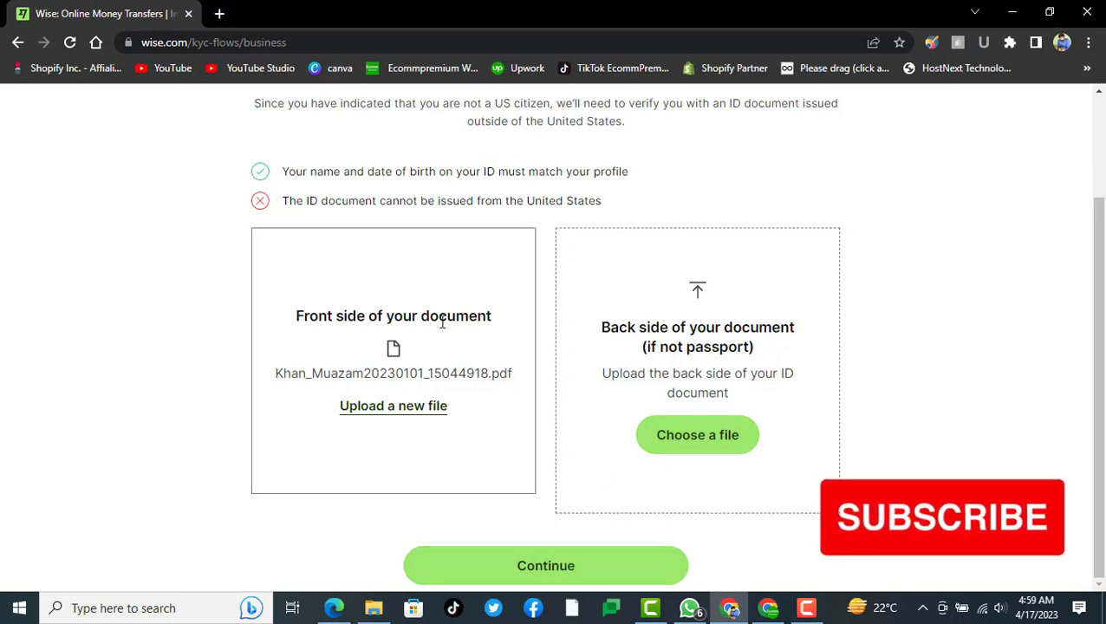
{"action": "left_click", "coordinate": [545, 566]}
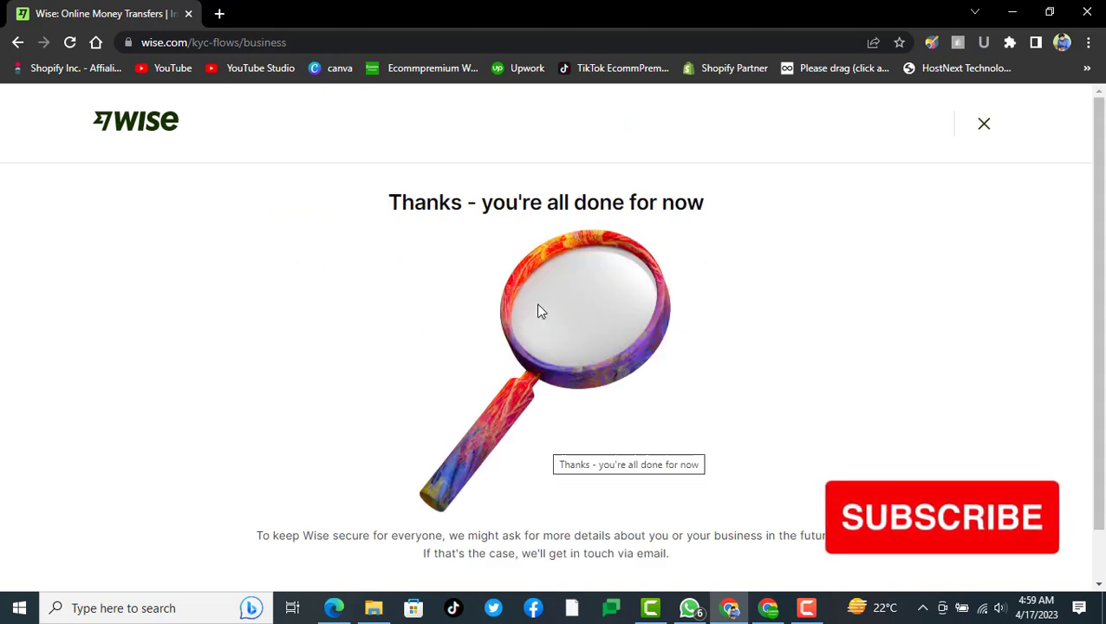
Step: Finish the 'all done for now' confirmation to return to the Delancers LLC account home
{"action": "scroll", "scroll_direction": "down", "scroll_amount": 3}
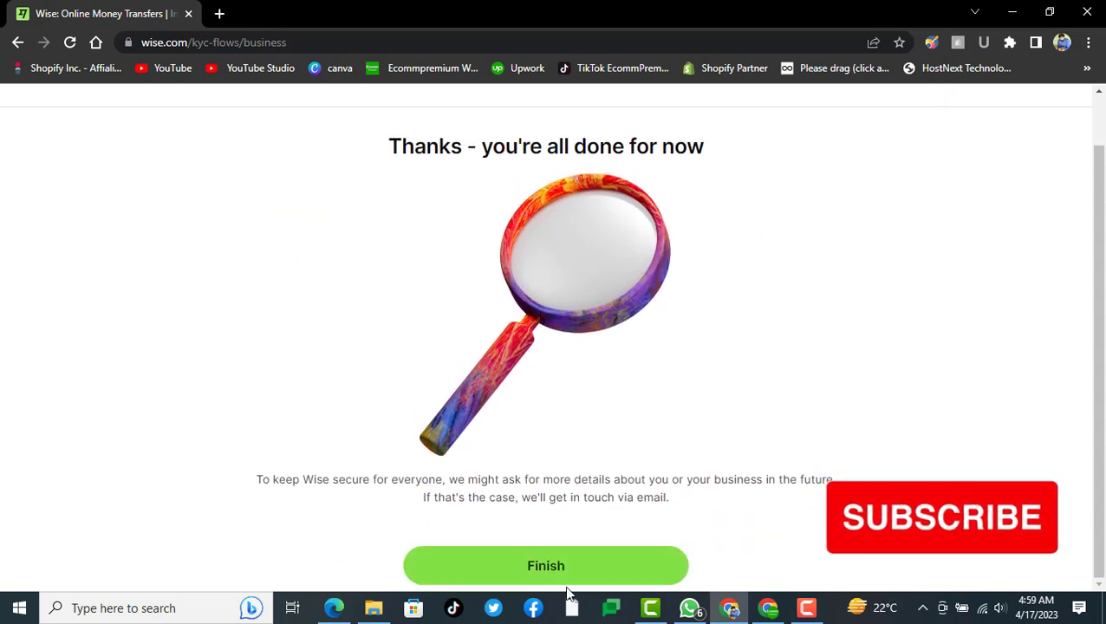
{"action": "left_click", "coordinate": [544, 566]}
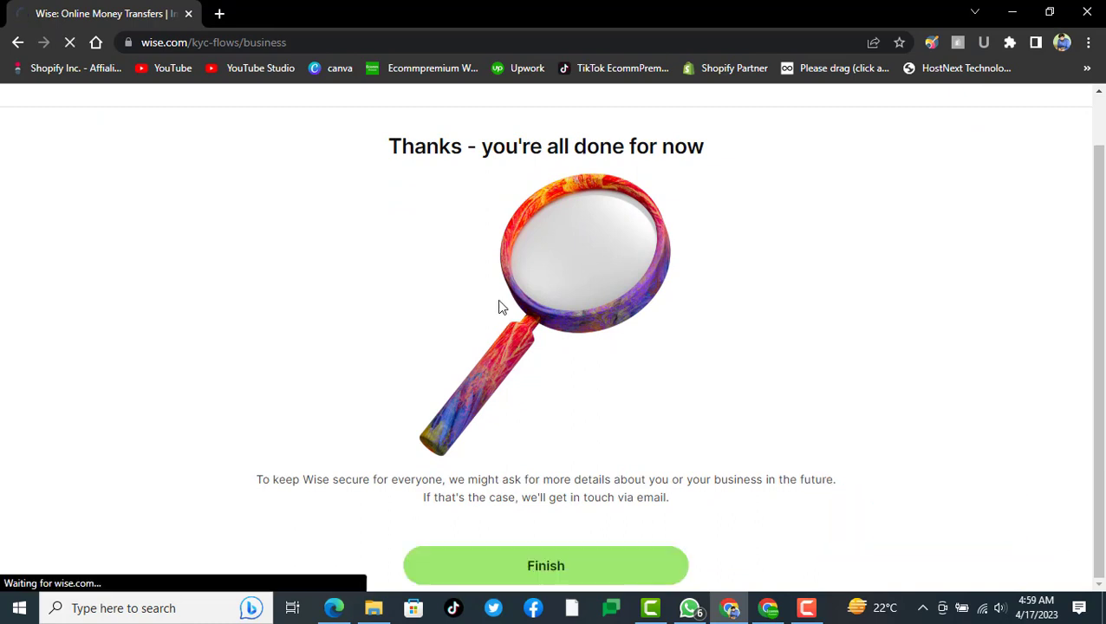
{"action": "left_click", "coordinate": [546, 565]}
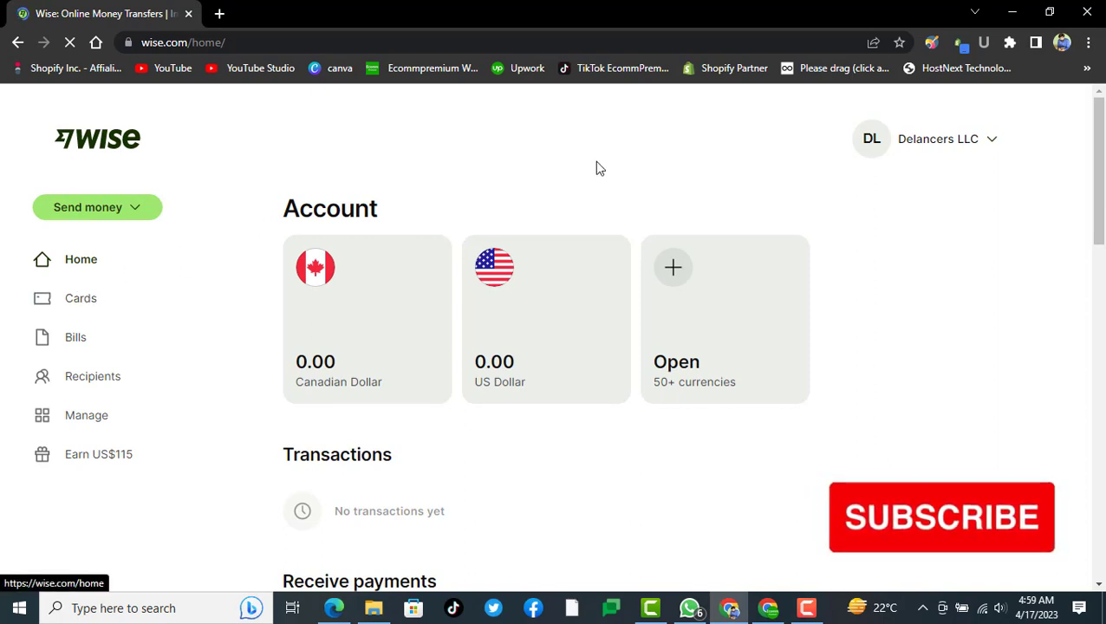
Step: View the LLC's Business details, return to Home and open the notifications inbox
{"action": "left_click", "coordinate": [938, 139]}
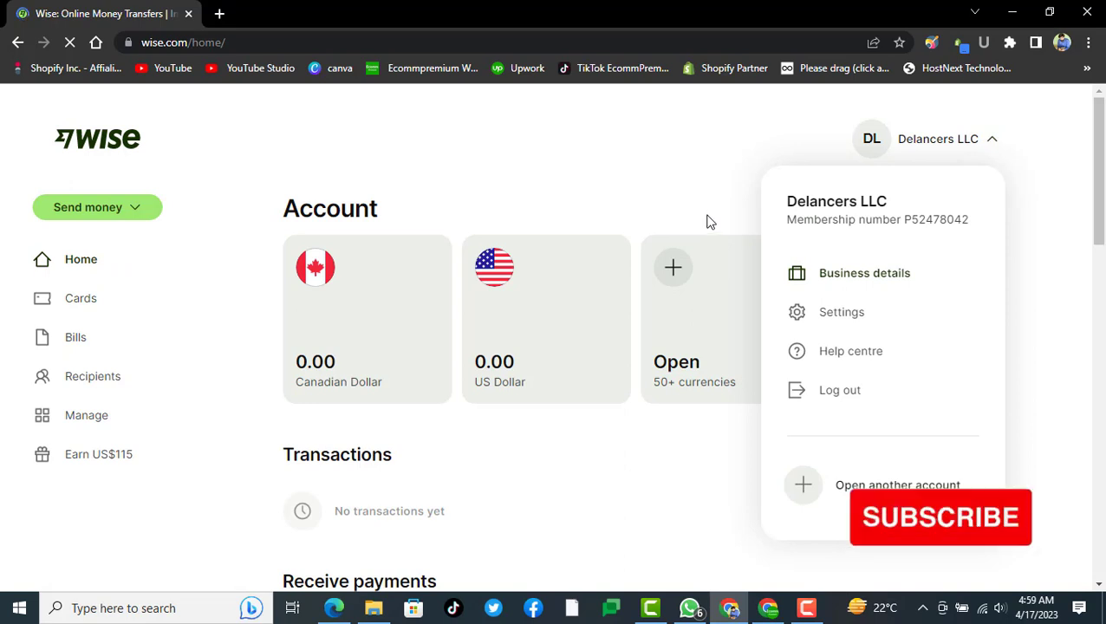
{"action": "left_click", "coordinate": [865, 274]}
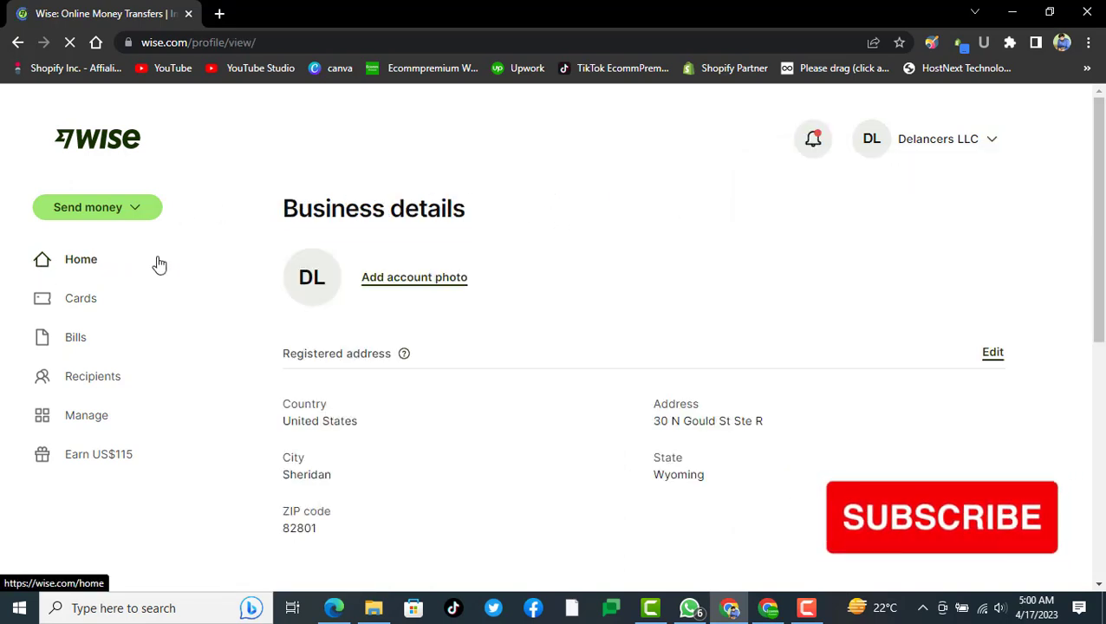
{"action": "left_click", "coordinate": [81, 260]}
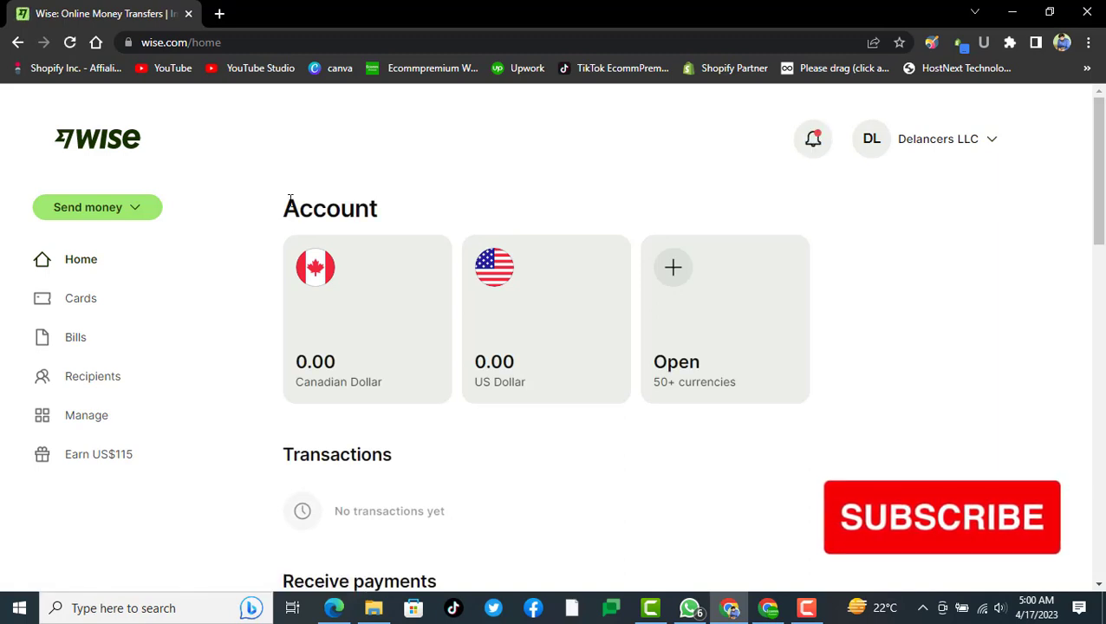
{"action": "mouse_move", "coordinate": [836, 146]}
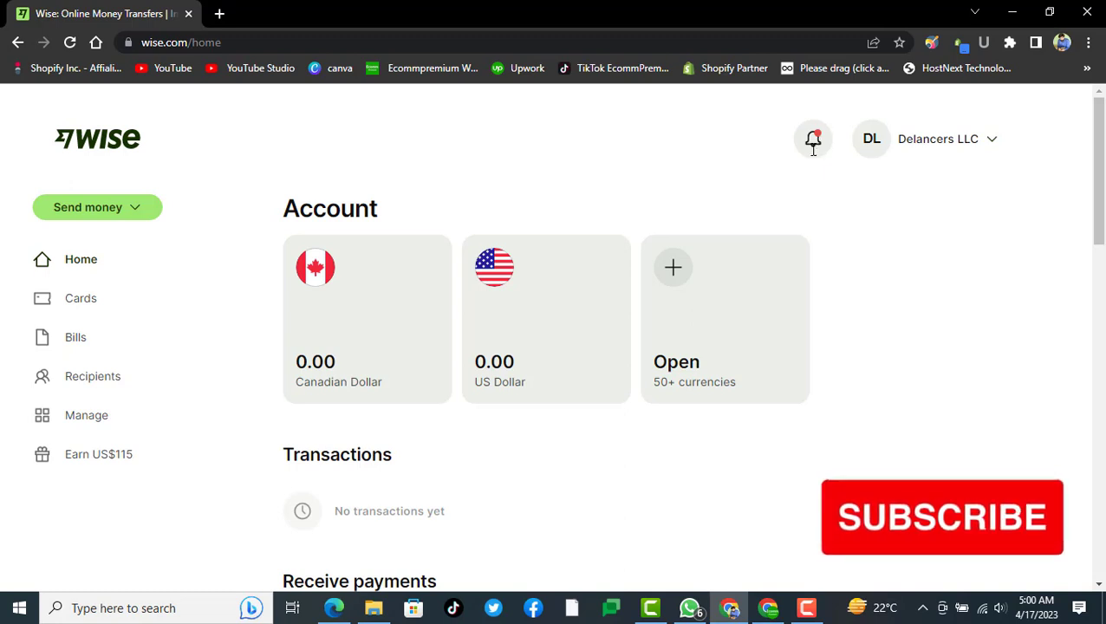
{"action": "left_click", "coordinate": [812, 139]}
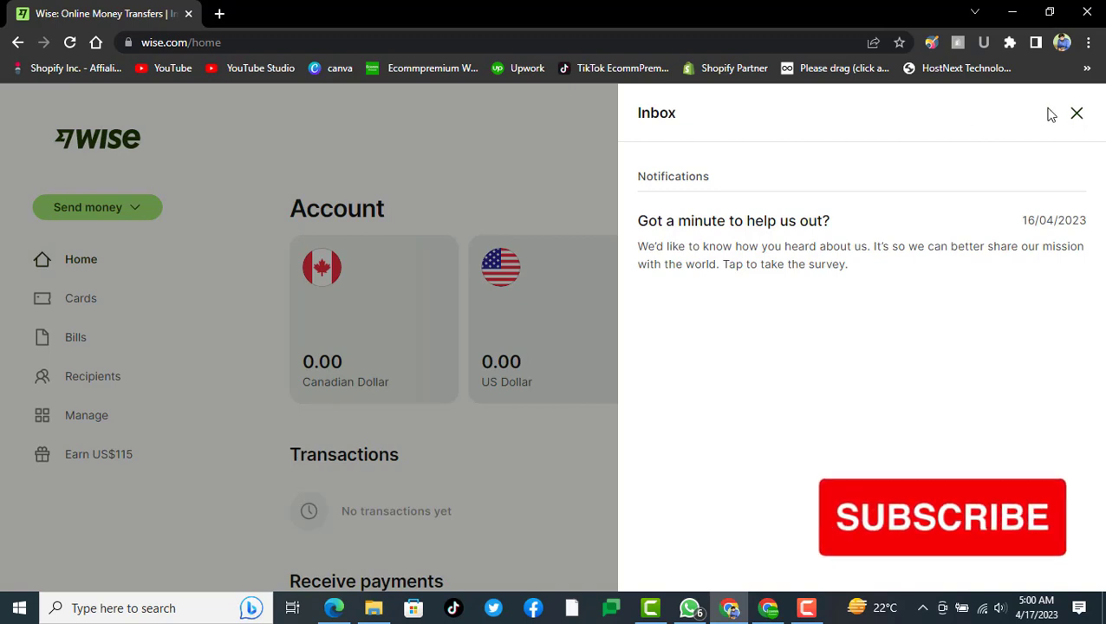
Step: Close the Inbox panel to show the Delancers LLC home with CAD and USD balances
{"action": "left_click", "coordinate": [1076, 114]}
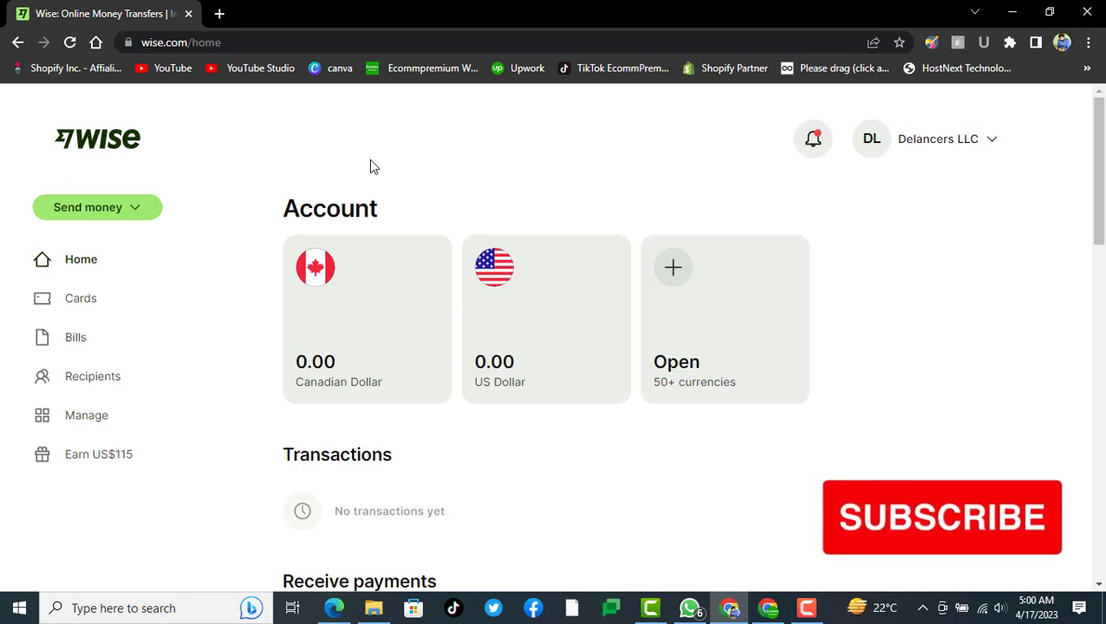
{"action": "mouse_move", "coordinate": [521, 281]}
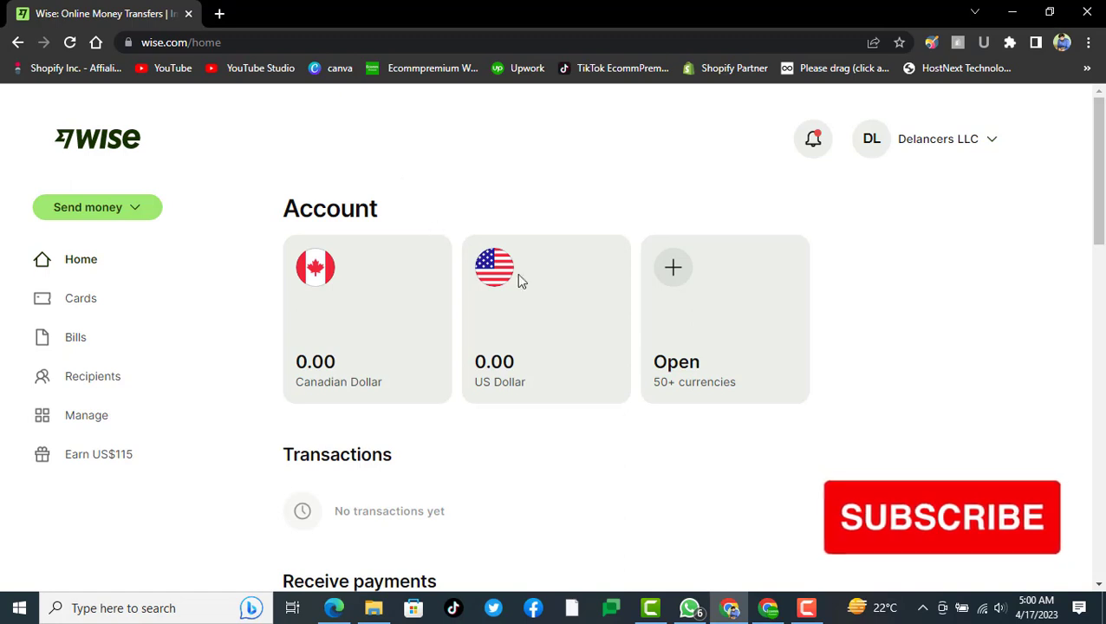
{"action": "mouse_move", "coordinate": [805, 523]}
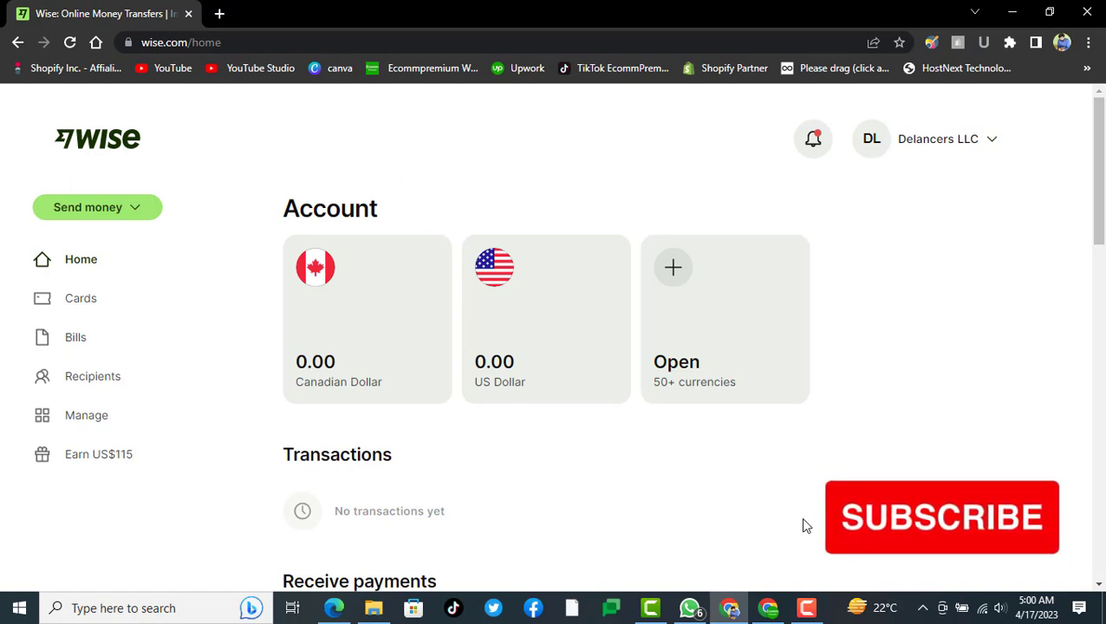